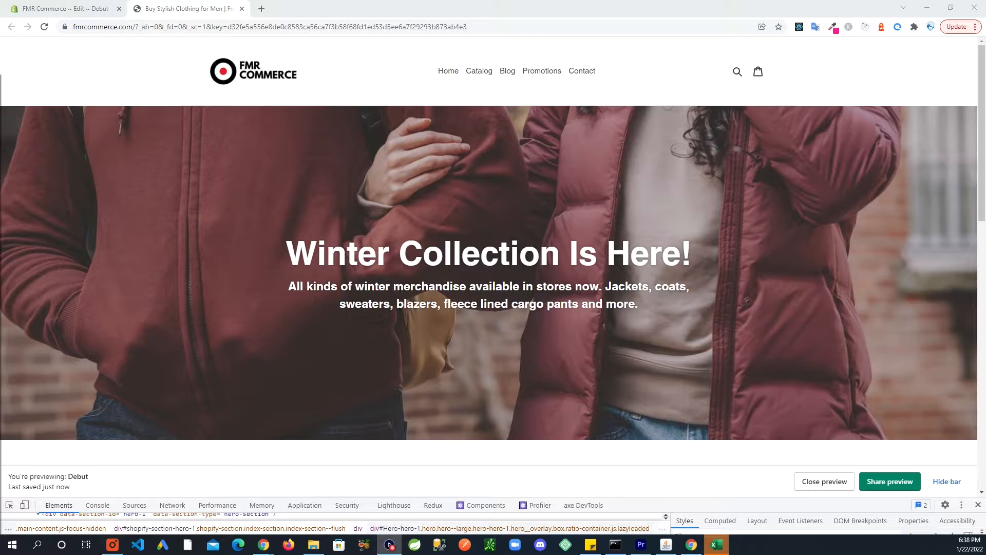
mouse_move(609, 328)
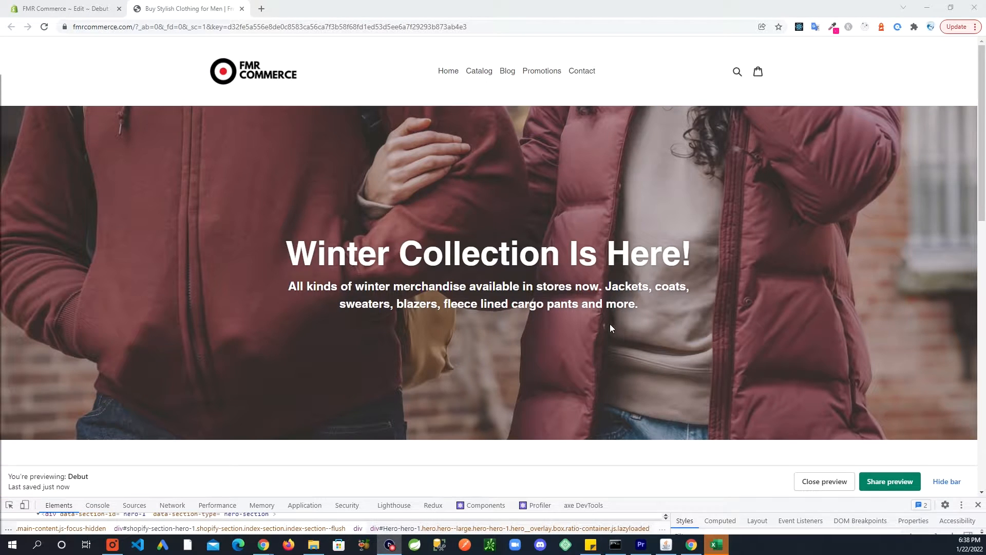
mouse_move(415, 146)
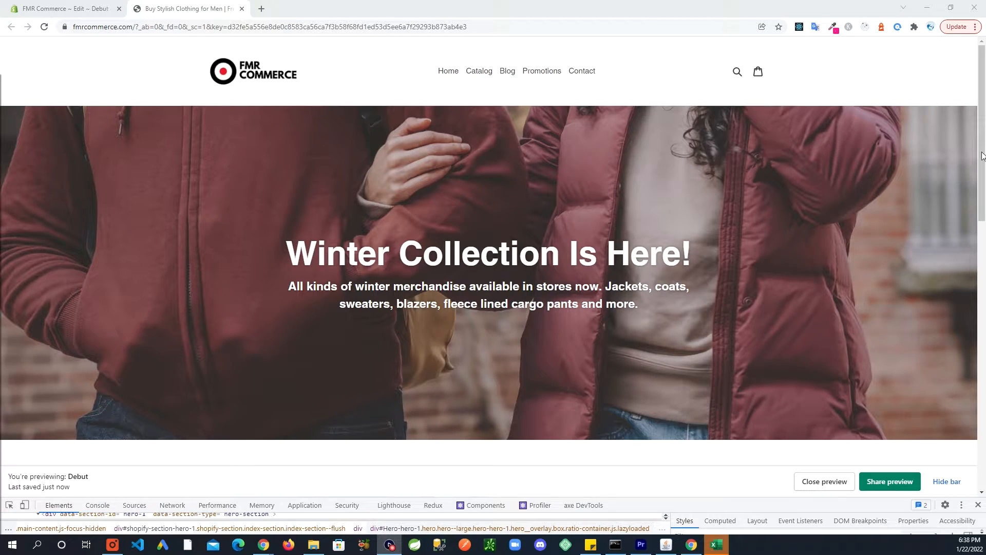
Search Google for 'aos animation' in a new tab and open the michalsnik.github.io AOS result.
scroll(down, 3)
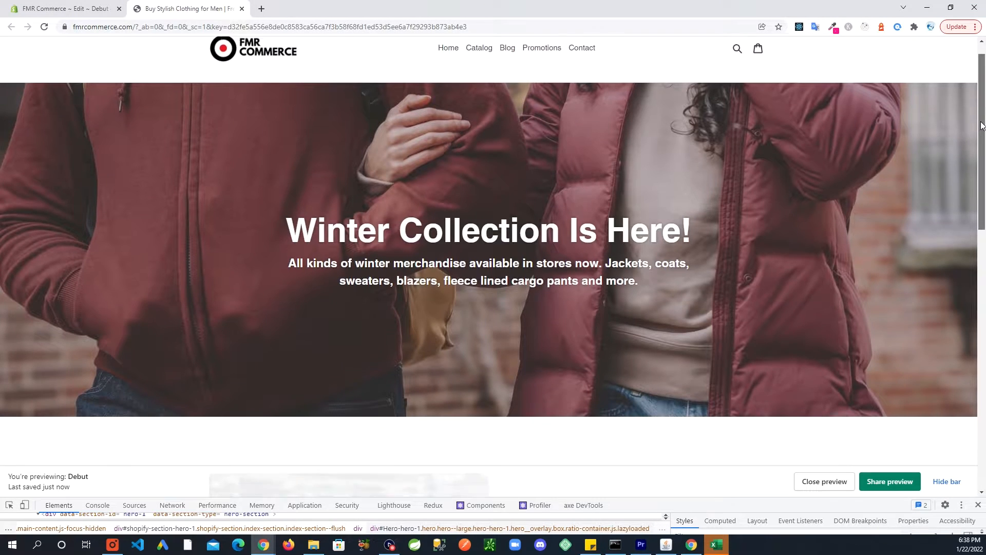
scroll(down, 3)
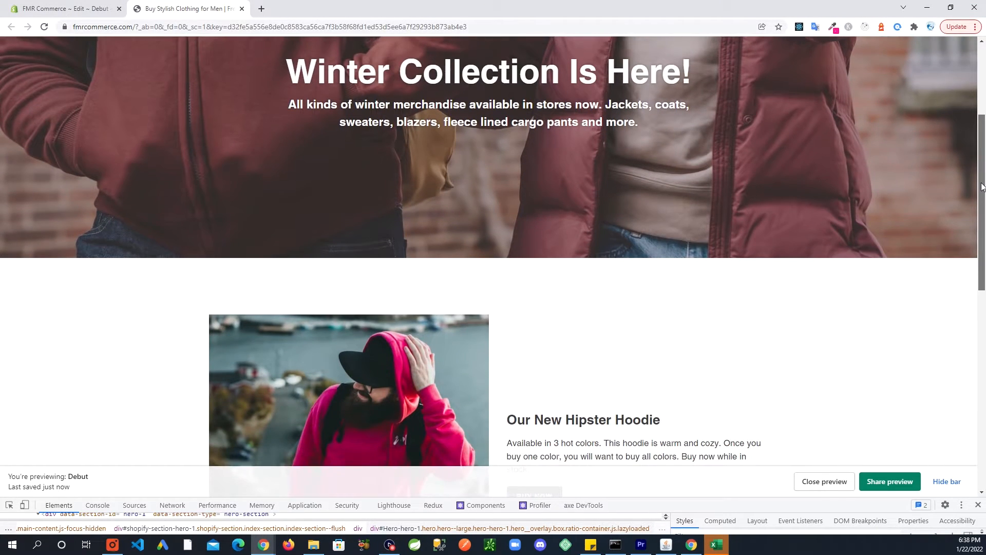
scroll(down, 3)
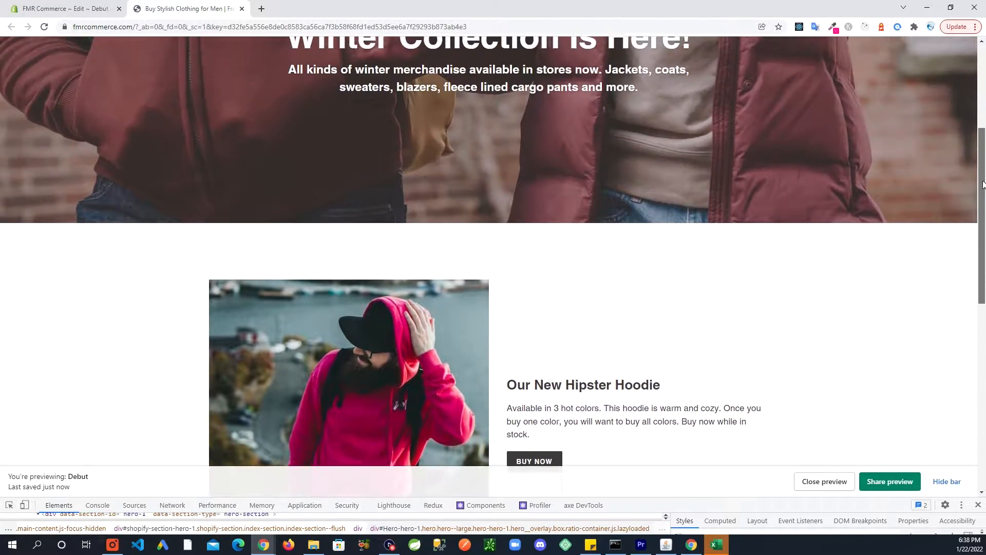
scroll(up, 3)
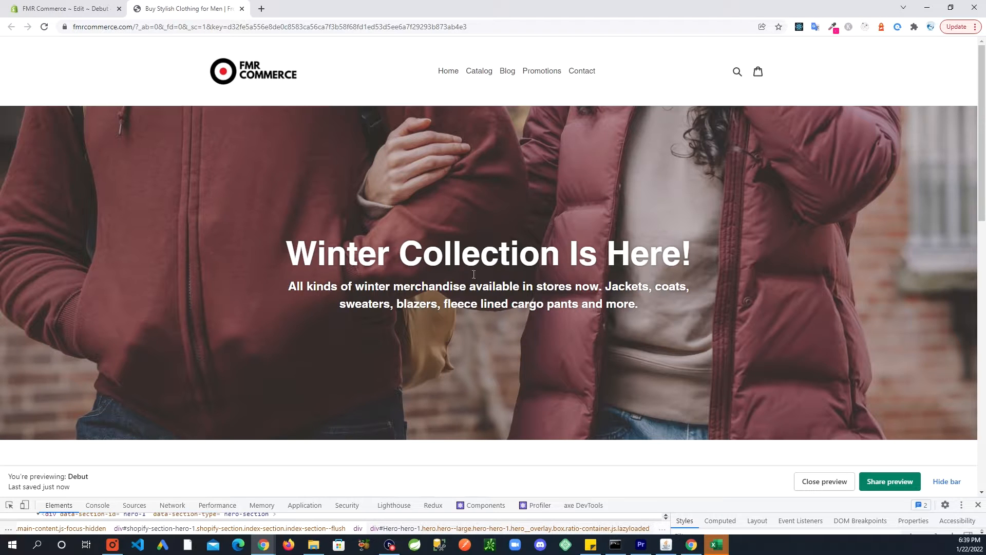
mouse_move(525, 203)
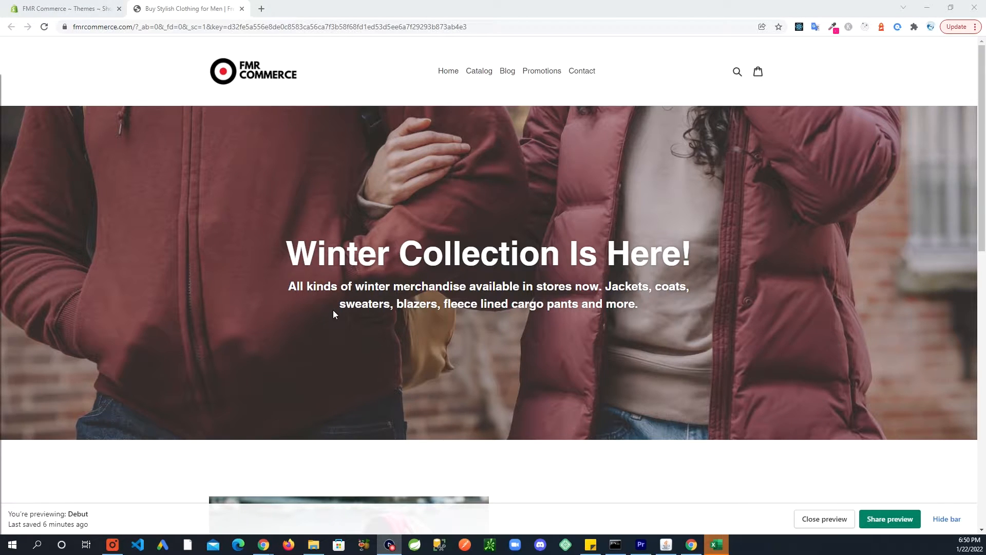
mouse_move(178, 237)
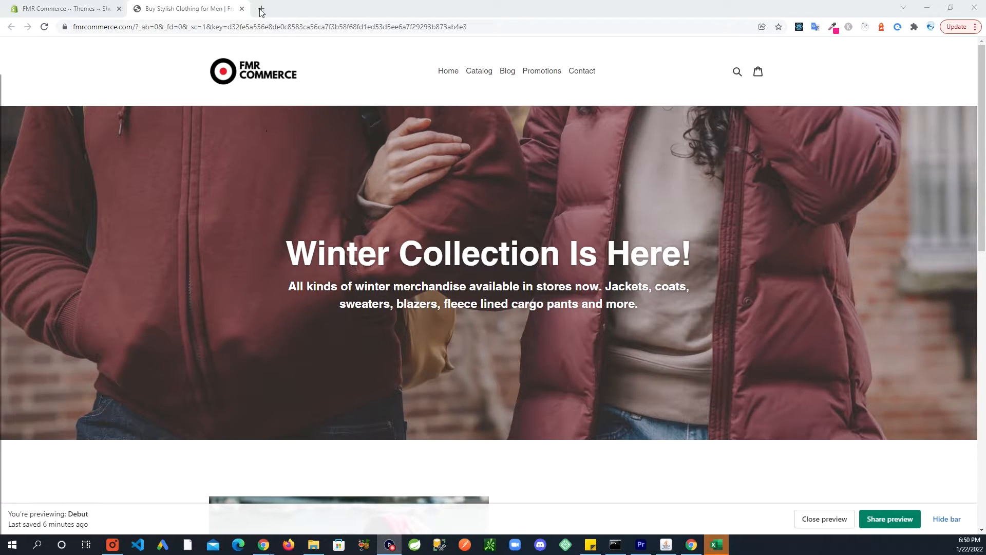
click(260, 9)
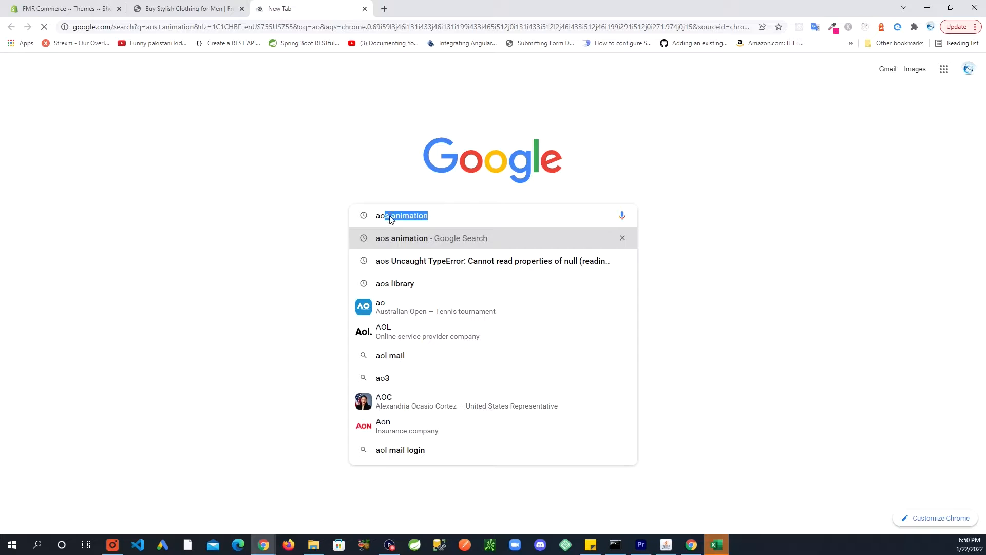
click(431, 238)
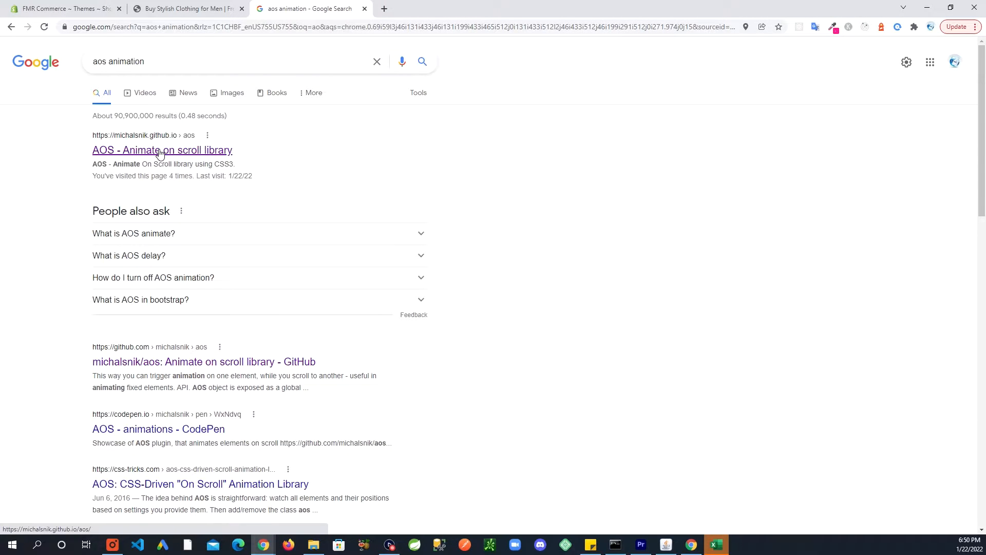
mouse_move(183, 155)
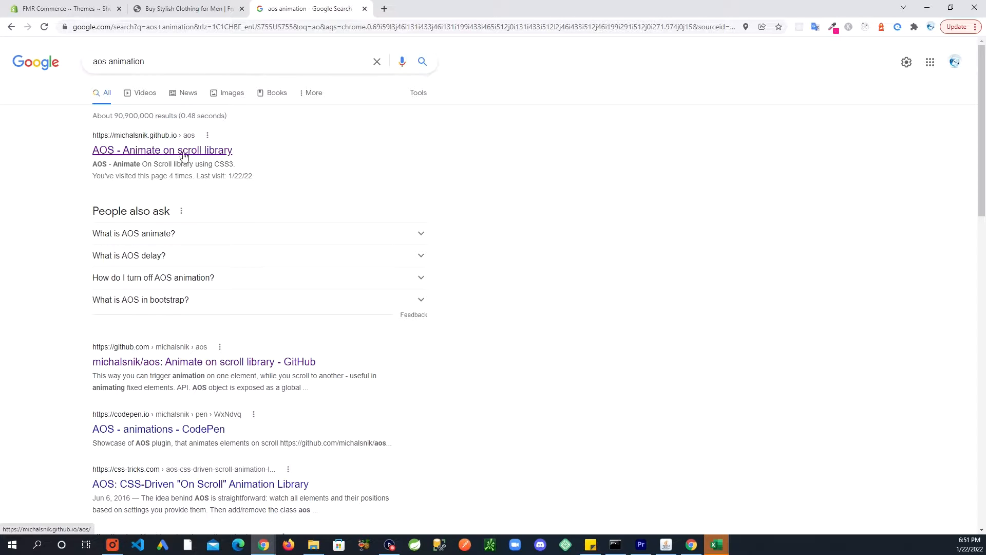
click(162, 150)
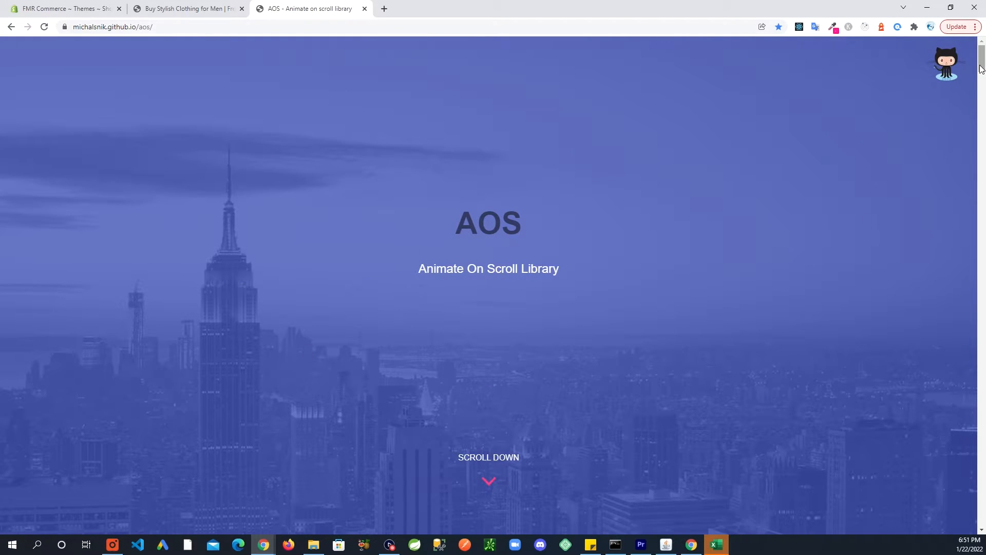
Scroll past the fade, flip and zoom demos down to the CDN SOURCES aos.css link line.
scroll(down, 3)
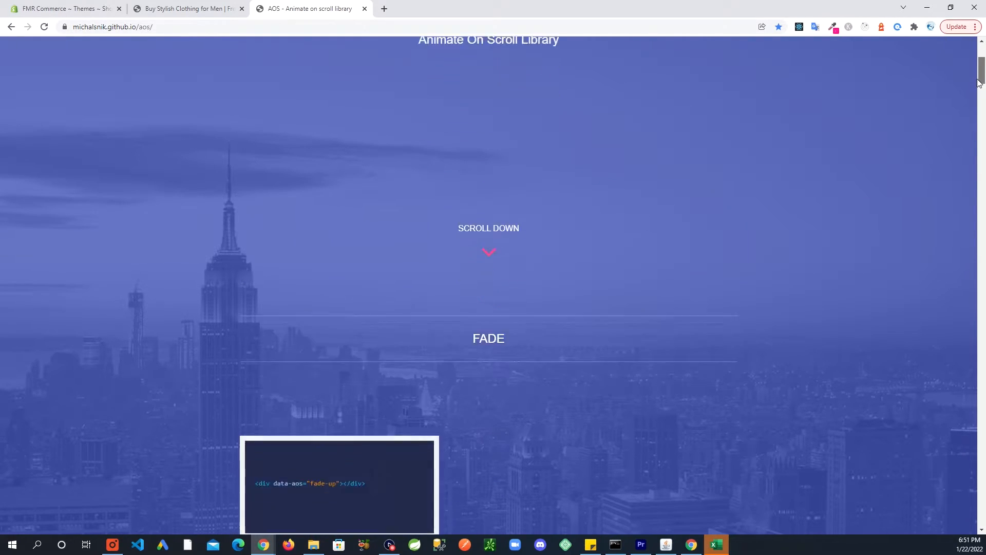
scroll(down, 3)
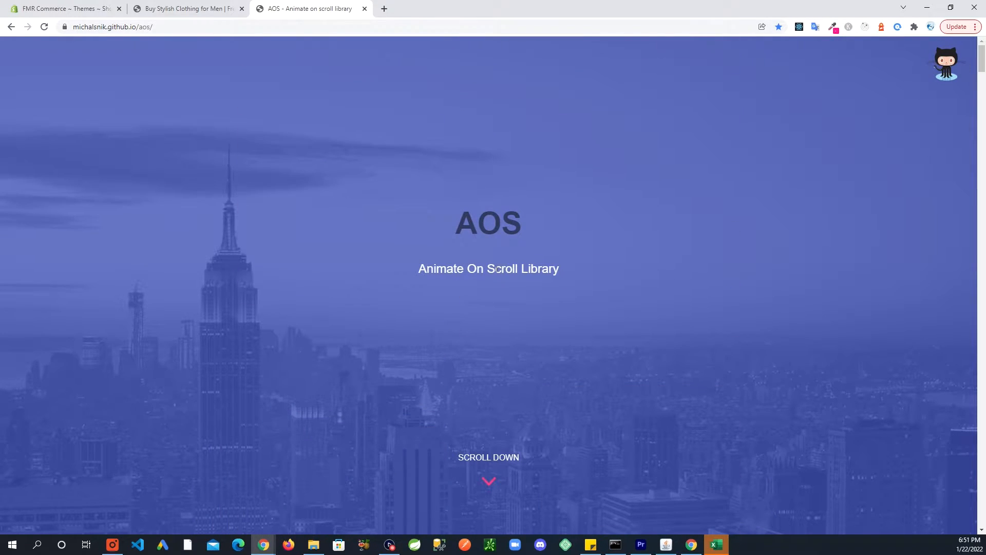
scroll(down, 3)
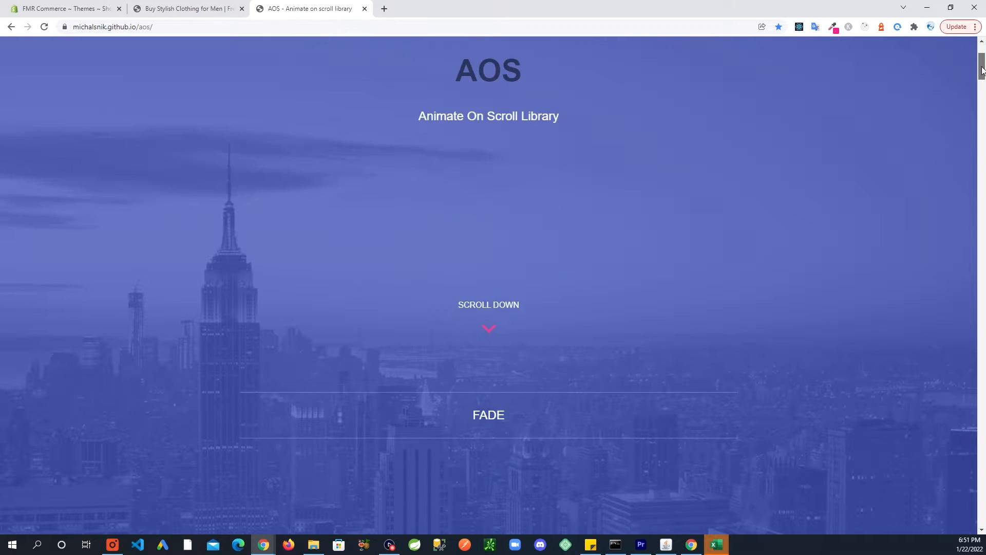
scroll(down, 3)
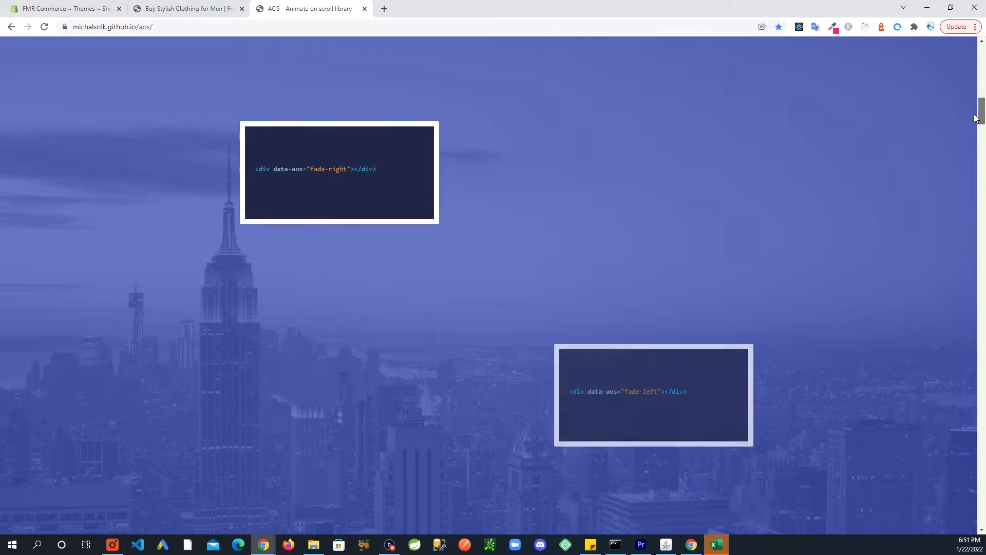
scroll(down, 3)
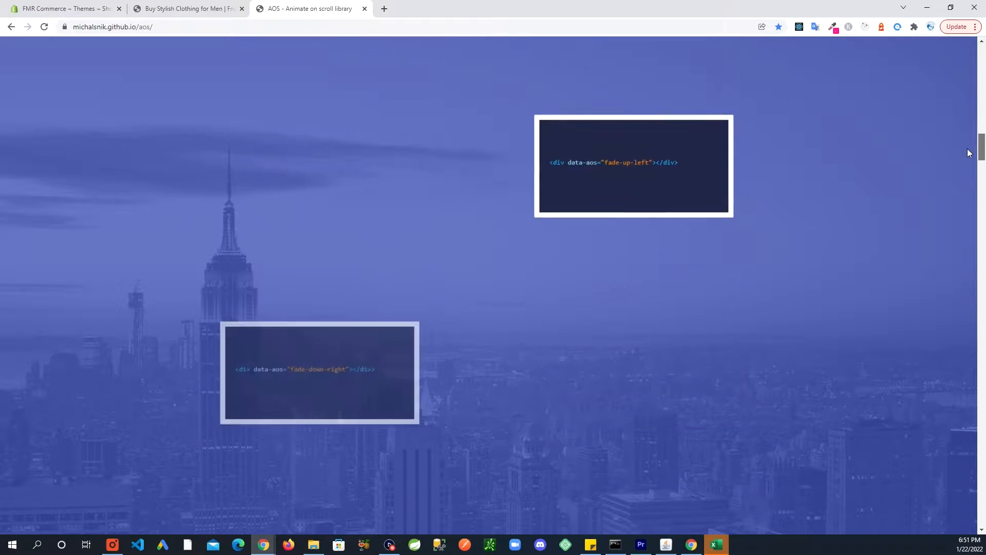
scroll(down, 3)
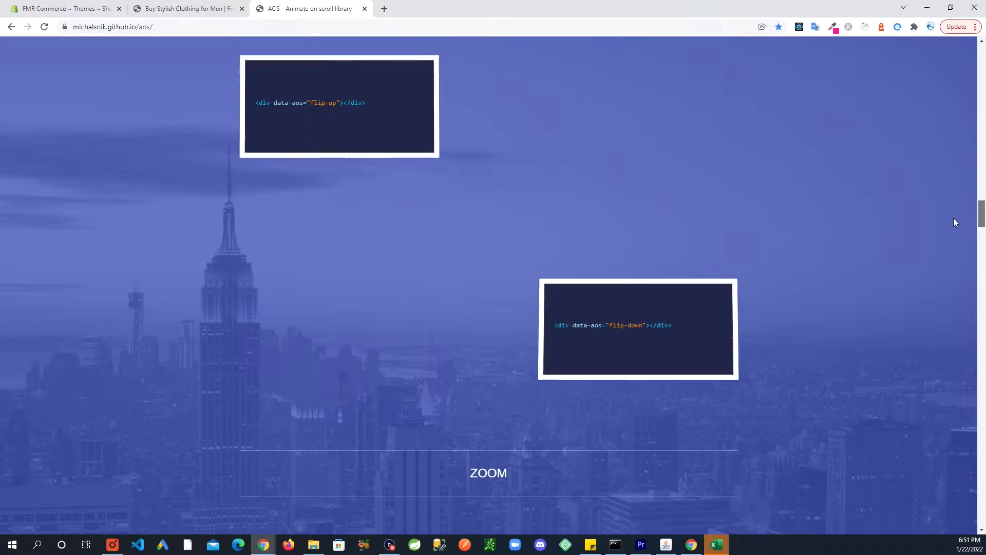
scroll(down, 3)
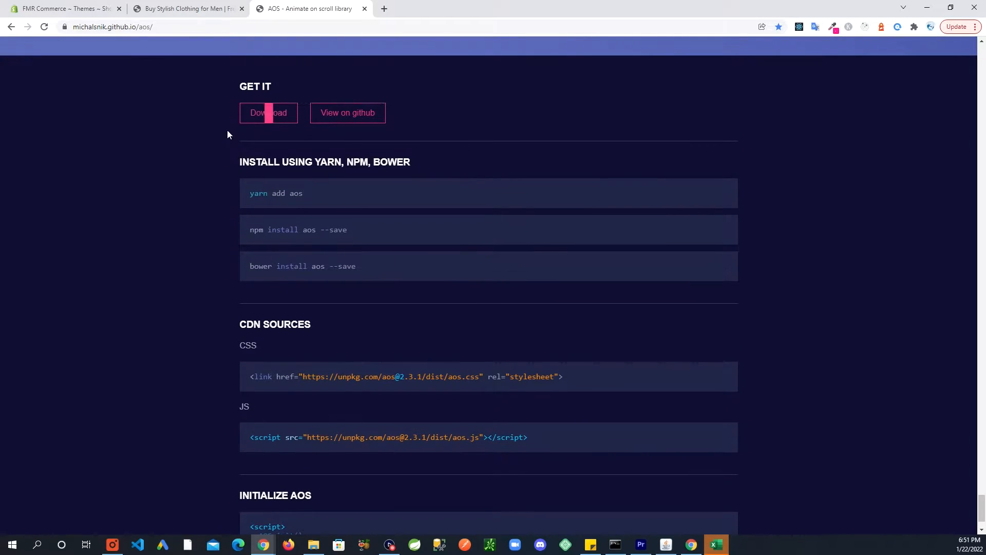
scroll(down, 3)
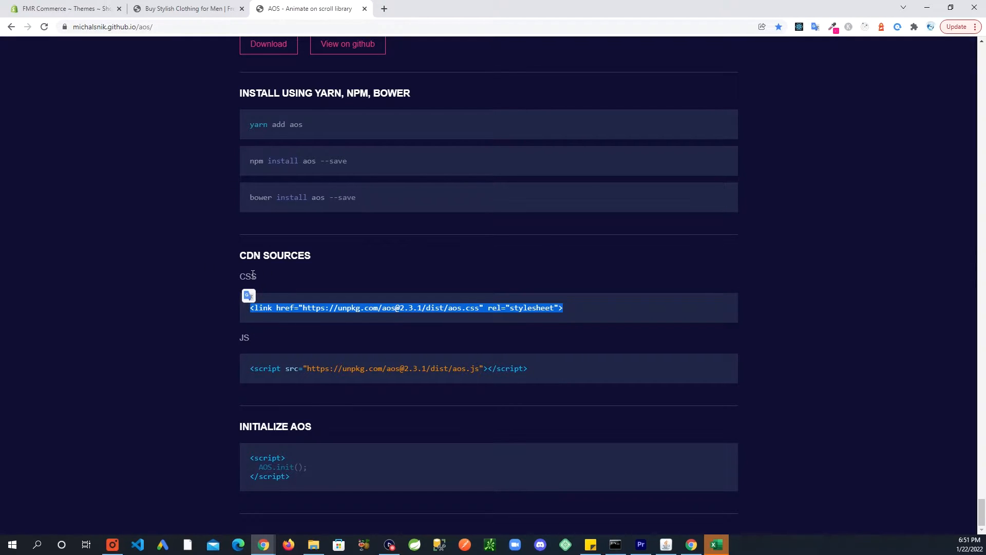
From the Themes admin page, choose Actions > Edit code on the Debut theme.
click(63, 8)
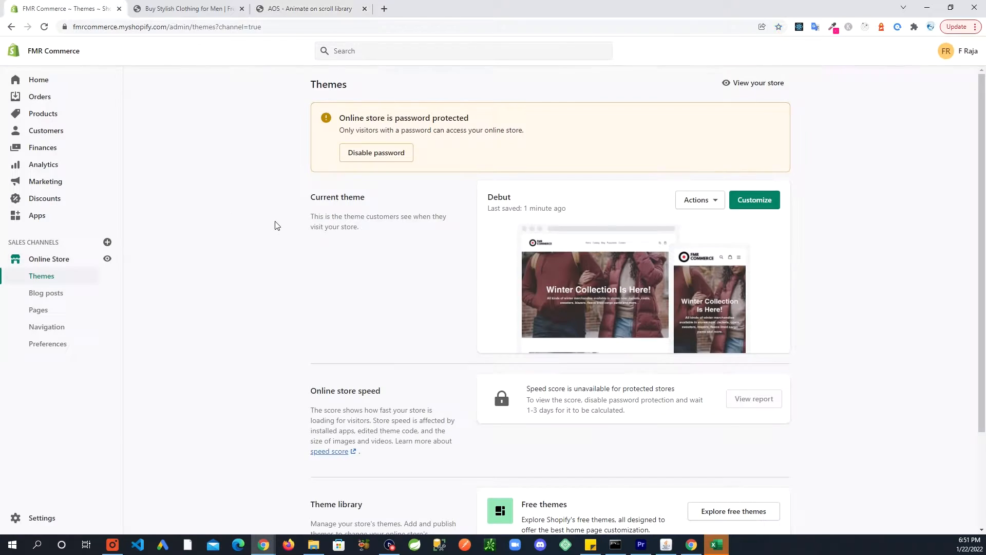
mouse_move(697, 200)
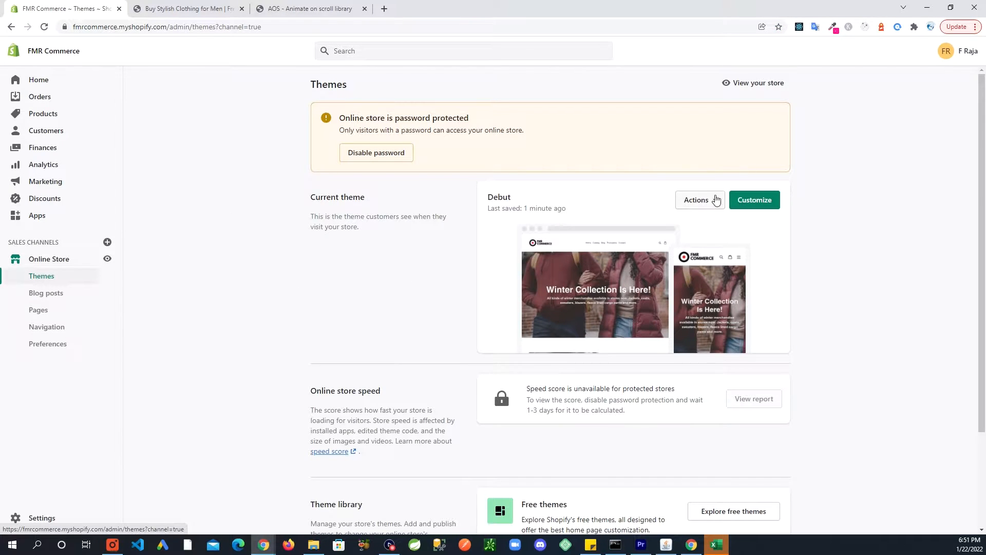
click(697, 200)
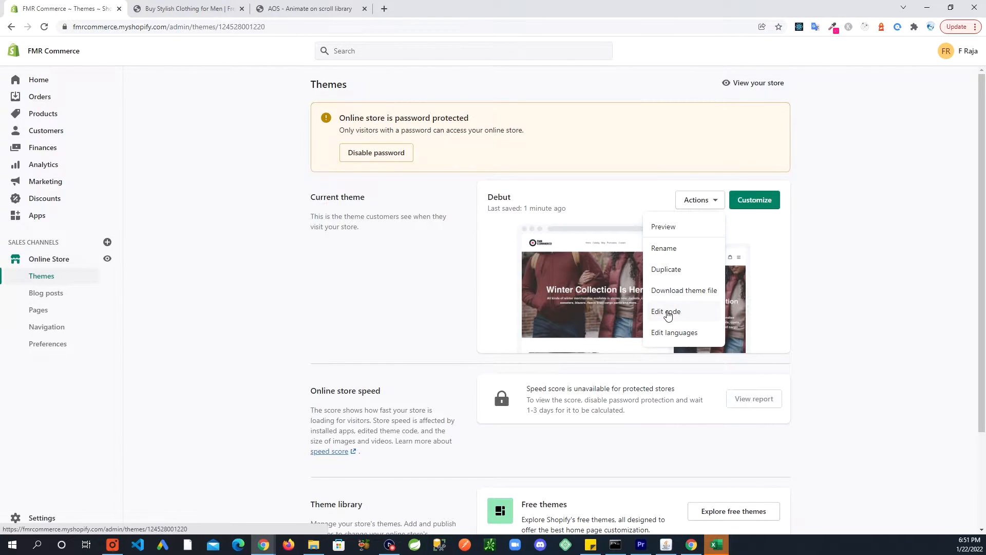
click(664, 311)
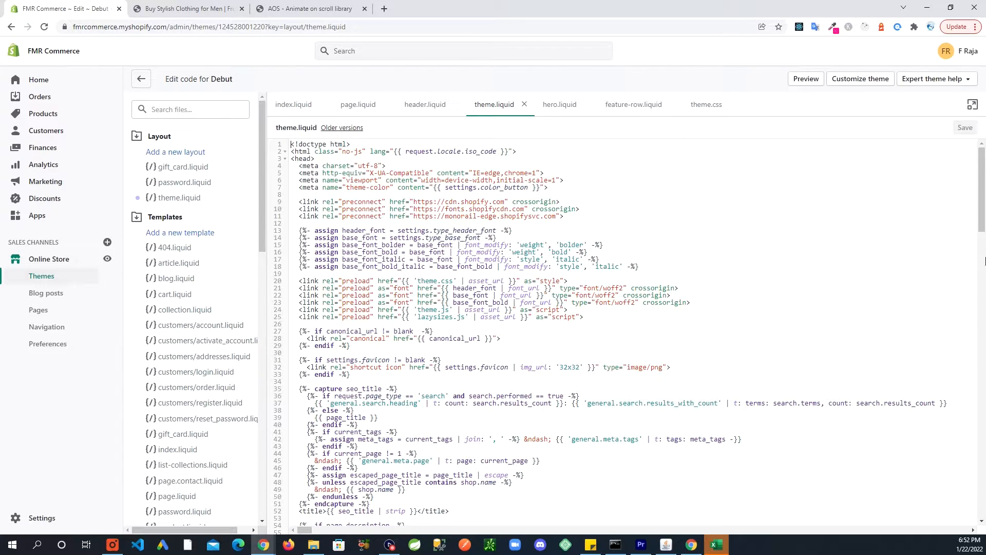
scroll(down, 3)
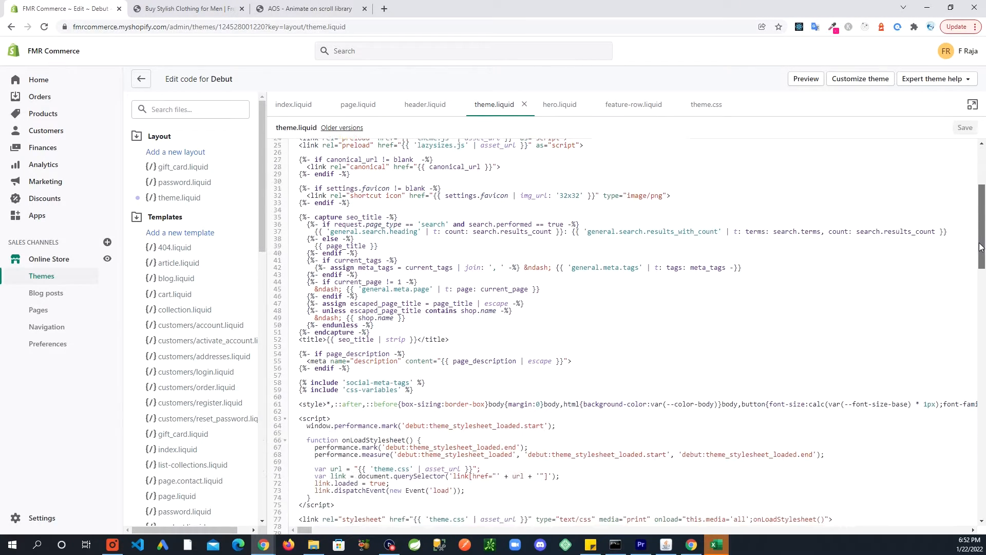
scroll(down, 3)
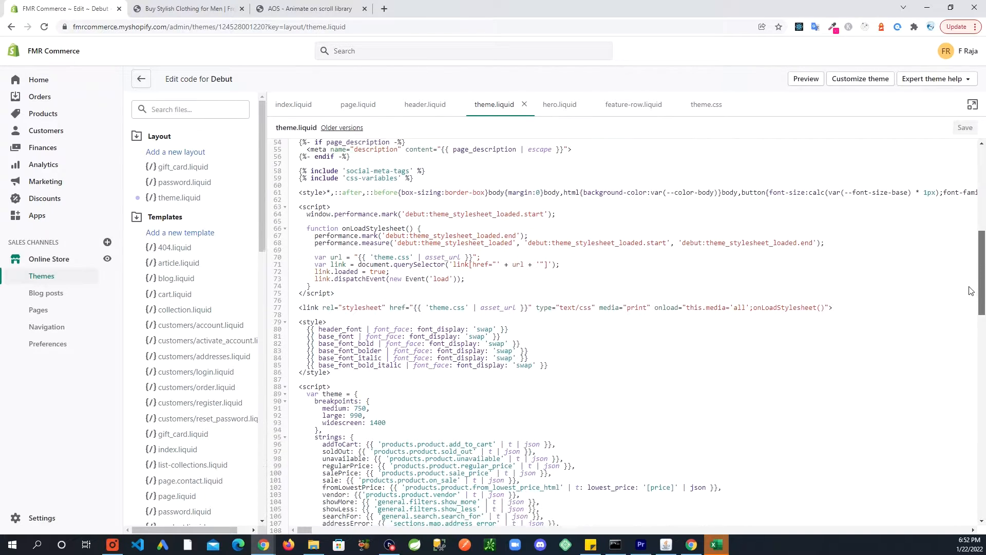
scroll(down, 3)
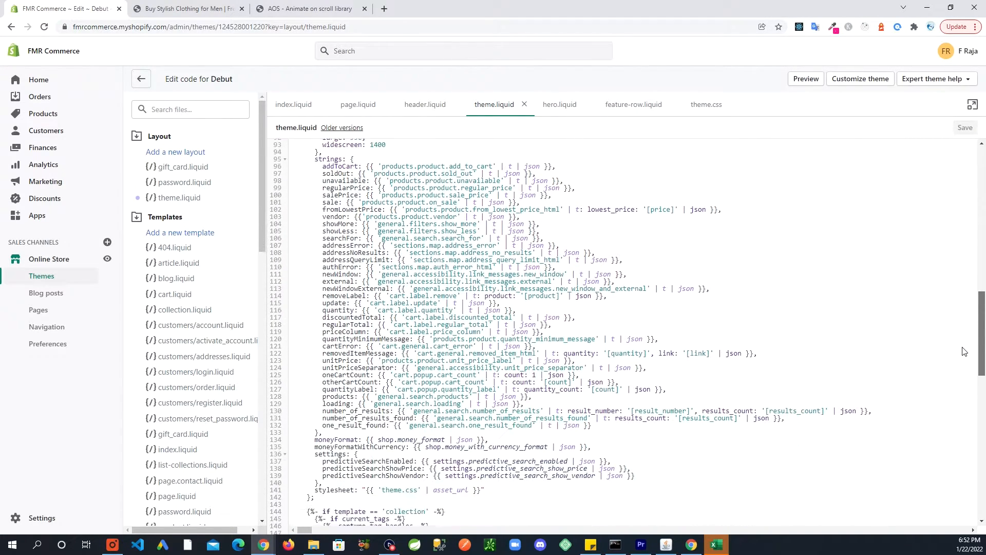
scroll(down, 3)
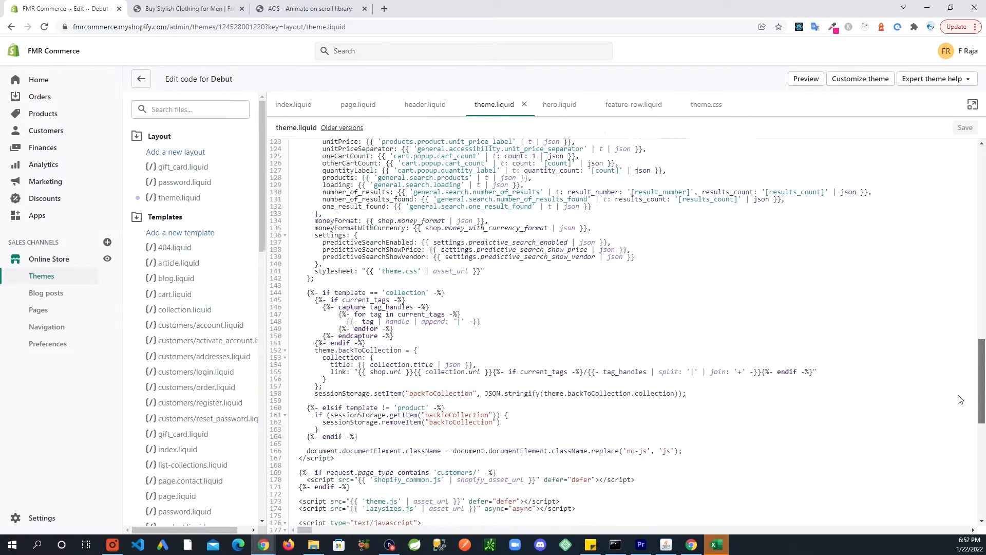
scroll(down, 3)
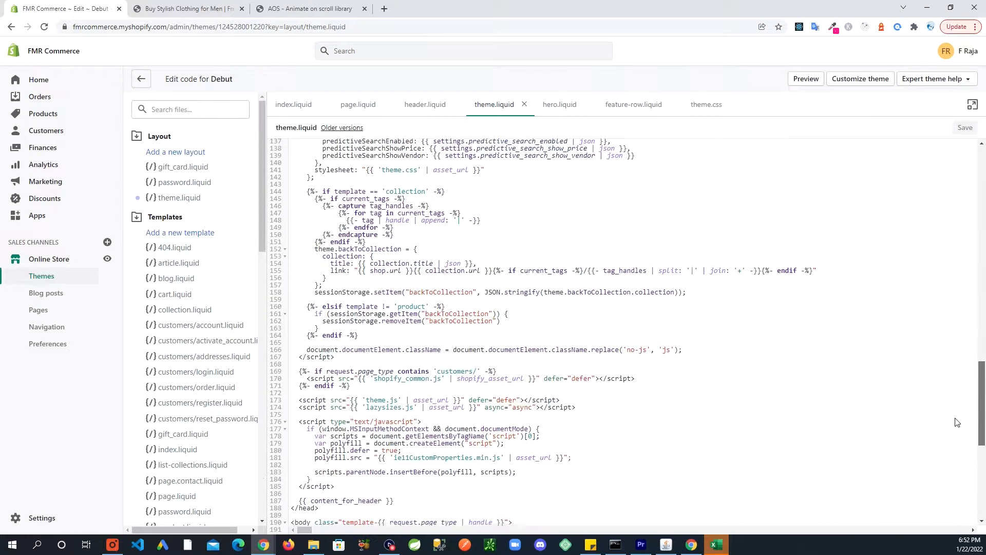
scroll(down, 3)
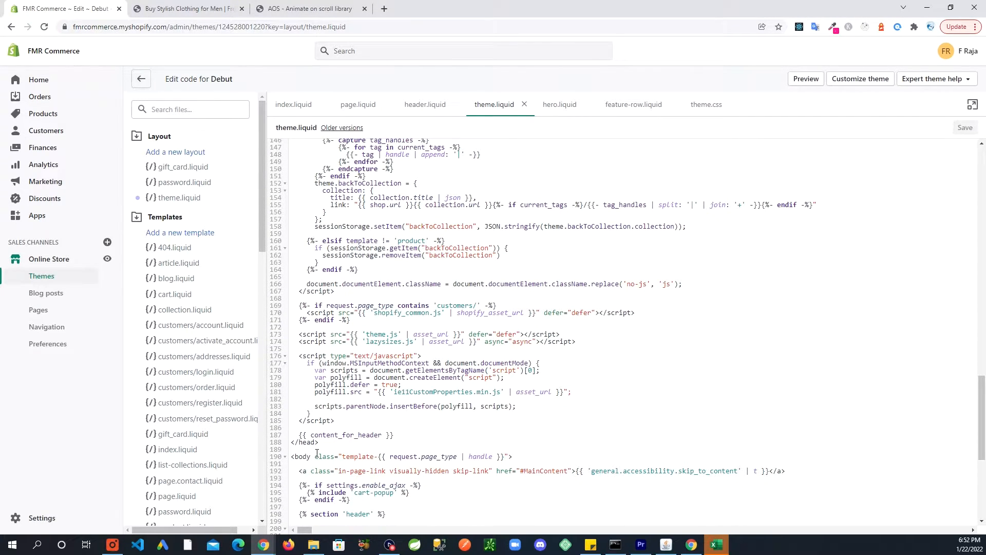
double_click(304, 442)
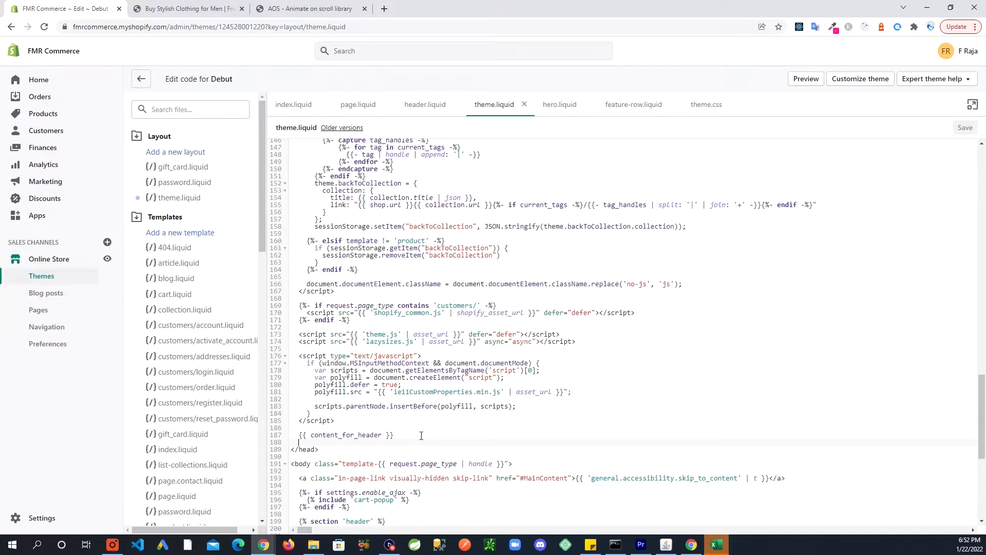
text(<link href="https://unpkg.com/aos@2.3.1/dist/aos.css" rel="stylesheet">)
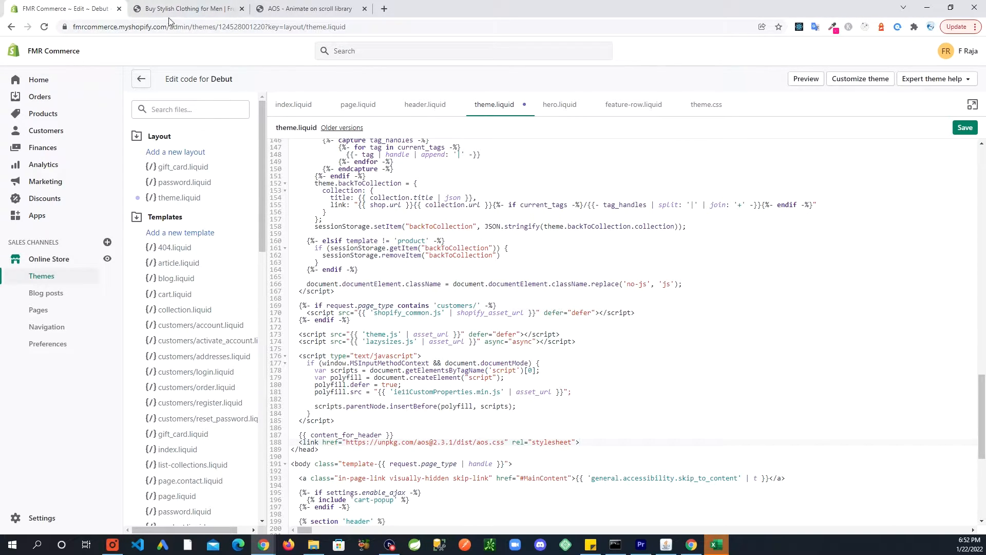
Grab the AOS JS script snippet from the library page and return to theme.liquid.
click(307, 9)
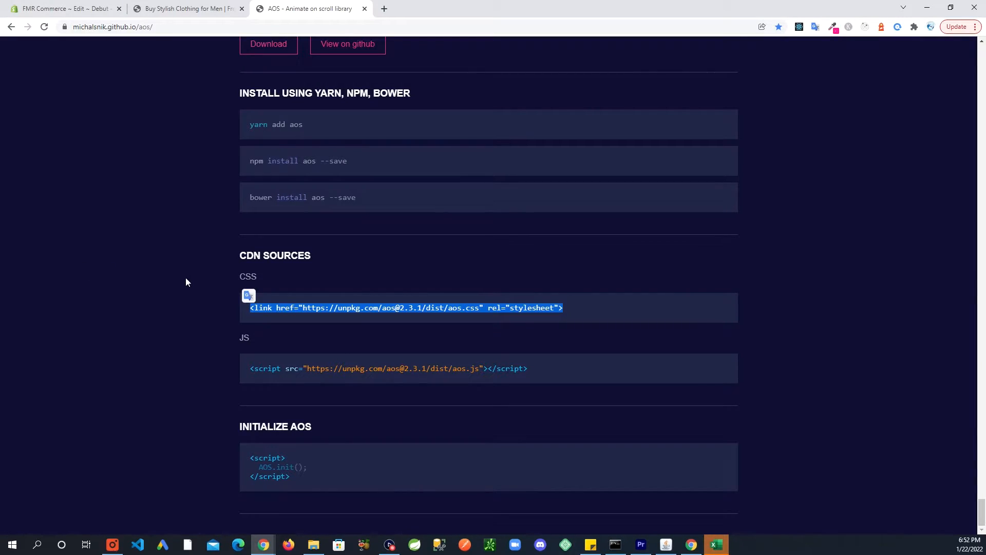
click(544, 369)
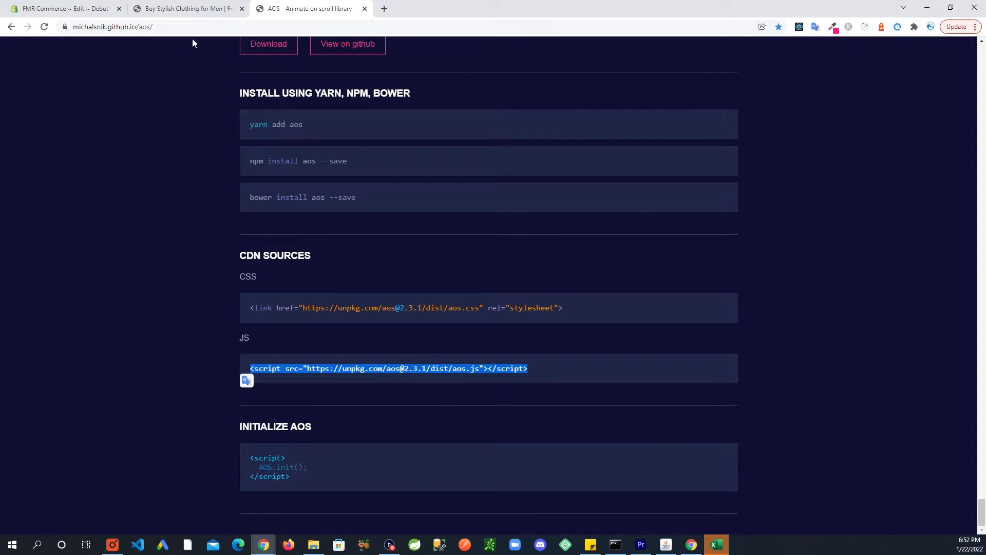
click(63, 8)
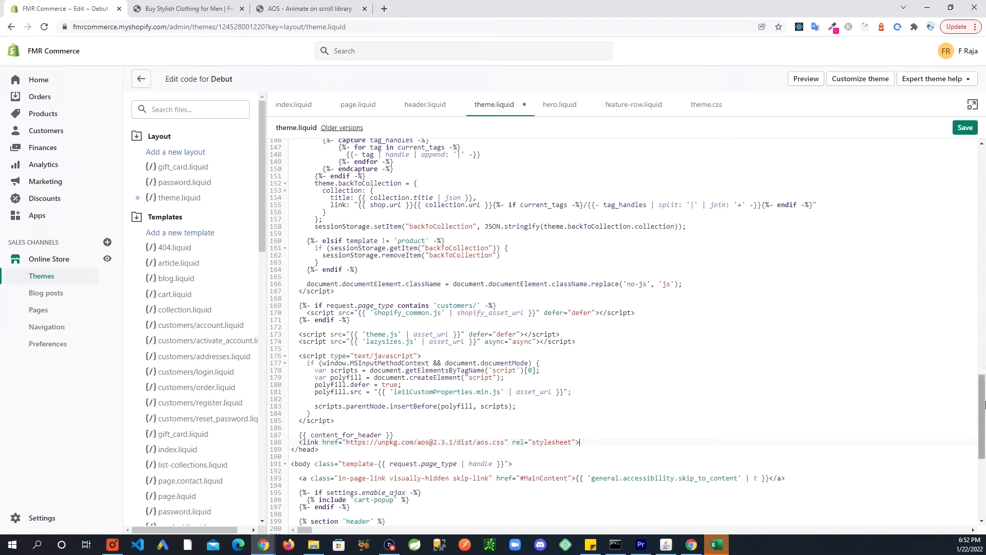
scroll(down, 3)
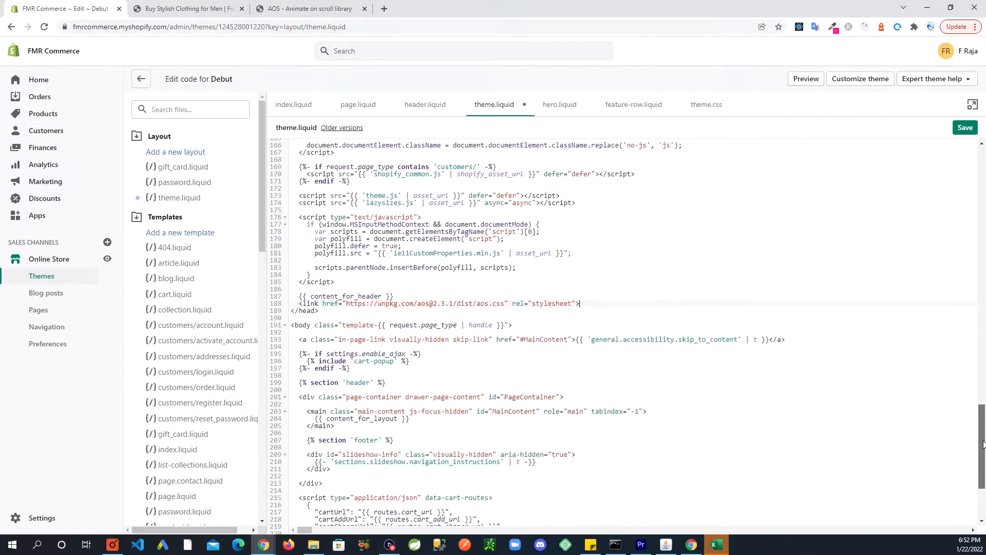
scroll(down, 3)
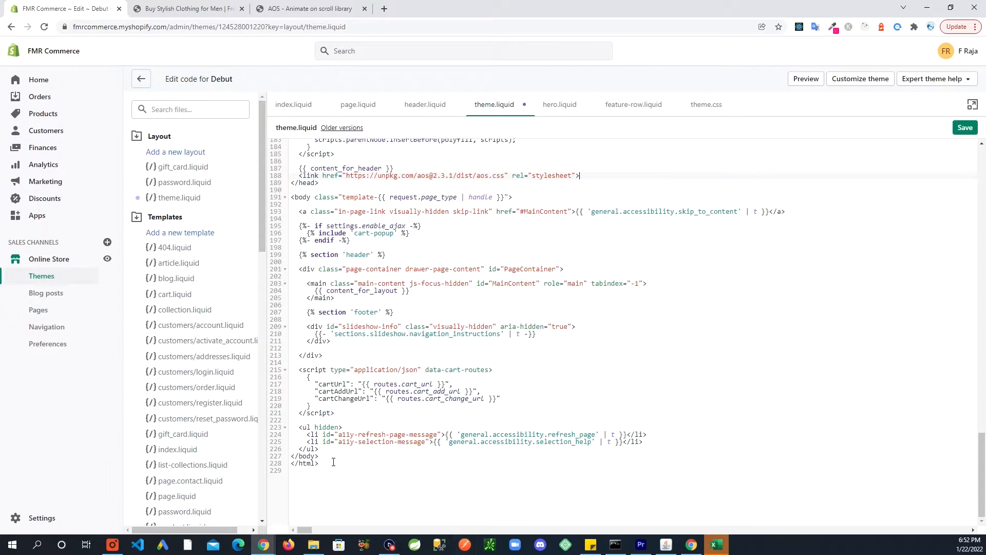
double_click(305, 455)
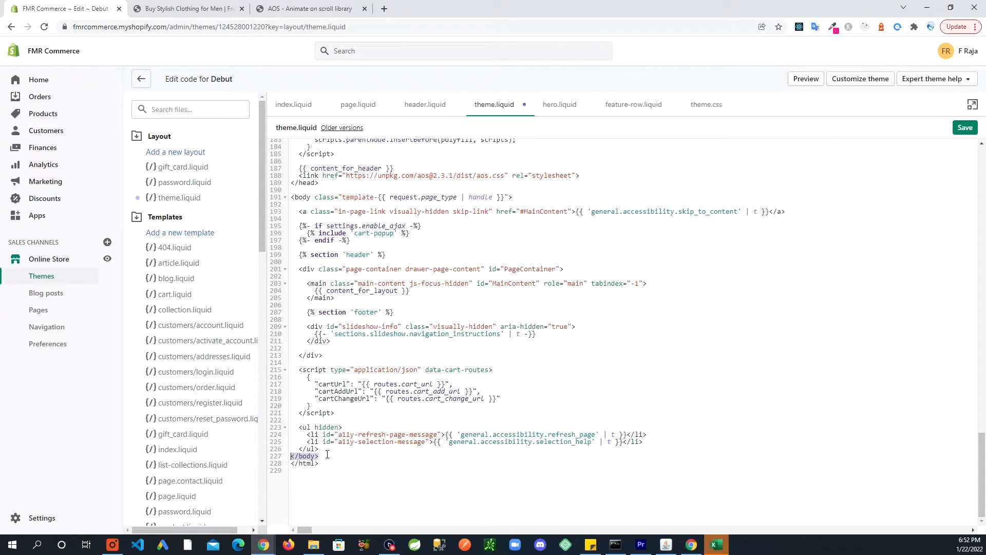
click(380, 461)
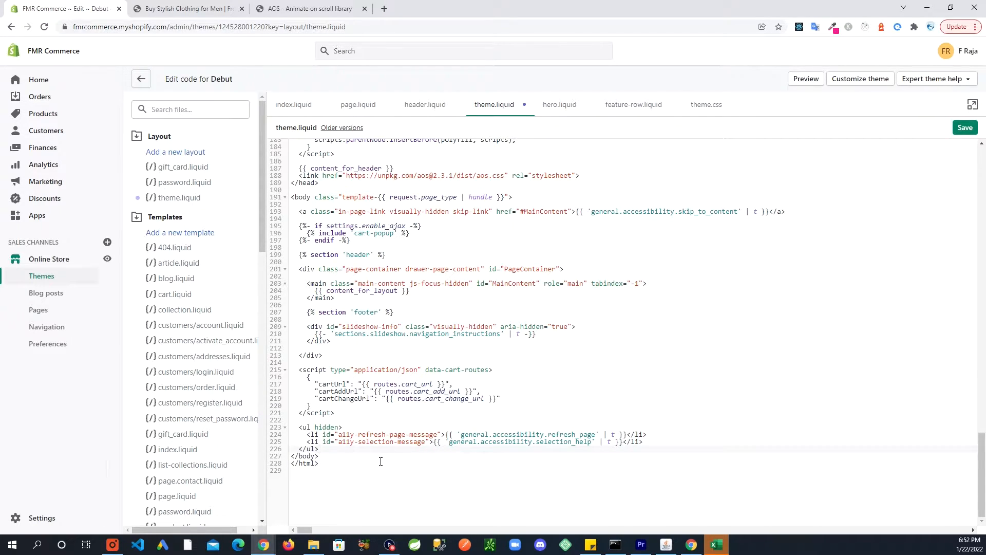
text(<script src="https://unpkg.com/aos@2.3.1/dist/aos.js"></script>)
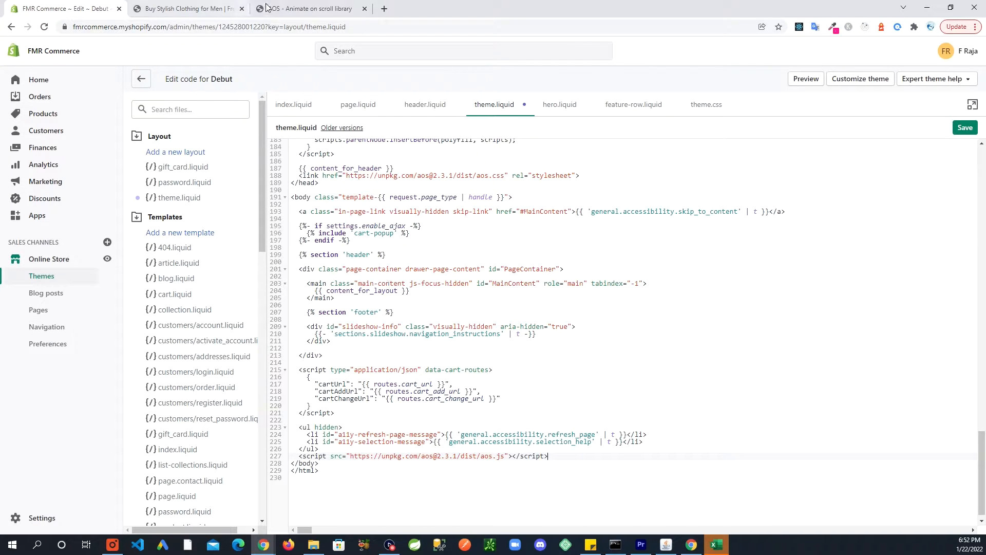
Add the AOS.init() block from the library page and save theme.liquid.
click(307, 9)
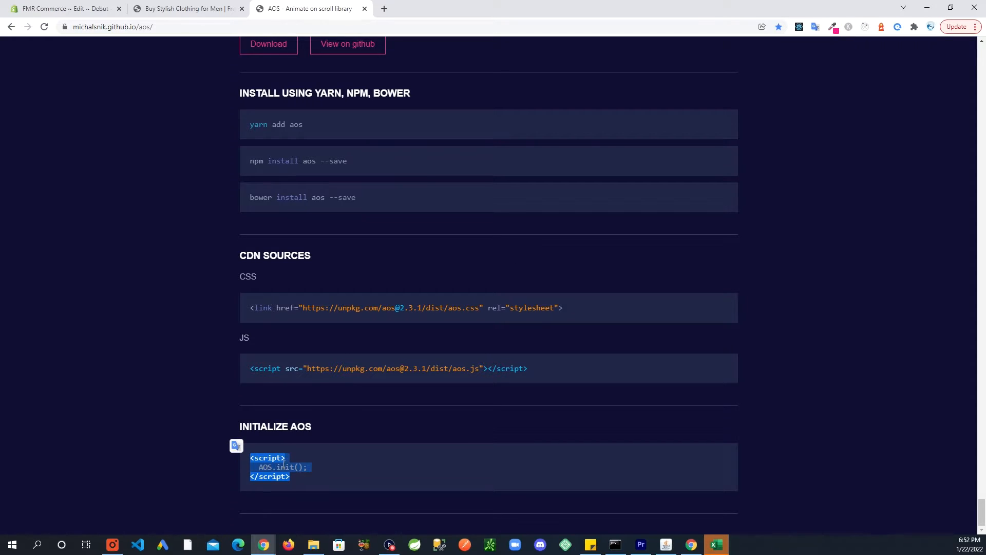
click(187, 8)
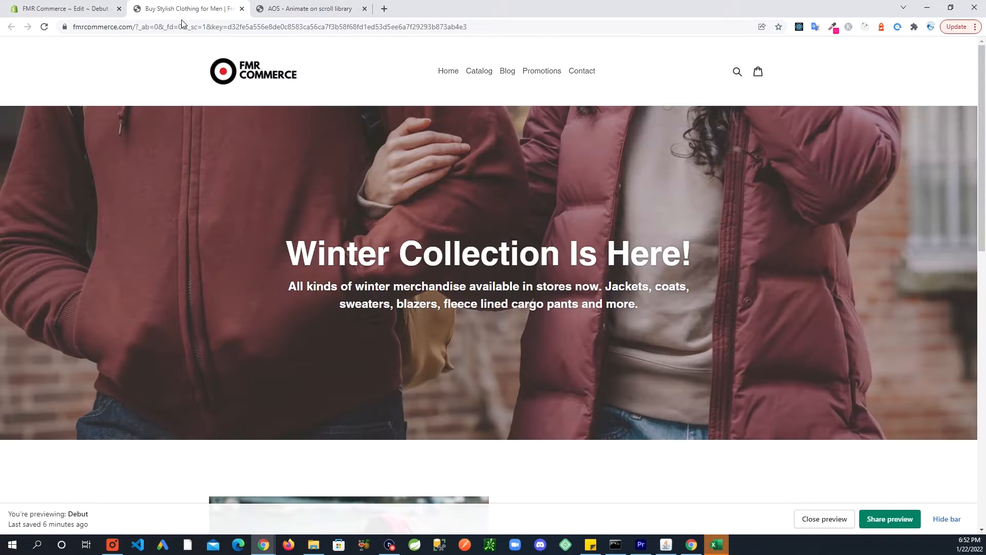
click(66, 8)
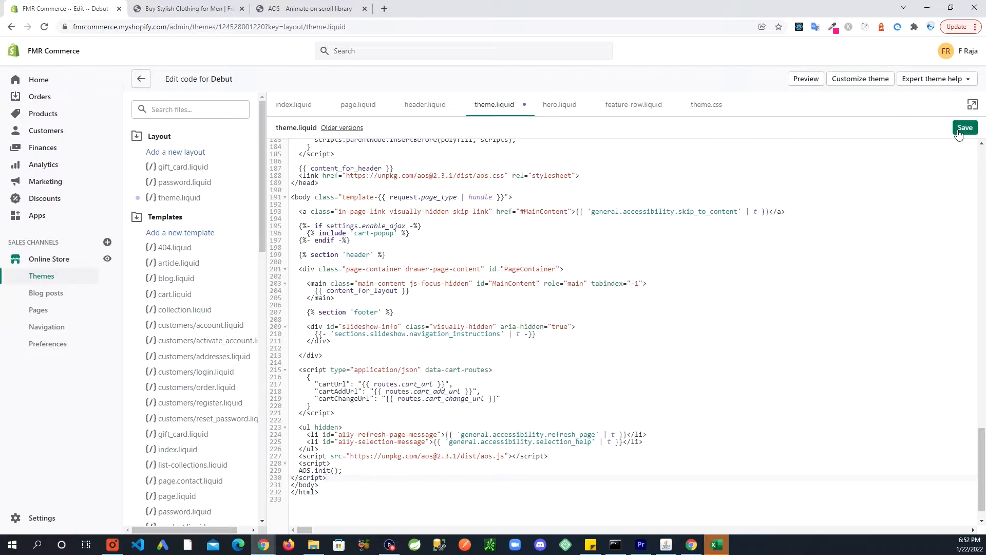
click(965, 127)
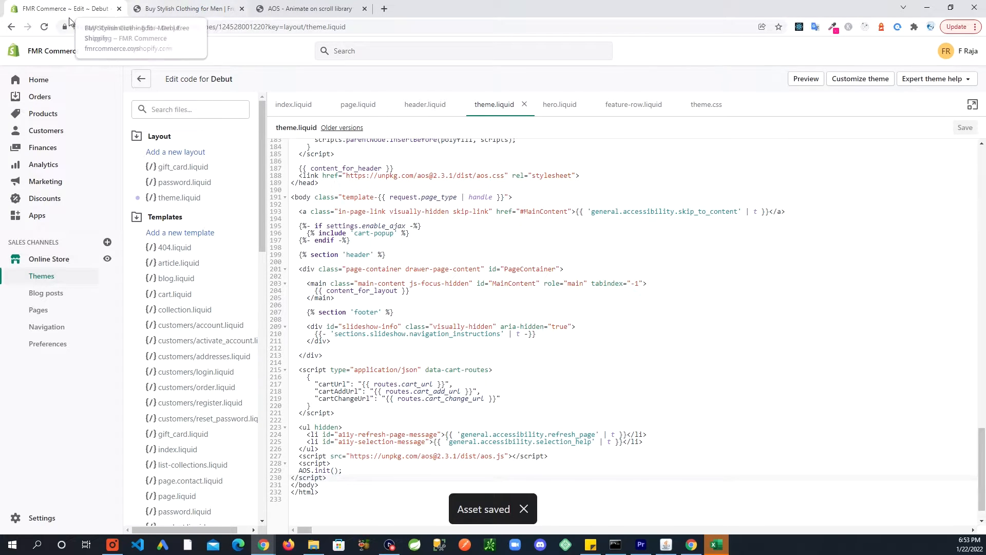
Scroll the AOS page down to the Anchor Placement fade-up examples.
click(308, 8)
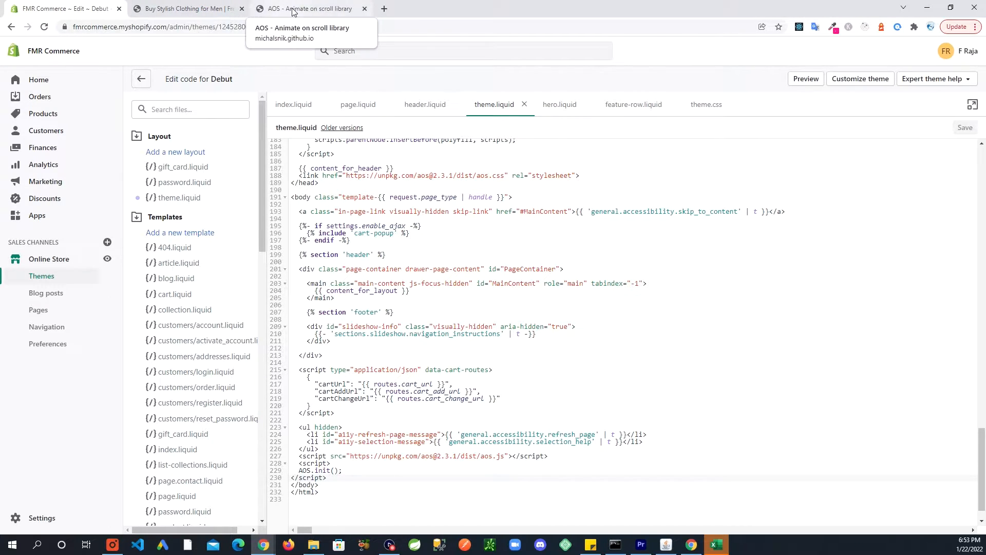
click(308, 8)
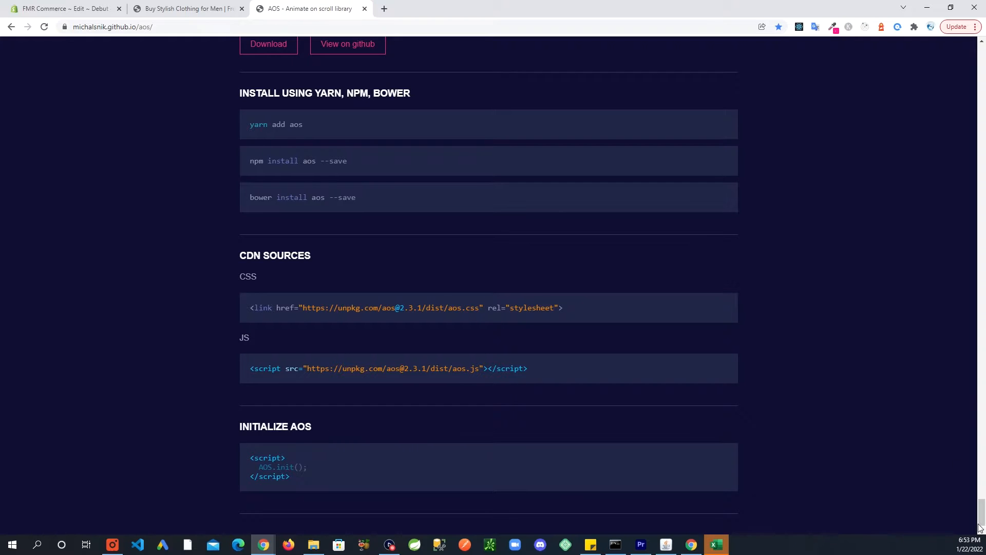
scroll(down, 3)
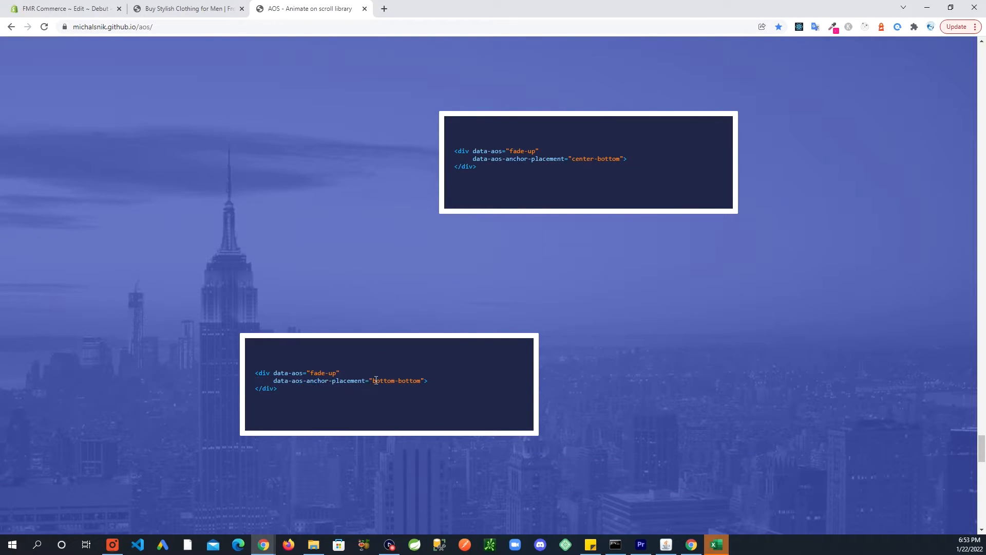
scroll(down, 3)
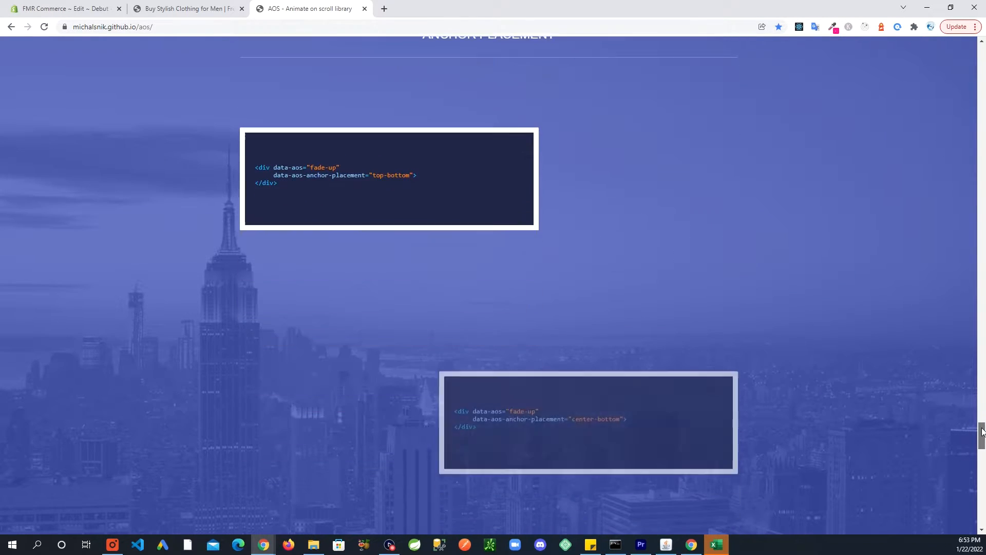
scroll(down, 3)
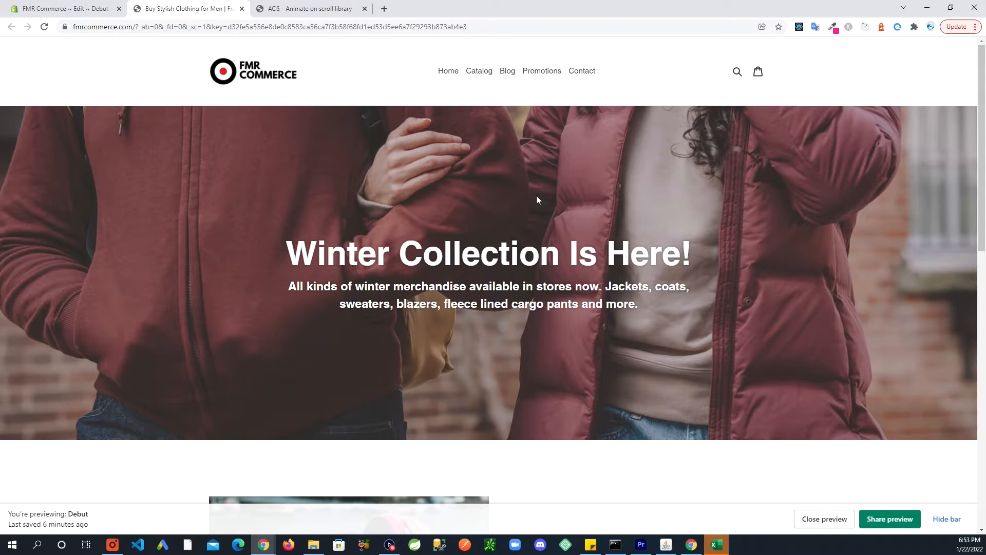
mouse_move(496, 386)
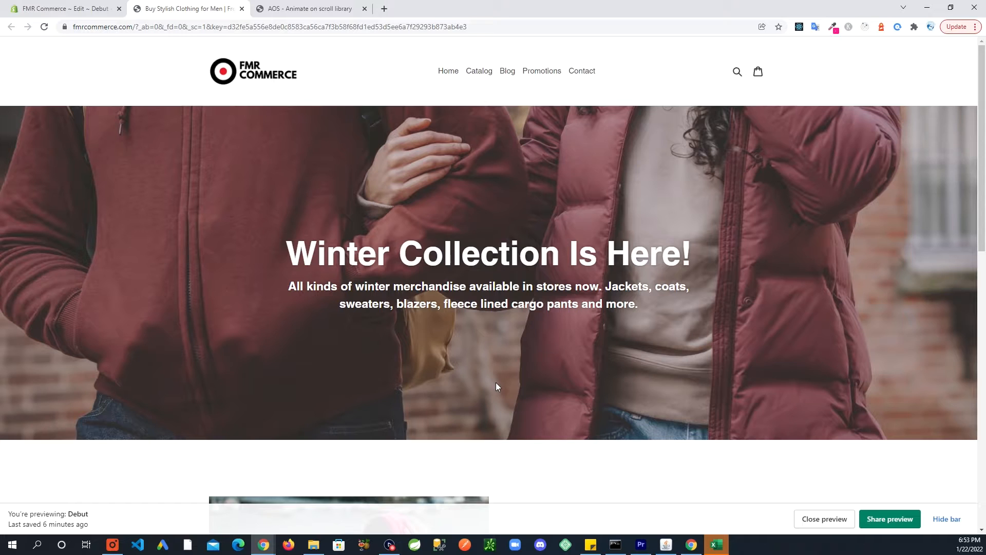
mouse_move(449, 295)
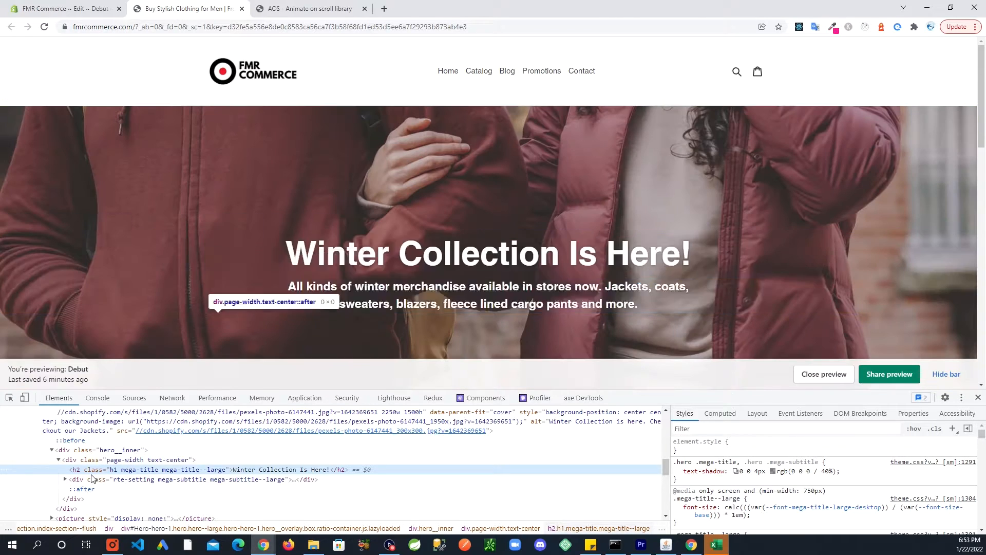
mouse_move(94, 470)
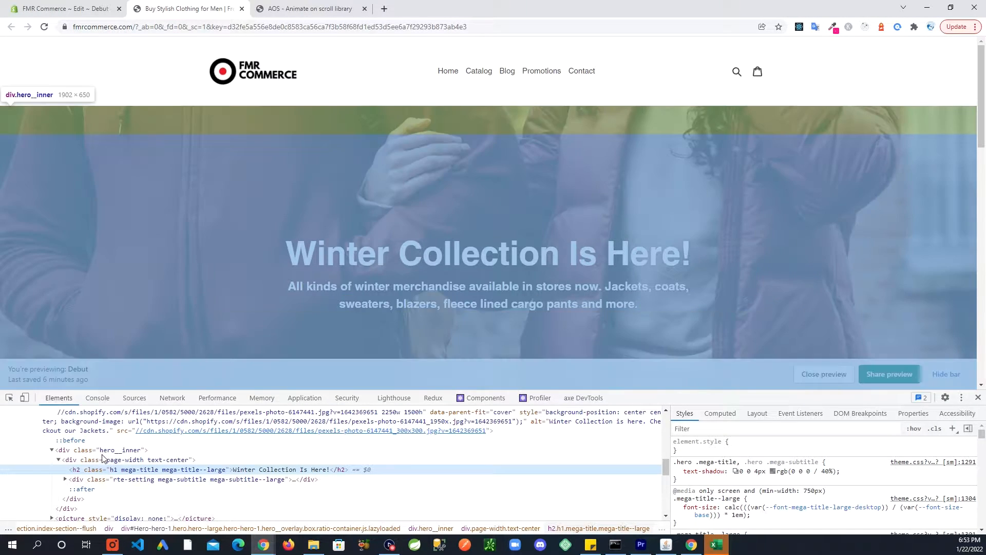
Select the winter collection hero's div.hero__inner with the DevTools element picker.
click(117, 450)
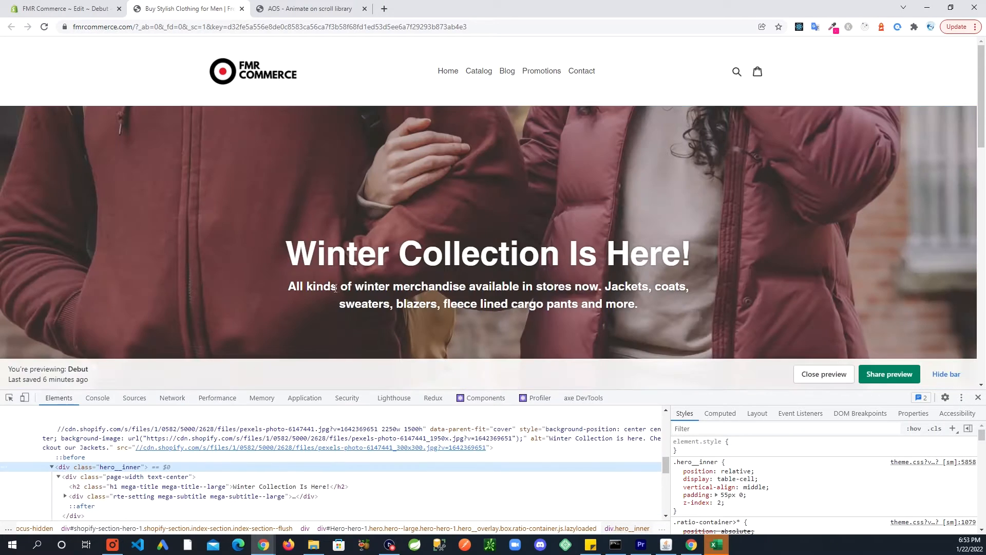
mouse_move(106, 450)
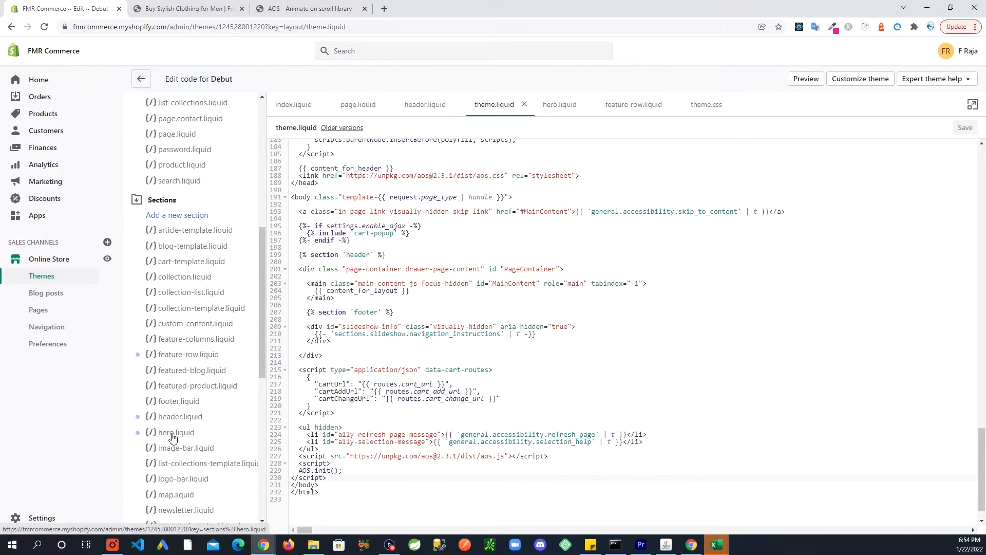
Open hero.liquid under Sections and find 'hero__inner' in it.
click(174, 433)
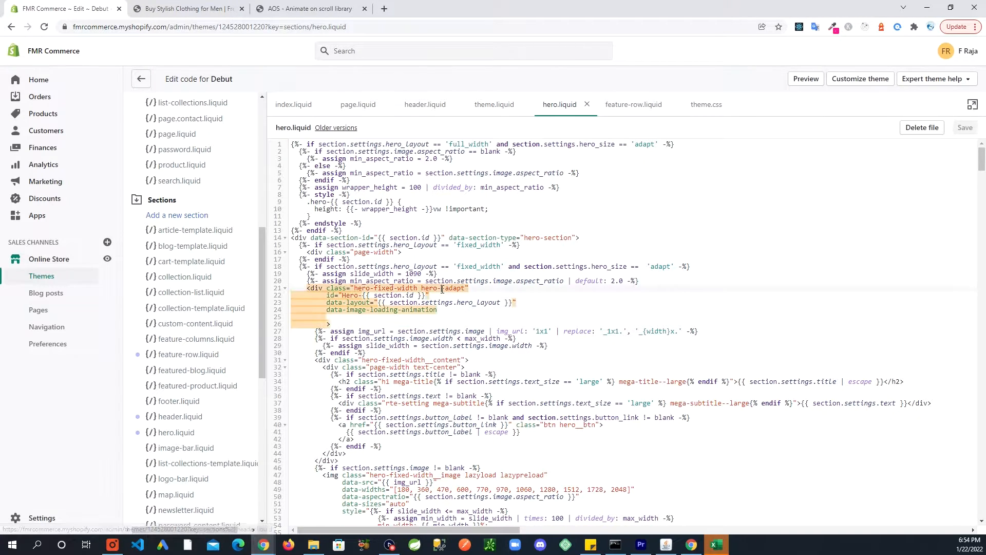
key(Ctrl+f)
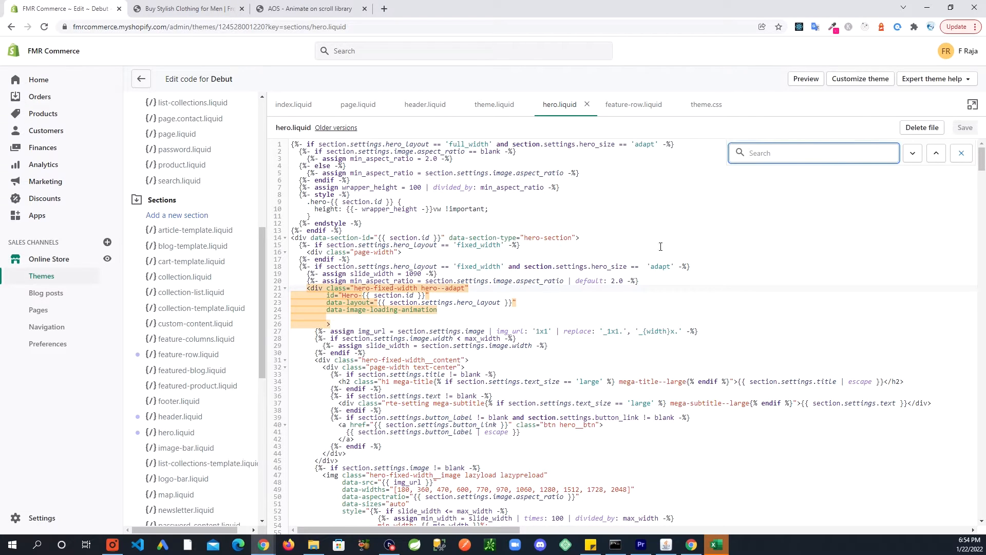
text(hero__inner)
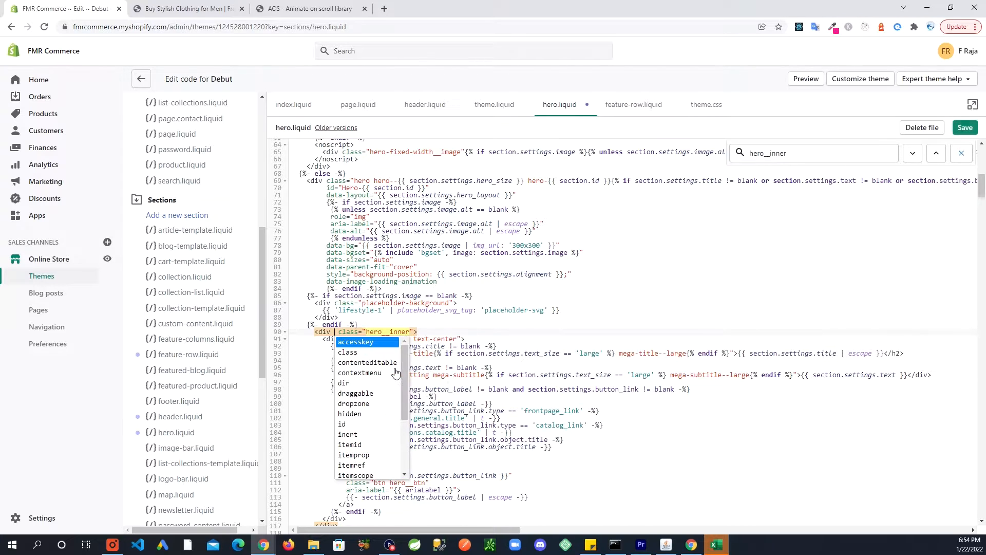
Find 'fade-in' and 'fade-down' on the AOS page to reach the FADE examples.
click(308, 9)
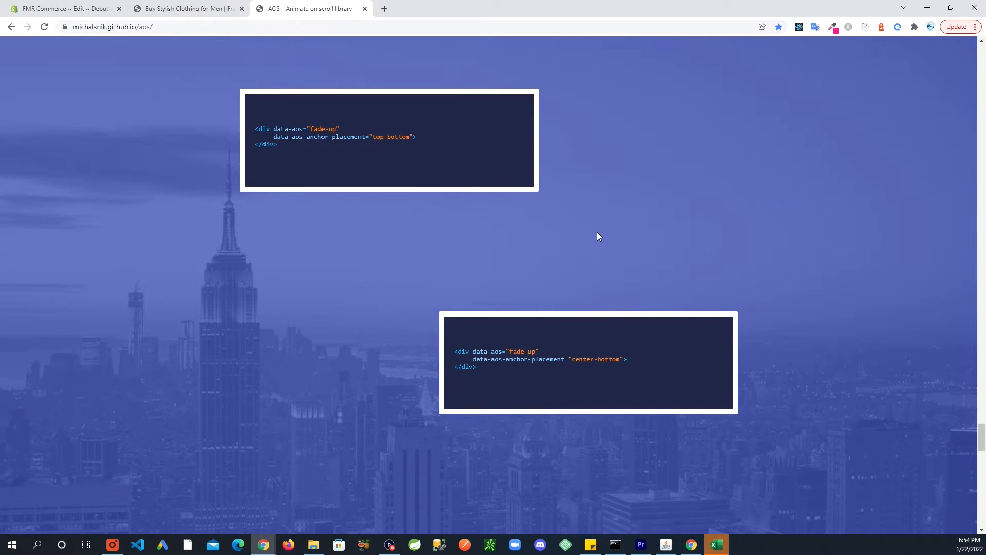
scroll(down, 3)
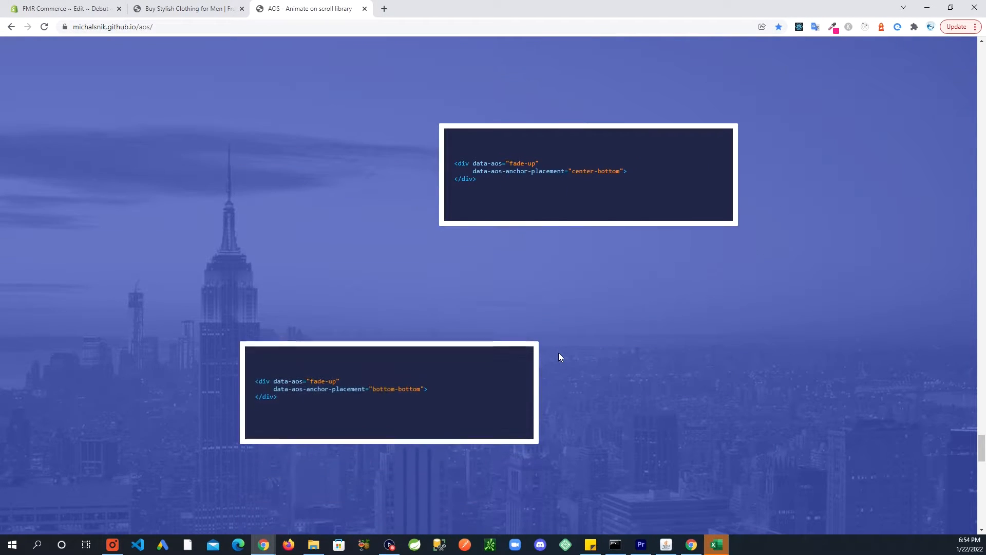
scroll(down, 3)
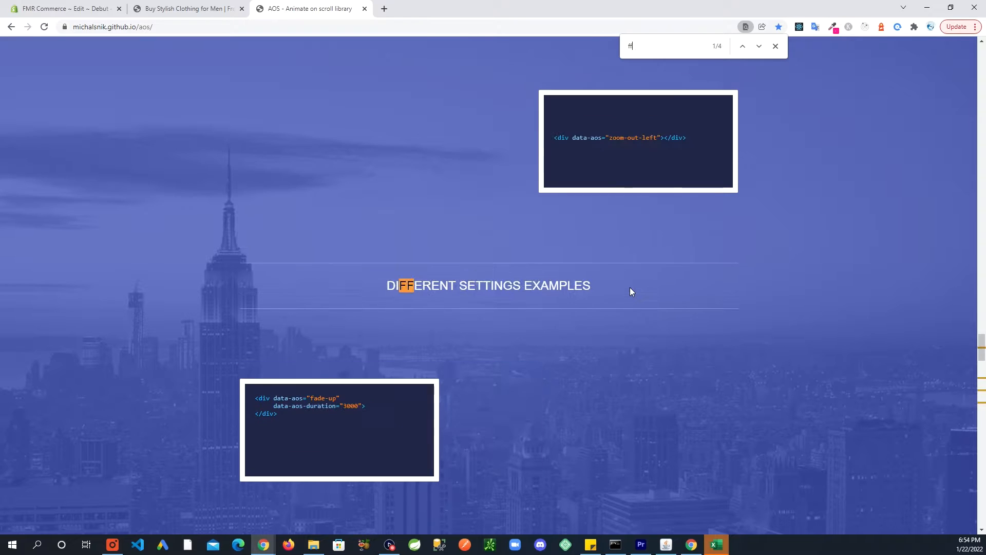
text(ad-i)
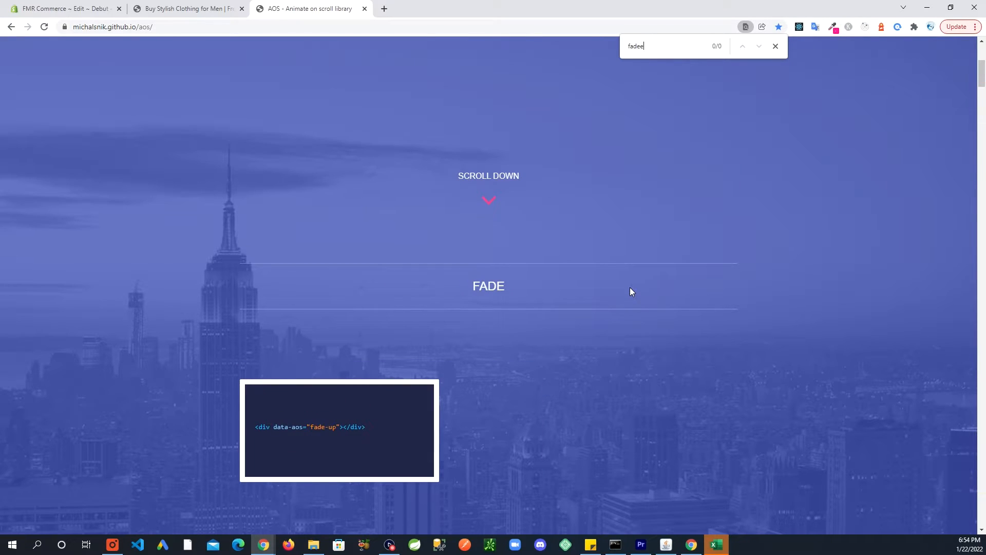
text(fade-in)
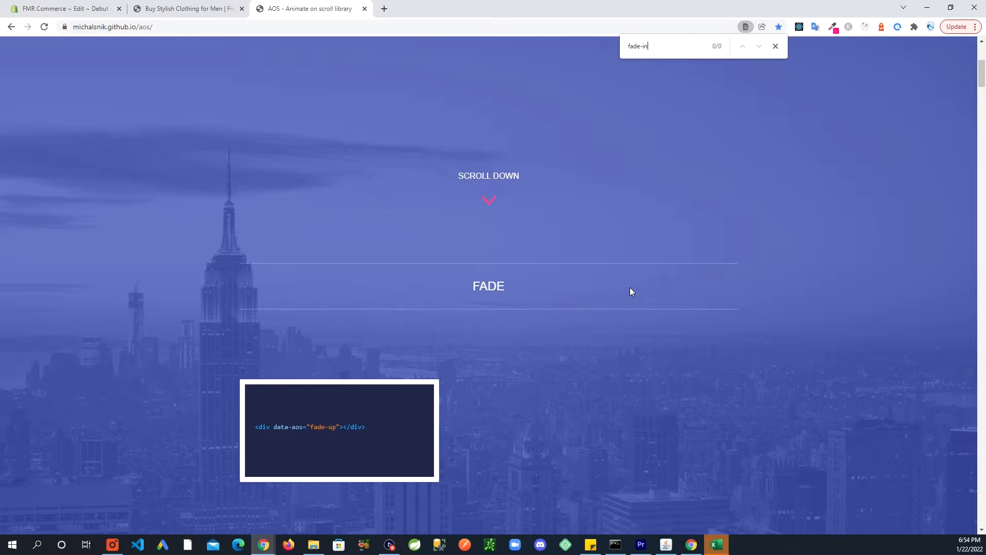
text(fade-down)
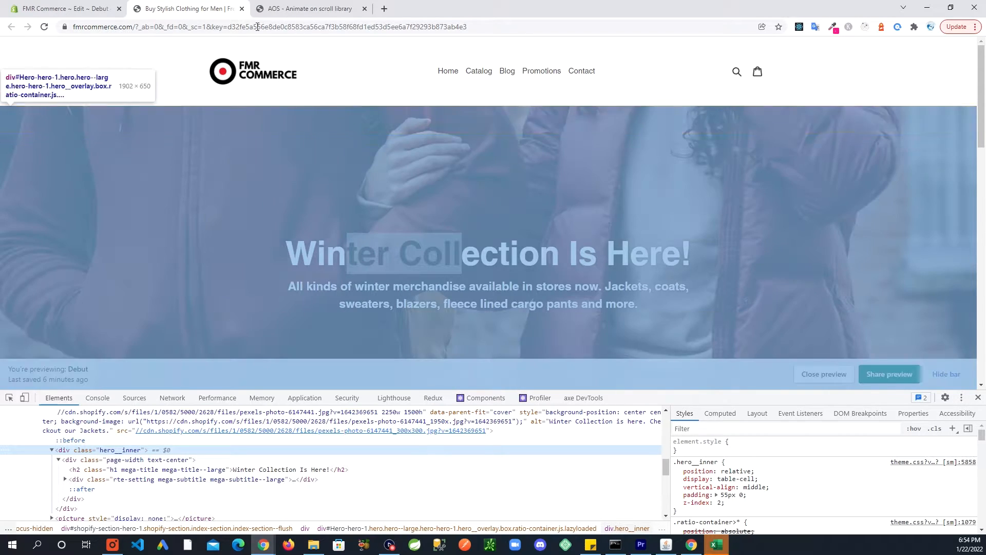
Save hero.liquid with data-aos="fade-down" on the hero__inner div.
click(63, 8)
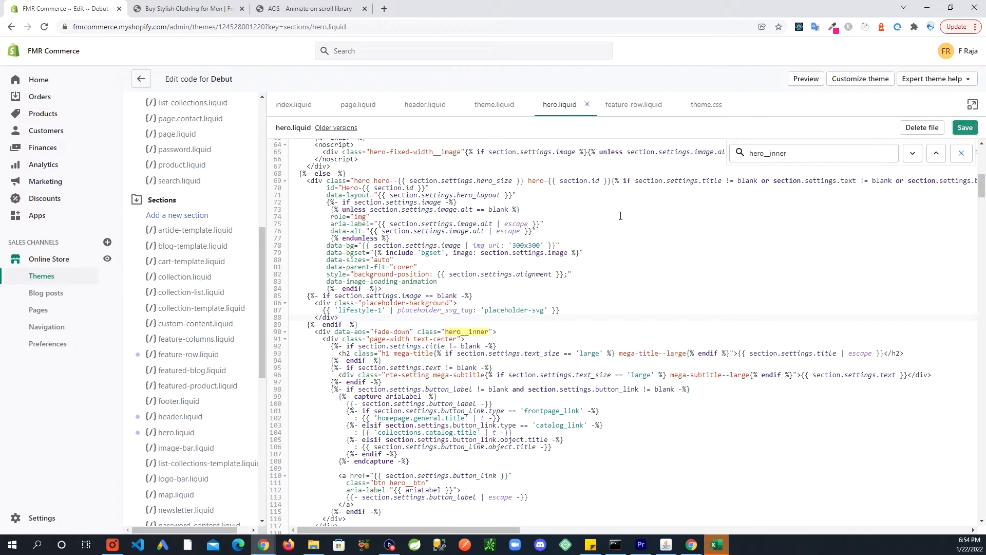
click(965, 128)
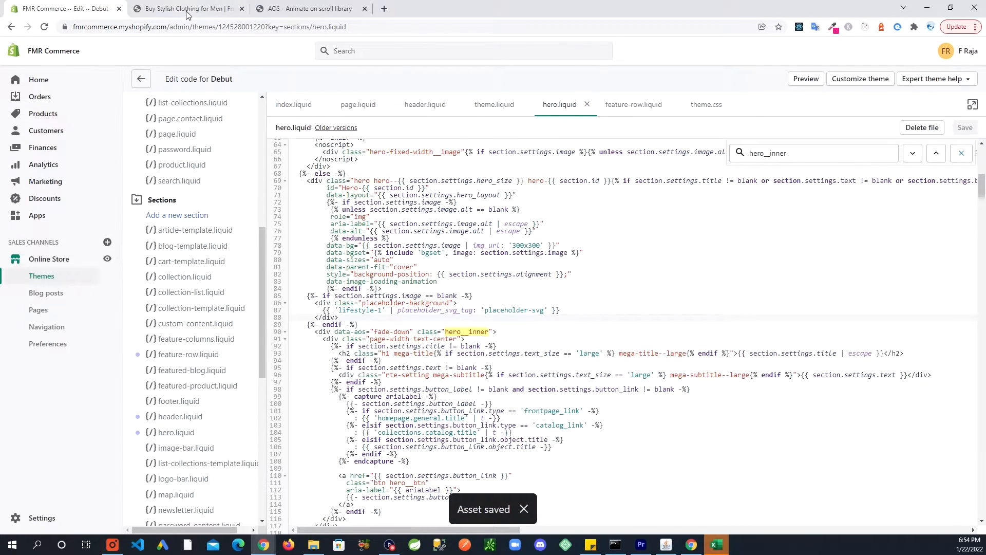
Reload the store preview so the hero heading animates in with AOS active.
click(187, 8)
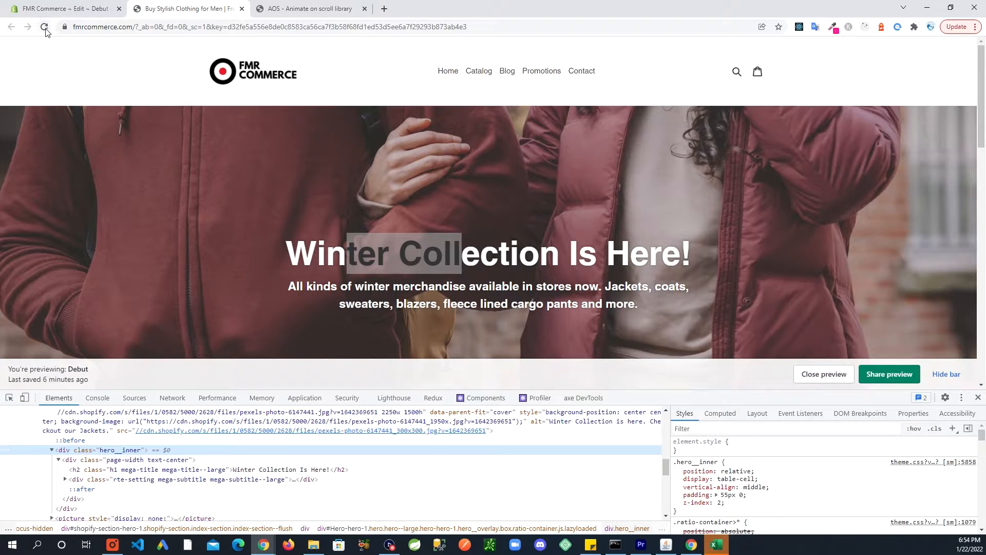
click(45, 27)
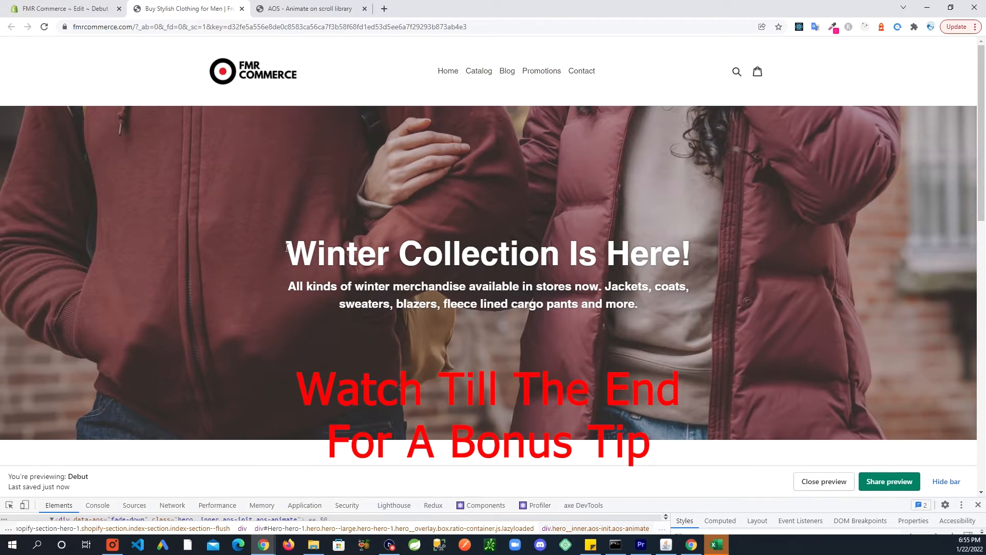
Scroll down the home page to the Our New Hipster Hoodie feature section.
scroll(down, 3)
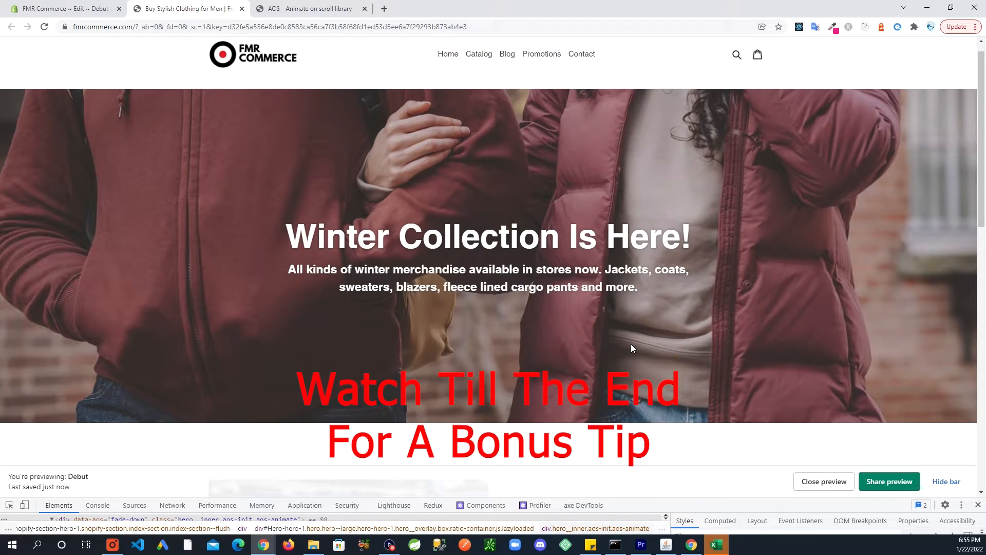
mouse_move(627, 331)
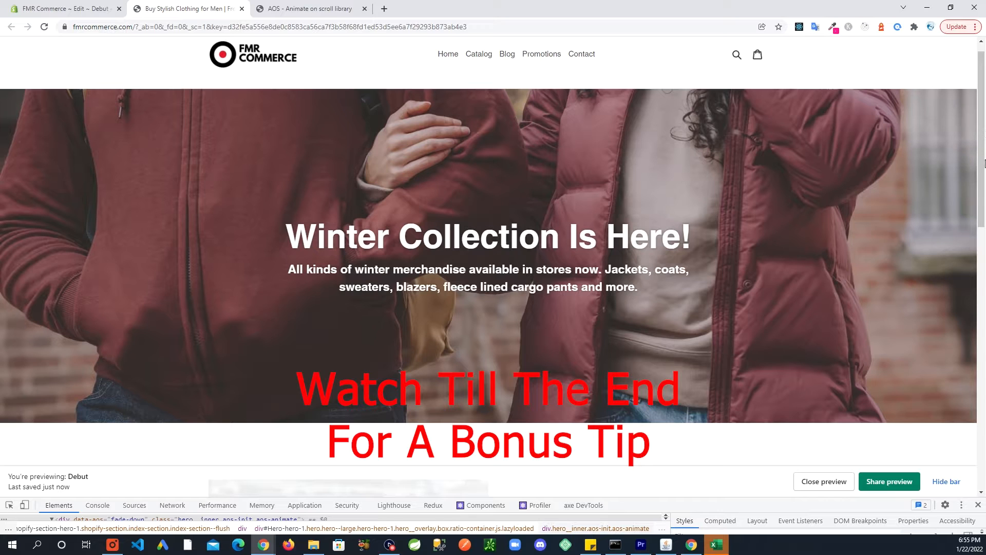
scroll(down, 3)
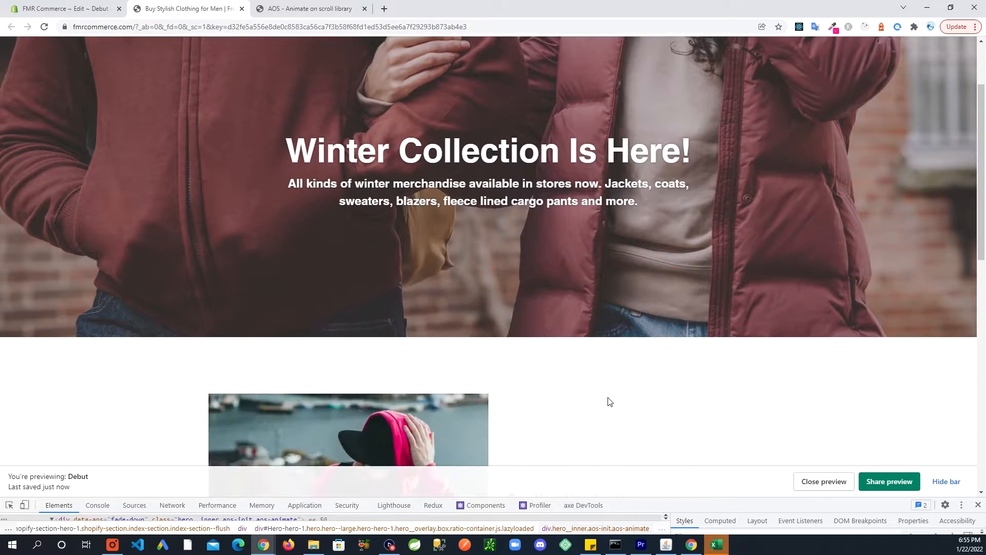
scroll(down, 3)
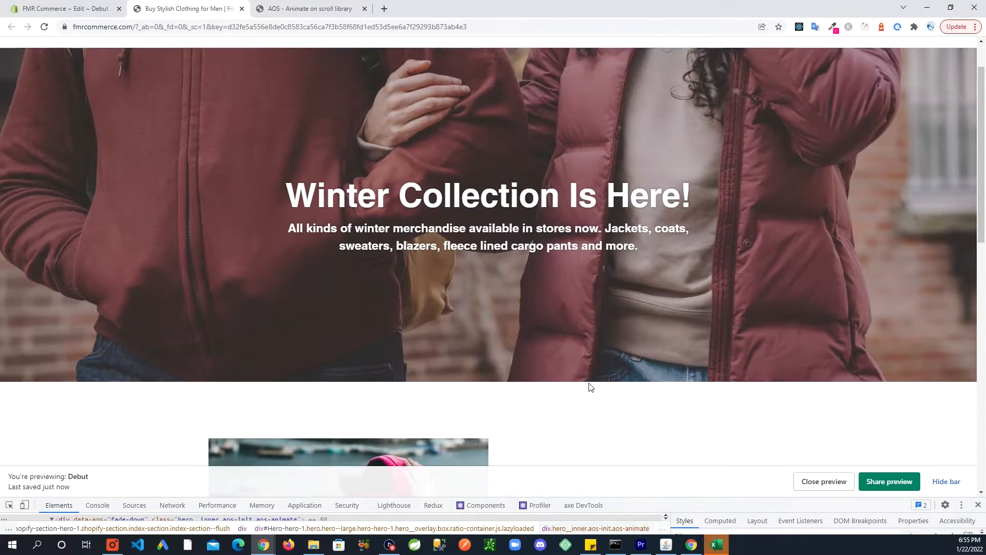
scroll(down, 3)
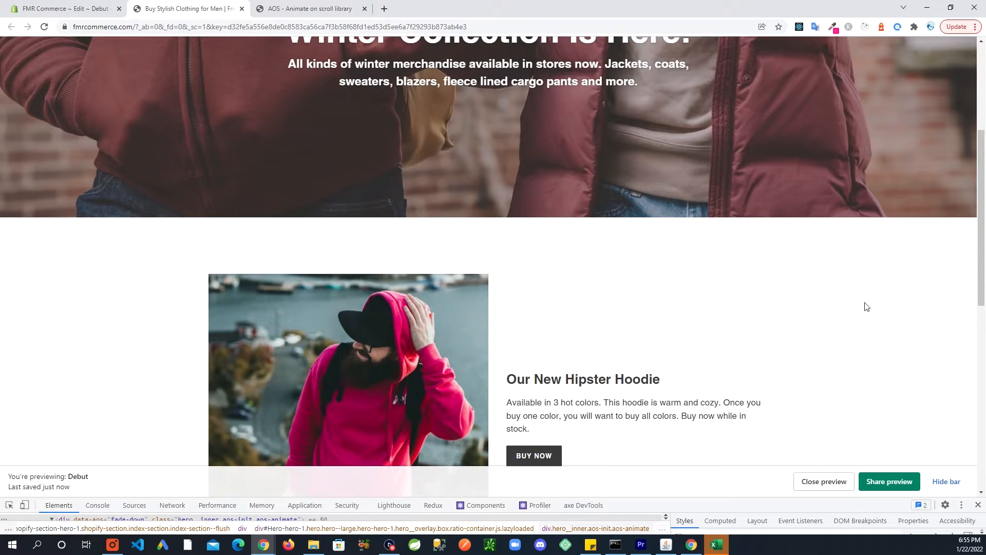
scroll(down, 3)
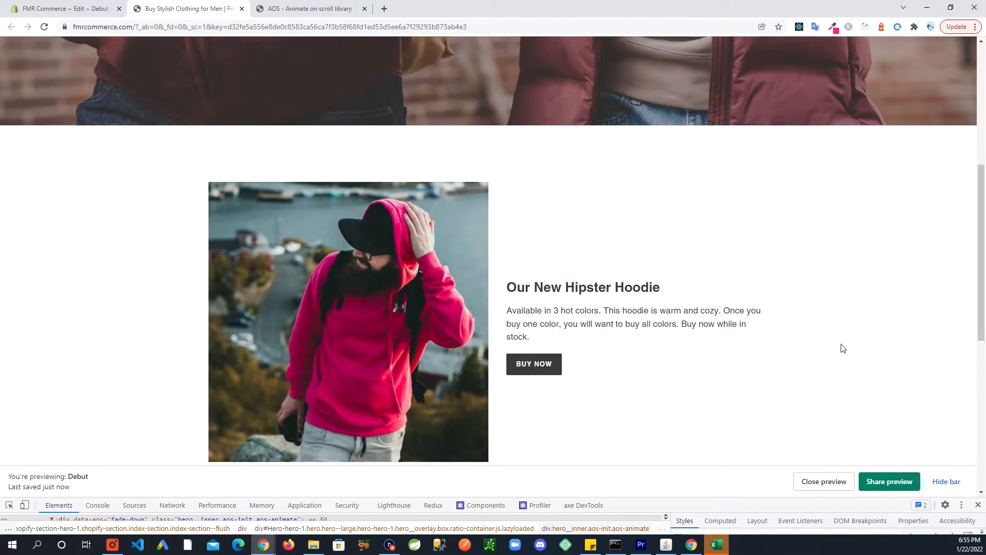
scroll(down, 3)
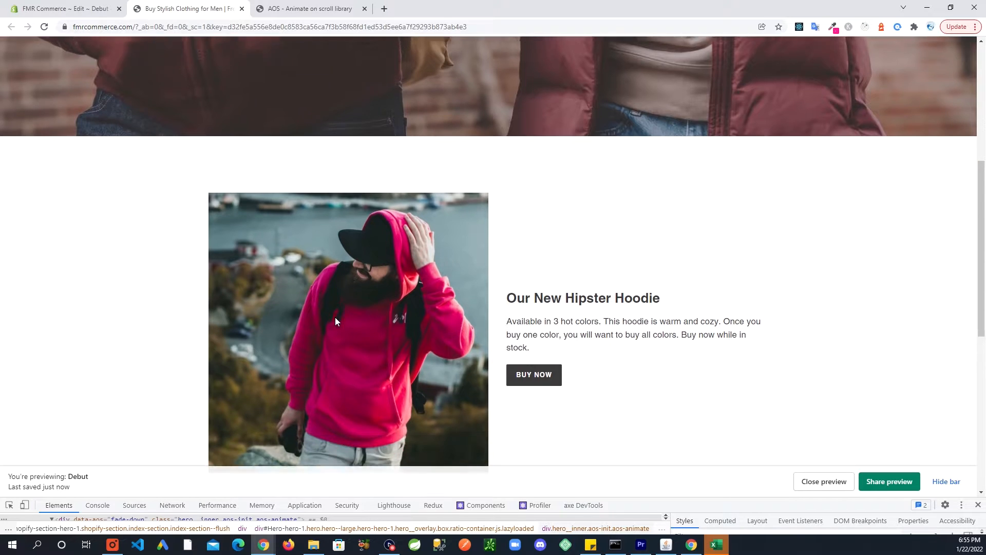
scroll(down, 3)
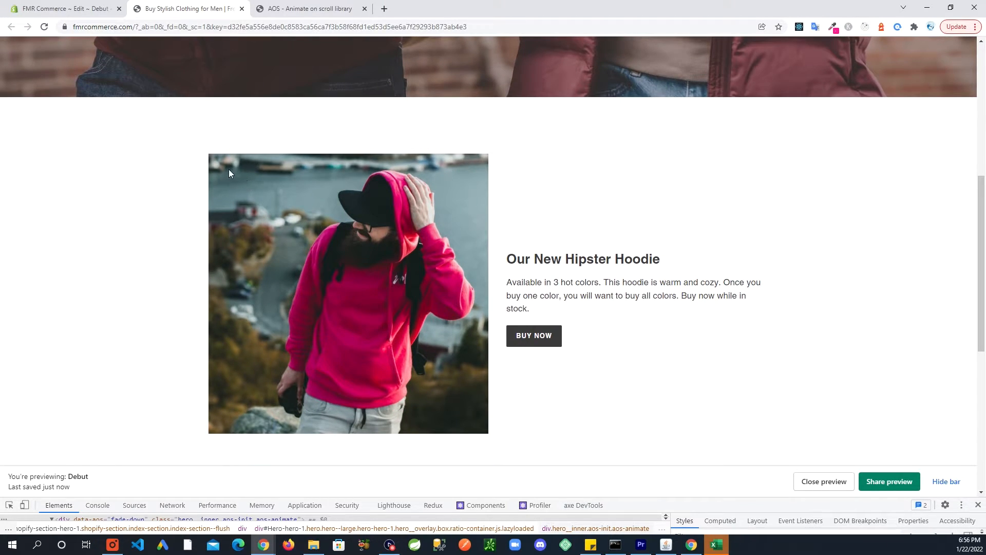
mouse_move(390, 379)
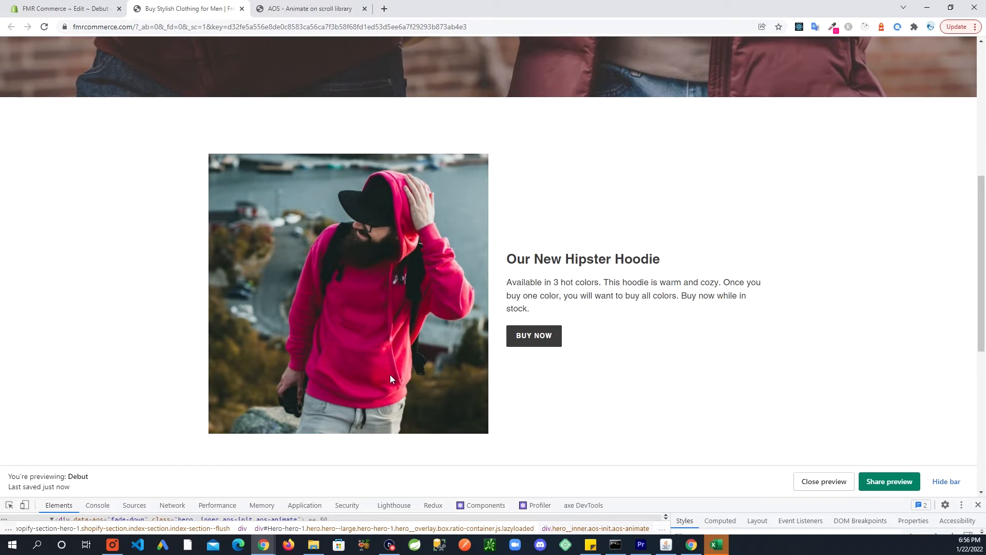
mouse_move(326, 231)
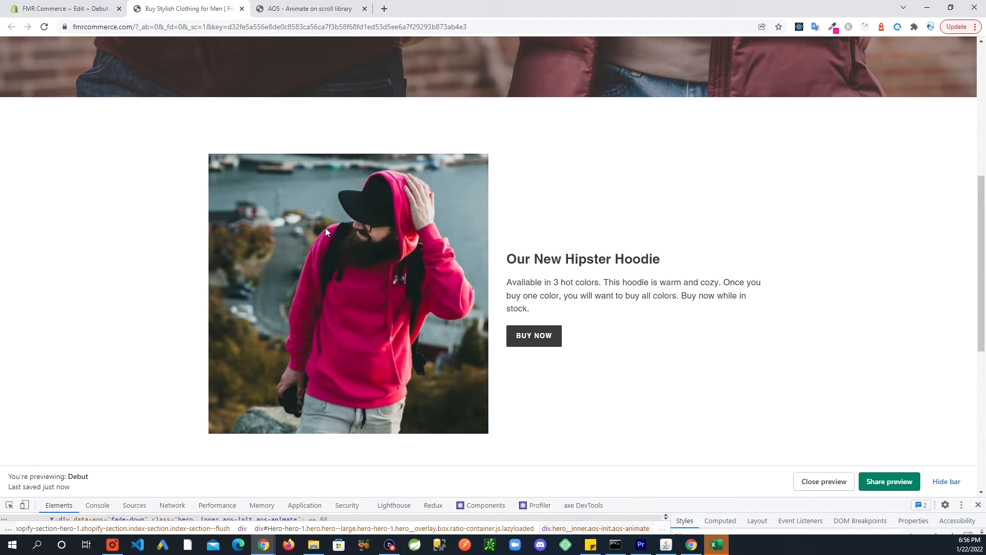
Inspect the hoodie image and select its div.feature-row__item container in developer tools.
right_click(326, 232)
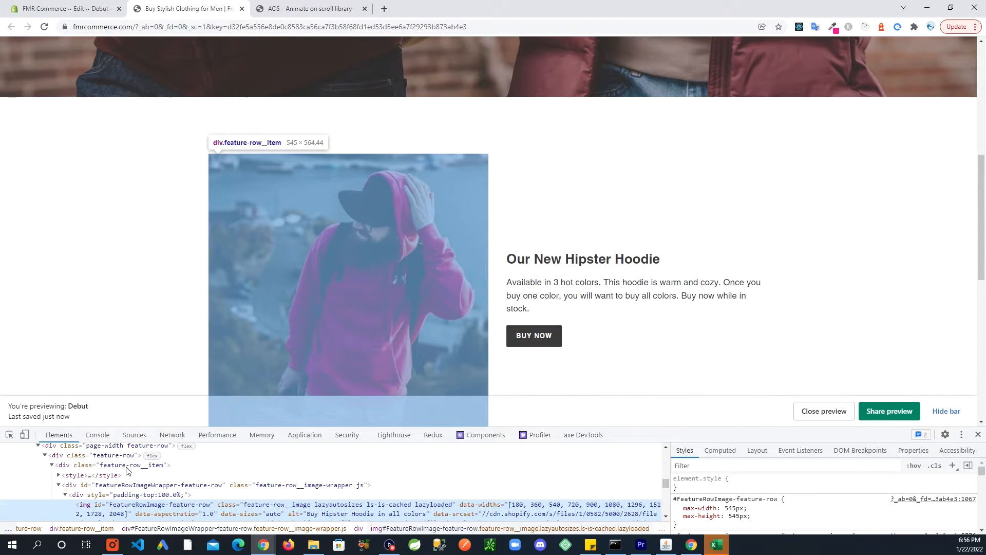
click(132, 464)
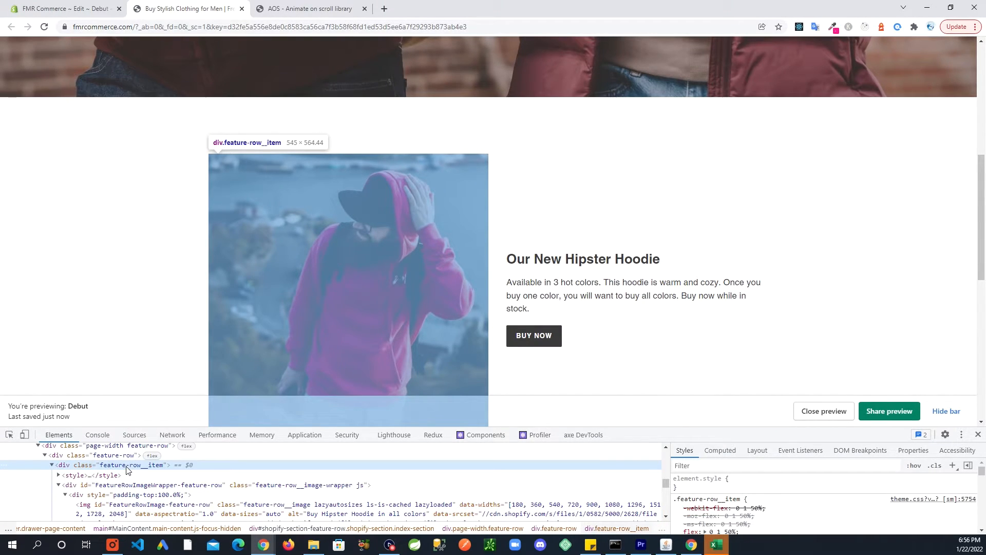
click(53, 465)
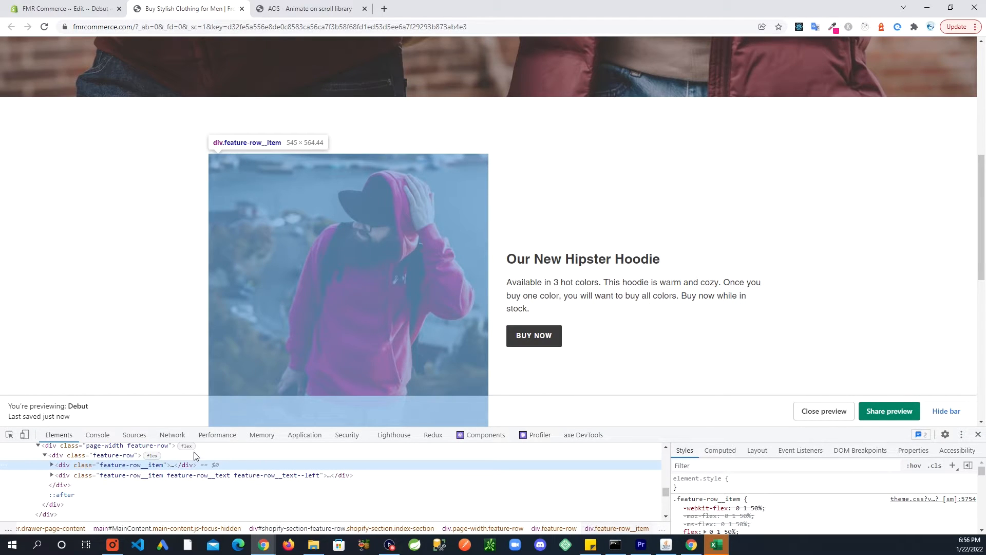
mouse_move(214, 204)
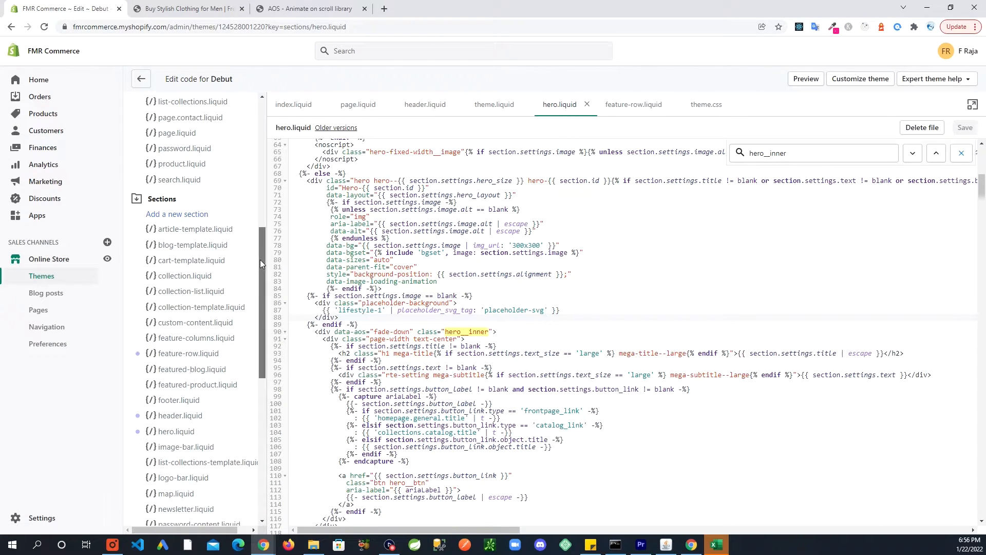
Open feature-row.liquid under Sections in the theme code editor.
scroll(down, 3)
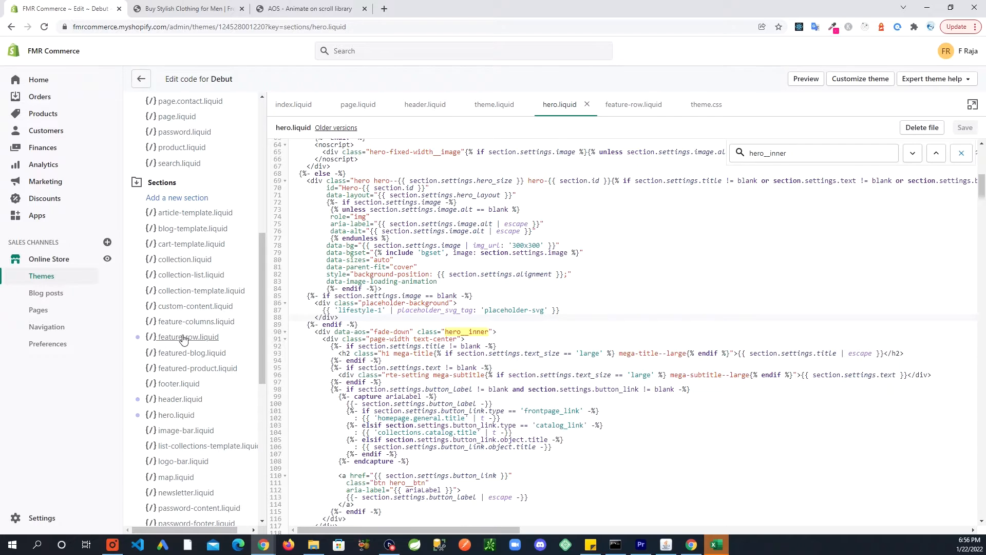
mouse_move(189, 340)
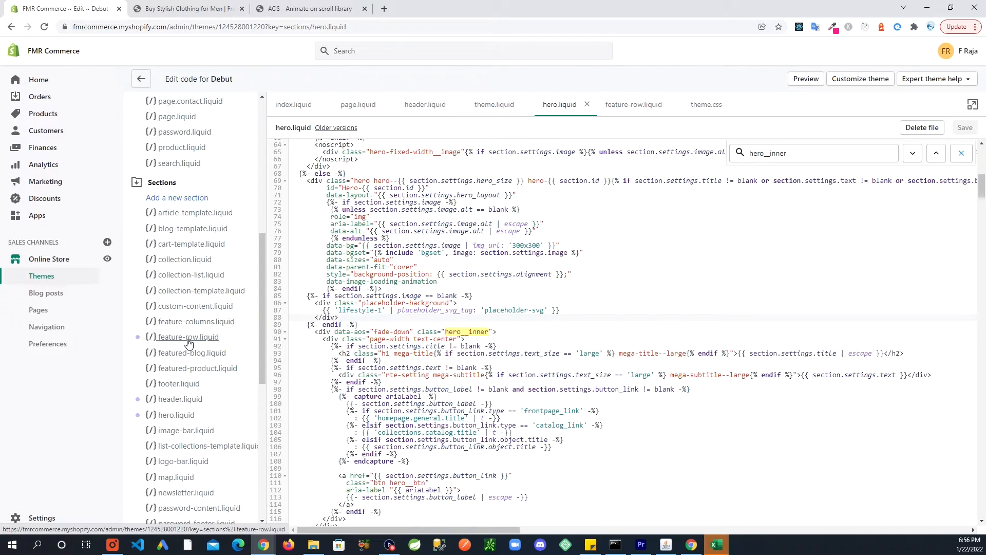
click(633, 104)
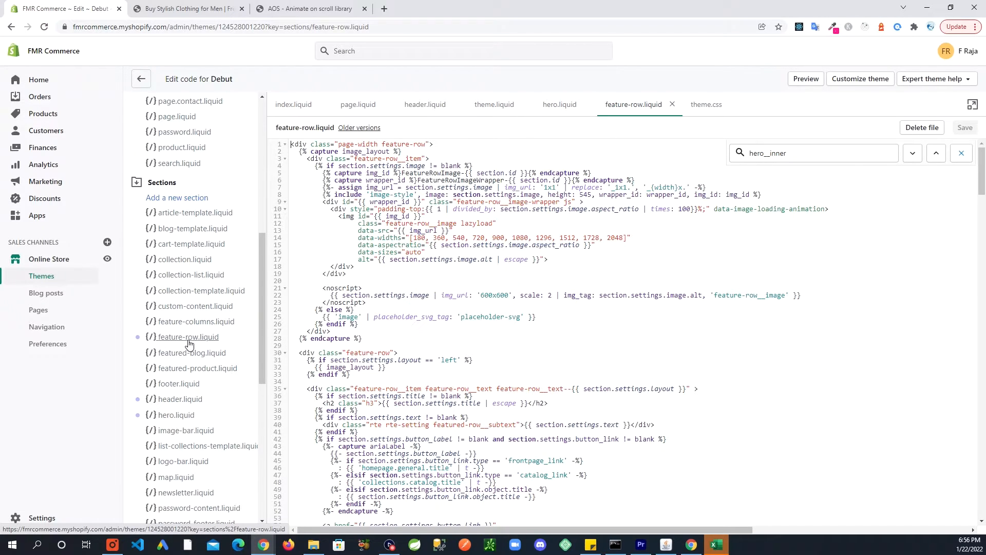
Search feature-row.liquid for feature-row__item and place the cursor in the first div on line 3.
click(186, 8)
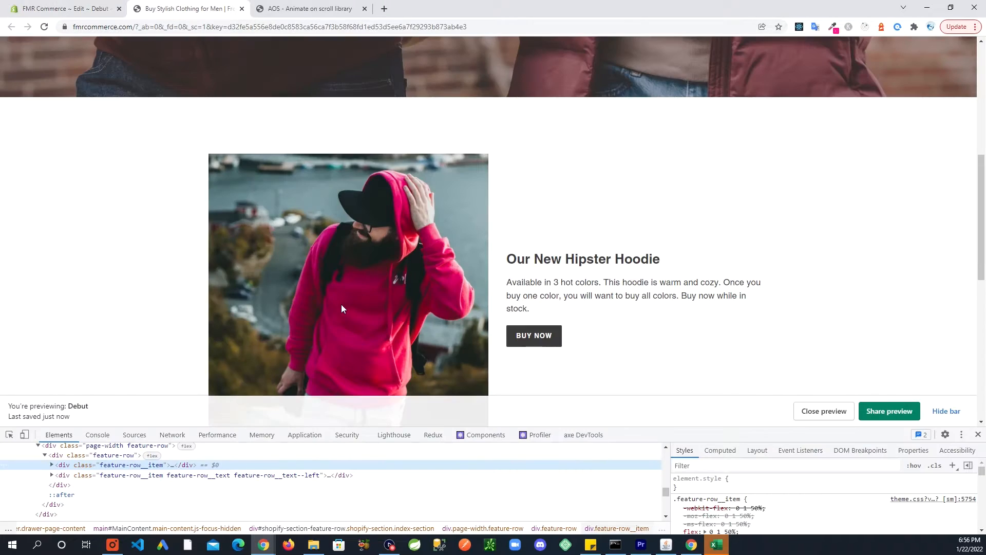
mouse_move(133, 465)
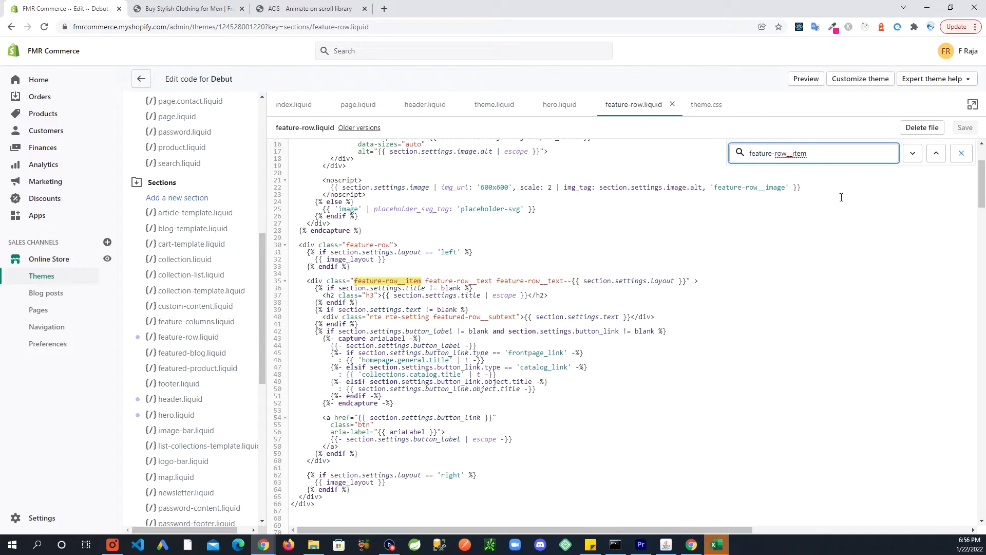
click(936, 153)
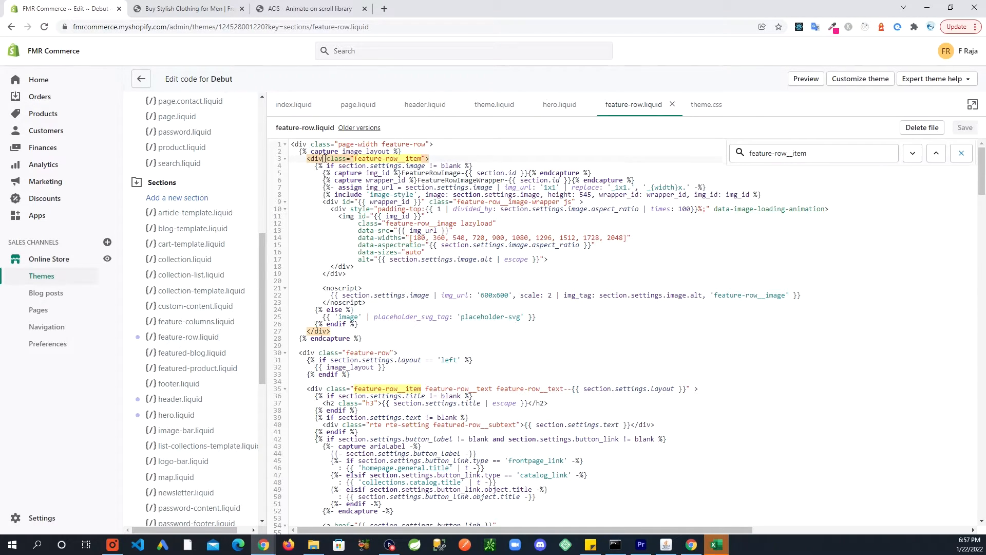
click(309, 8)
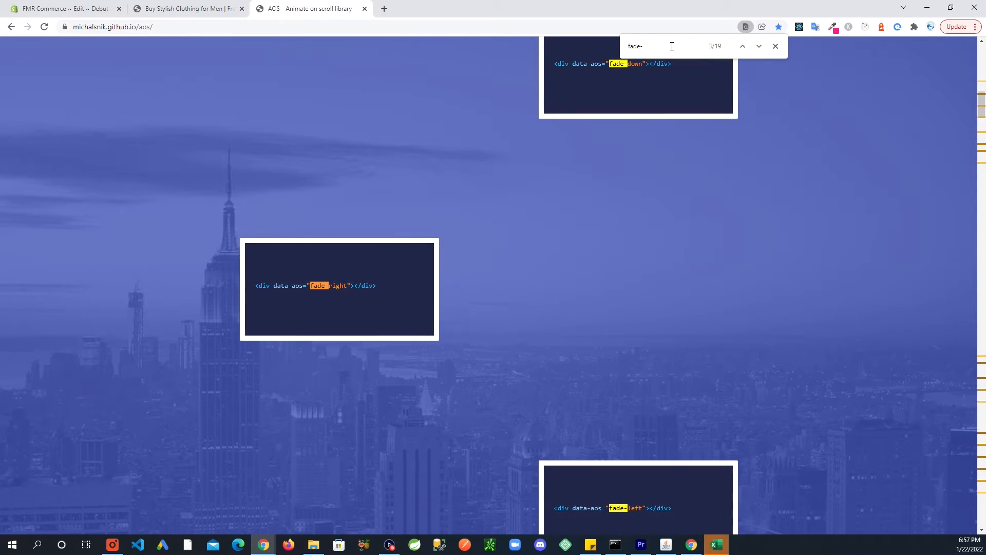
scroll(down, 3)
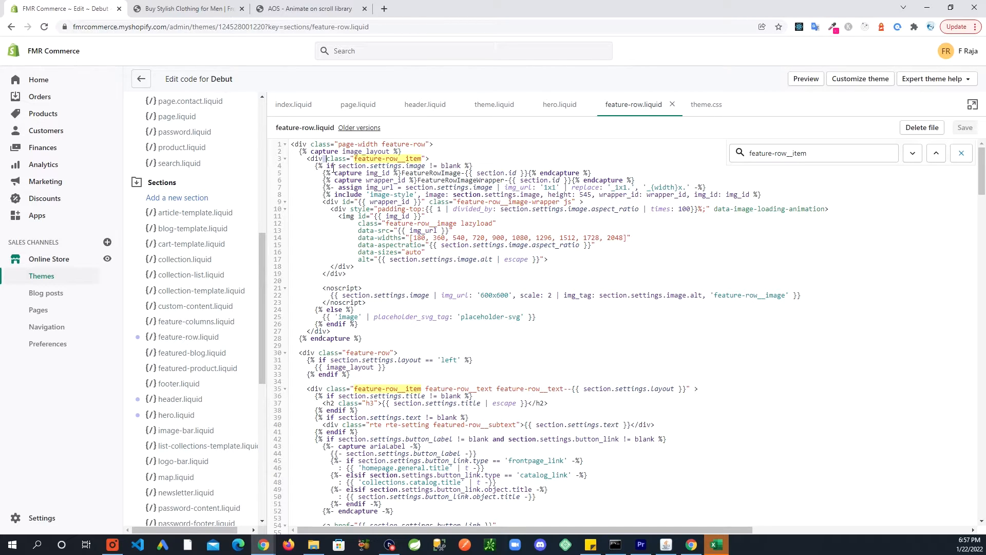
Add data-aos="fade-right" to the image container div, save the file and return to the preview.
text(data-aos="fade-right")
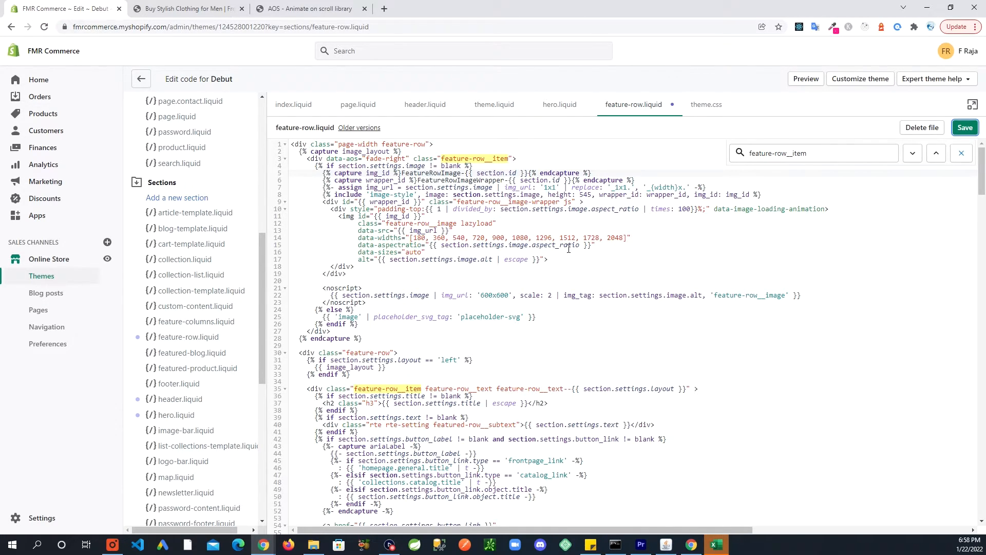
click(965, 128)
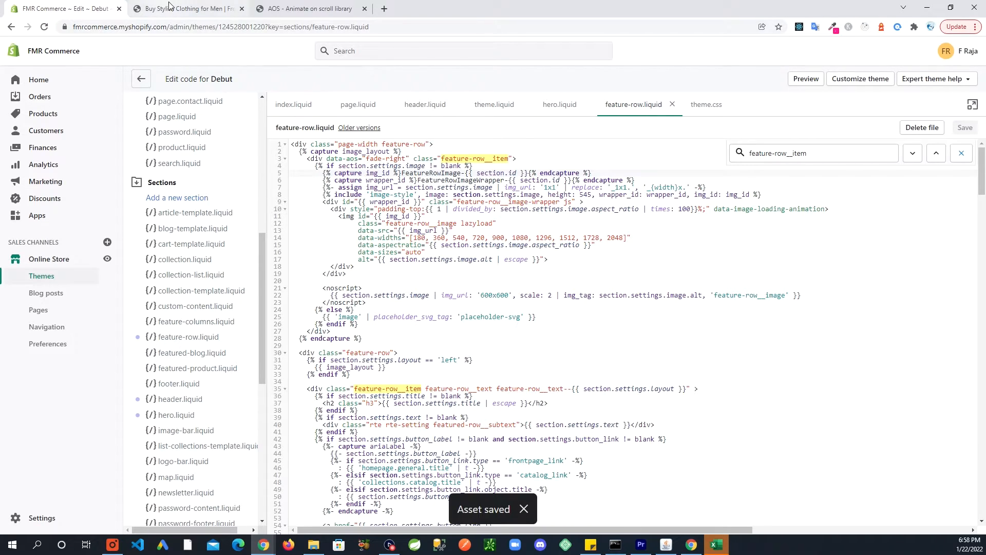
click(186, 8)
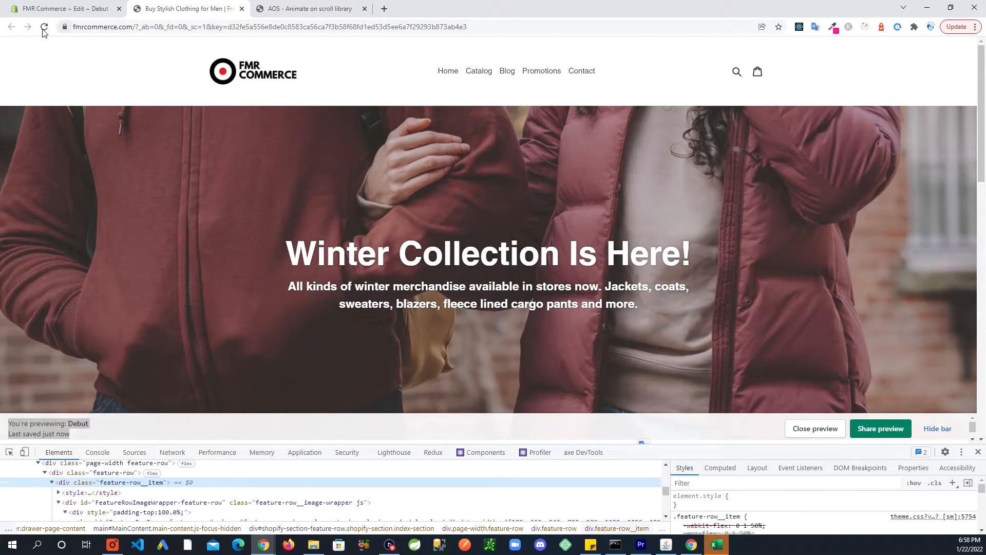
Reload the preview, scroll to the hoodie row to watch it animate, then return to the code editor.
click(44, 27)
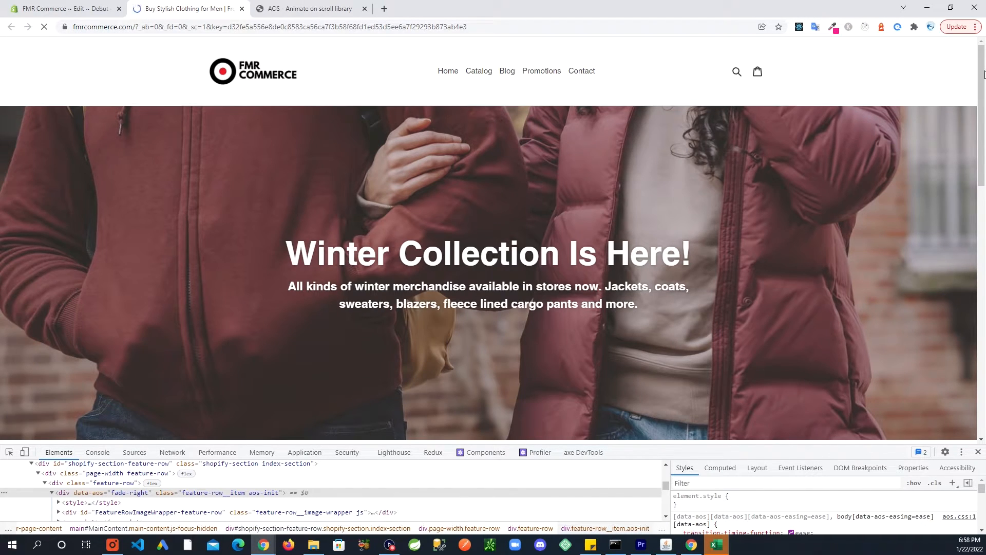
scroll(down, 3)
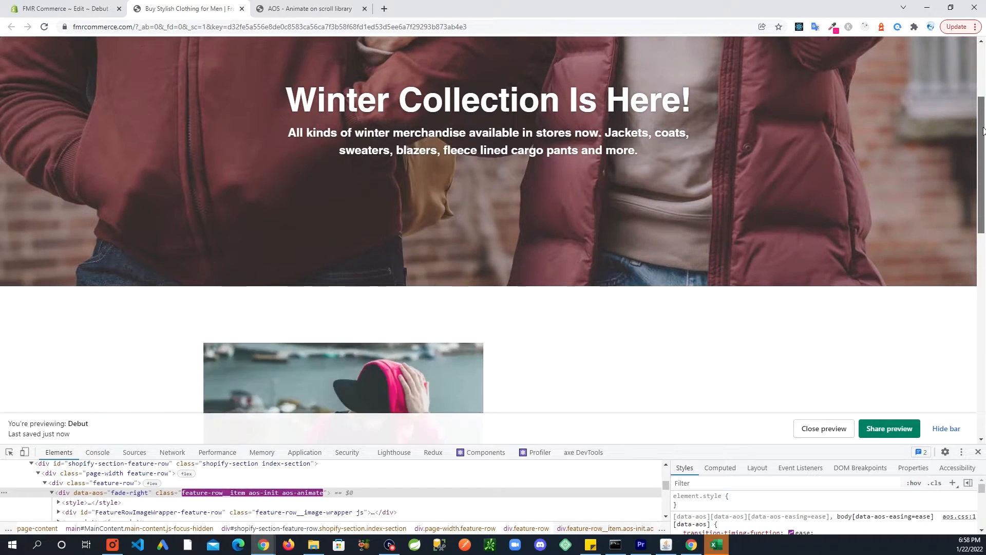
scroll(down, 3)
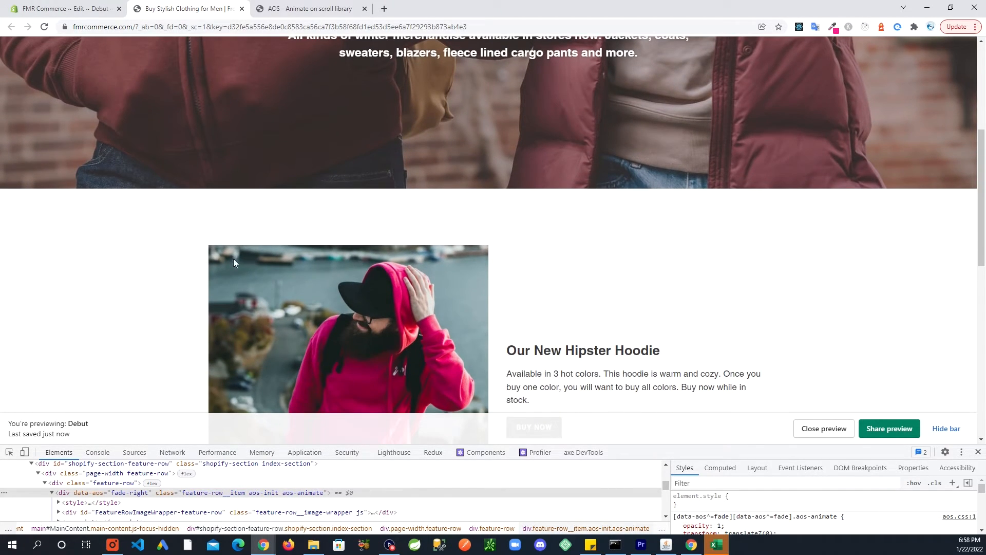
mouse_move(264, 192)
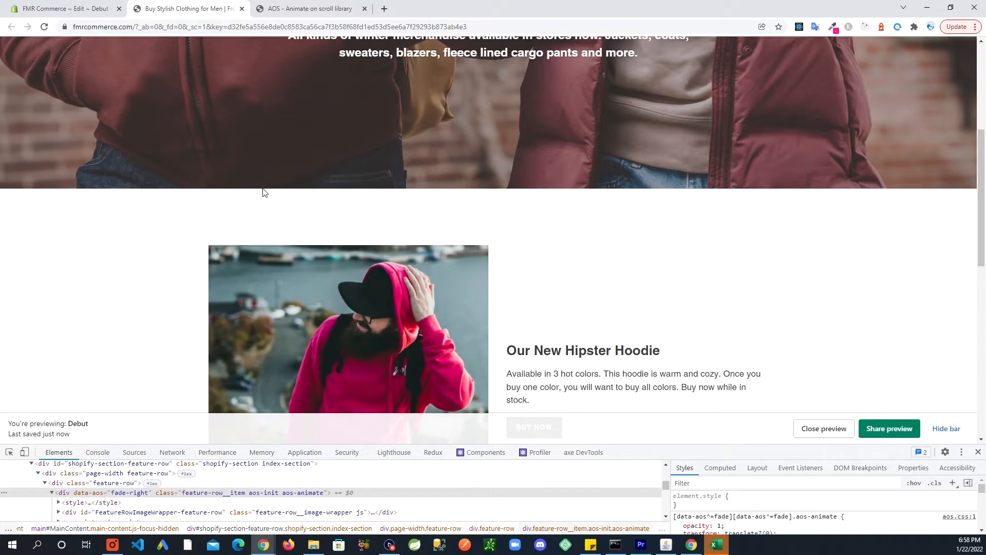
scroll(down, 3)
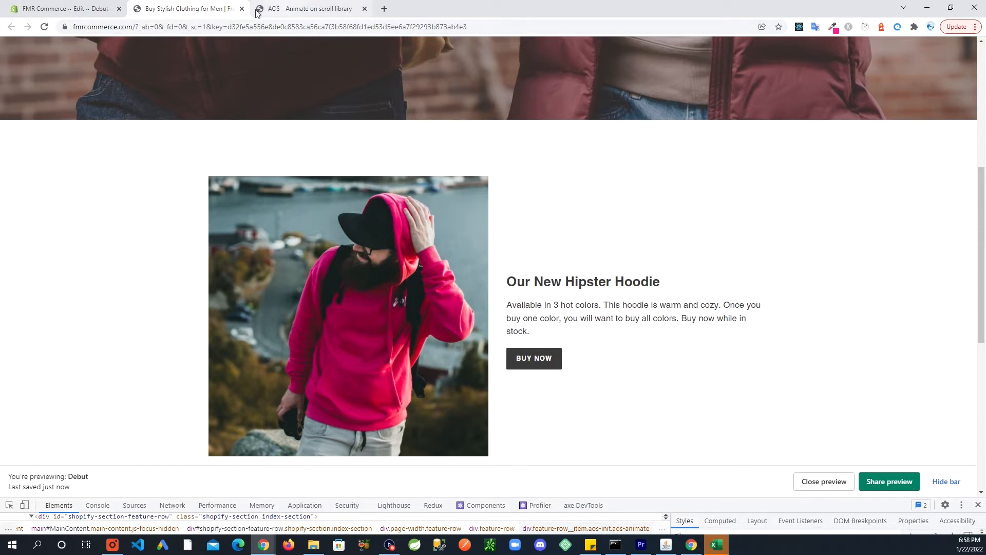
click(62, 8)
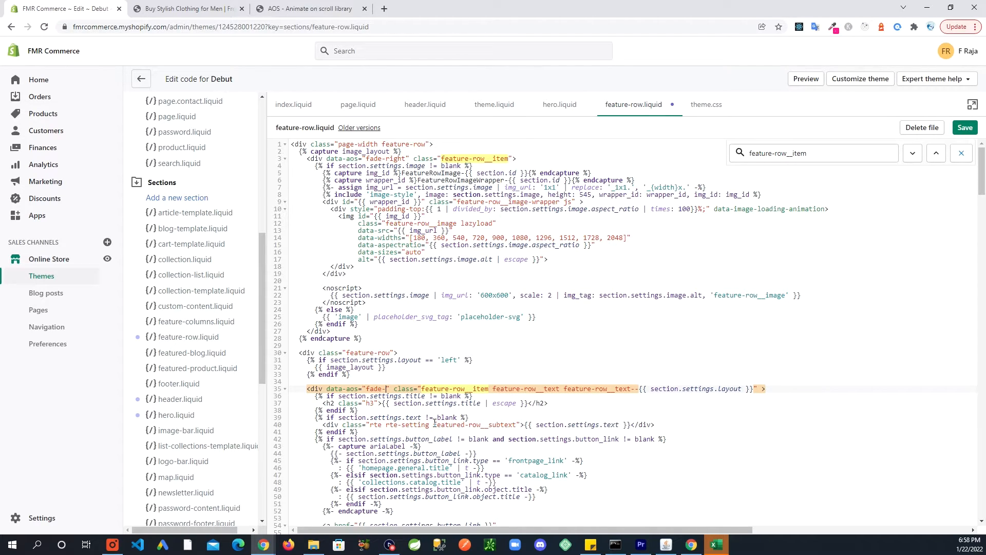
Change the feature-row__text div's animation to data-aos="fade-left" and go to the preview.
text(left)
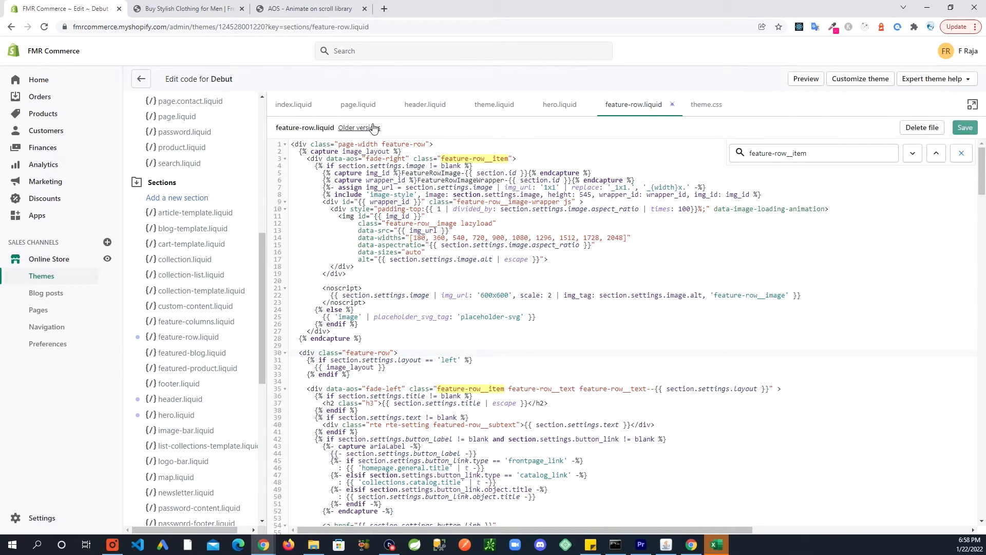
click(186, 8)
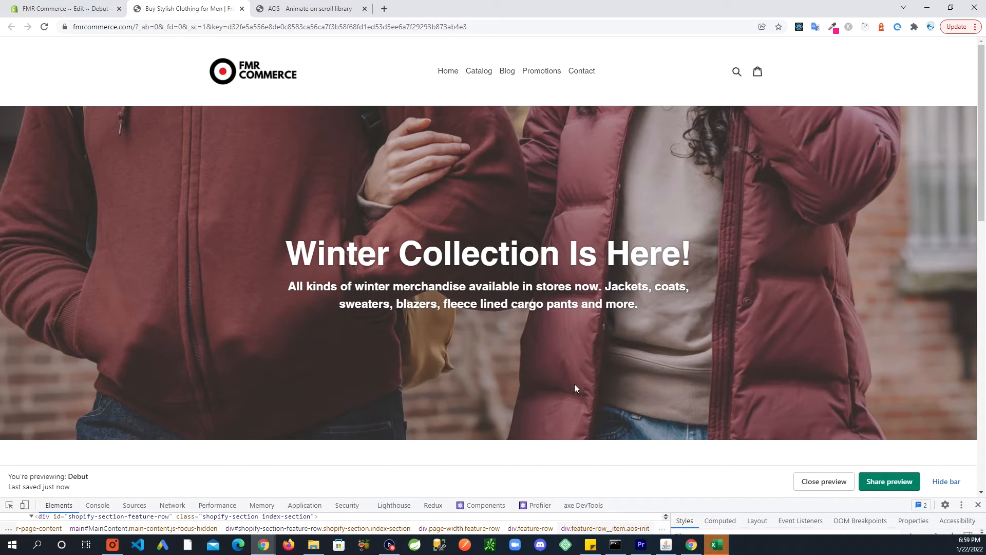
mouse_move(626, 405)
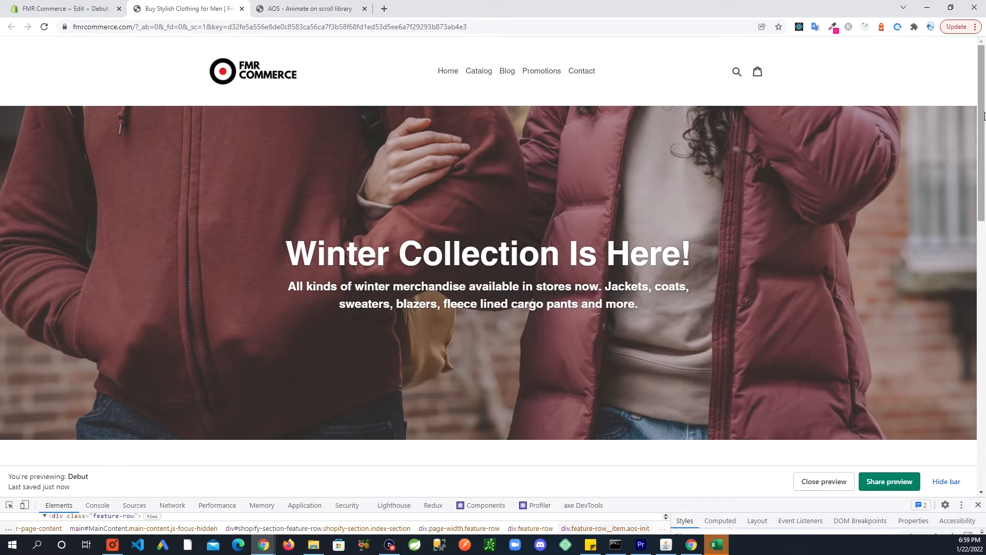
Scroll down past the hero to watch the hoodie image and text fade in from right and left.
click(946, 481)
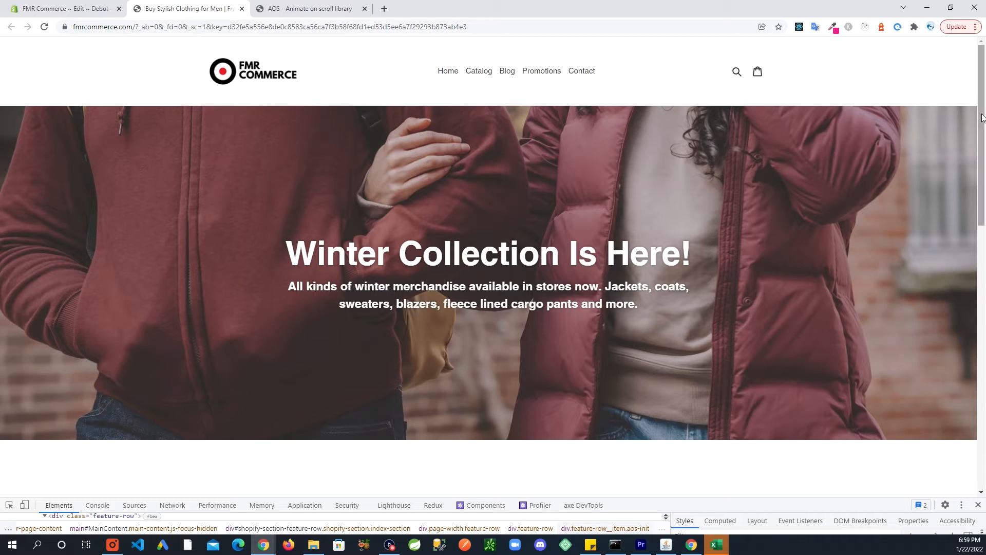
scroll(down, 3)
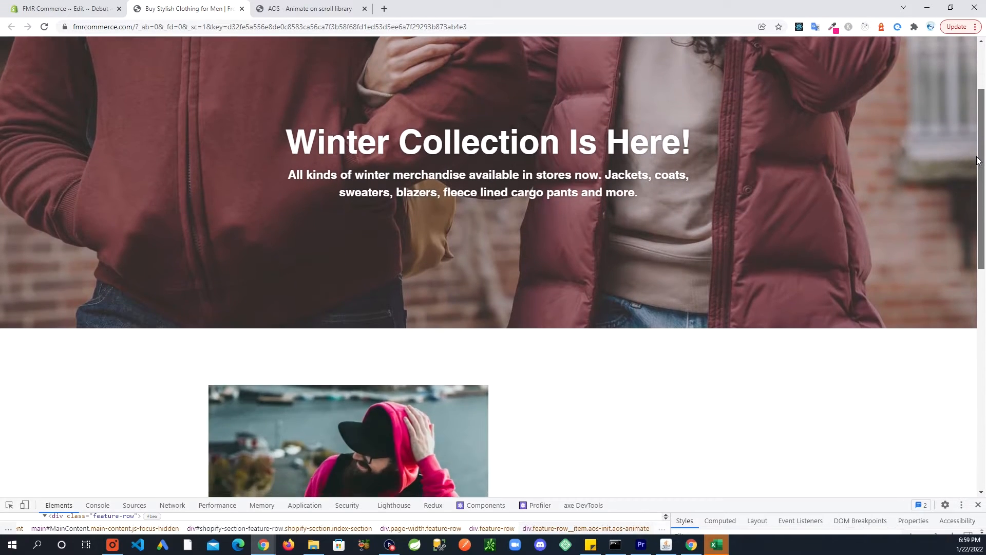
scroll(down, 3)
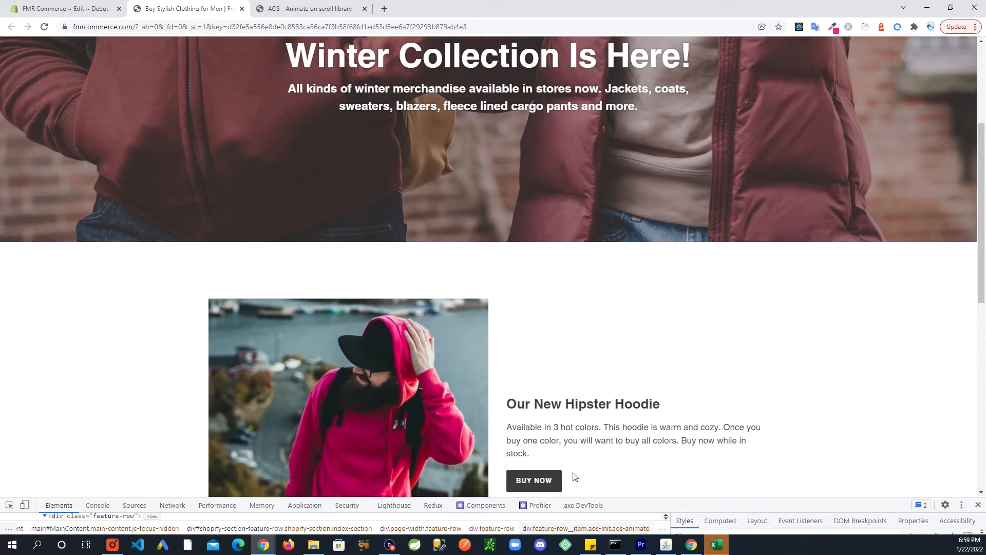
scroll(down, 3)
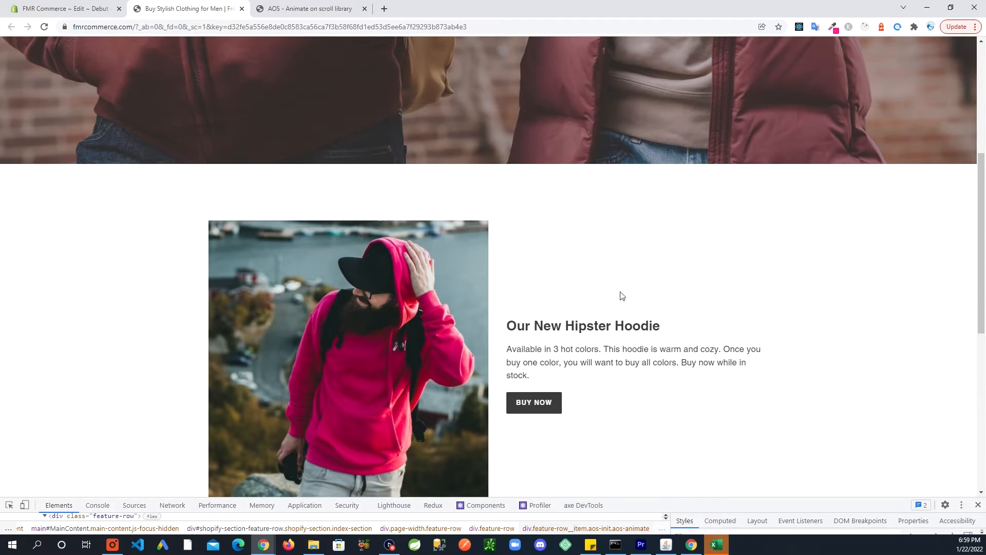
mouse_move(525, 293)
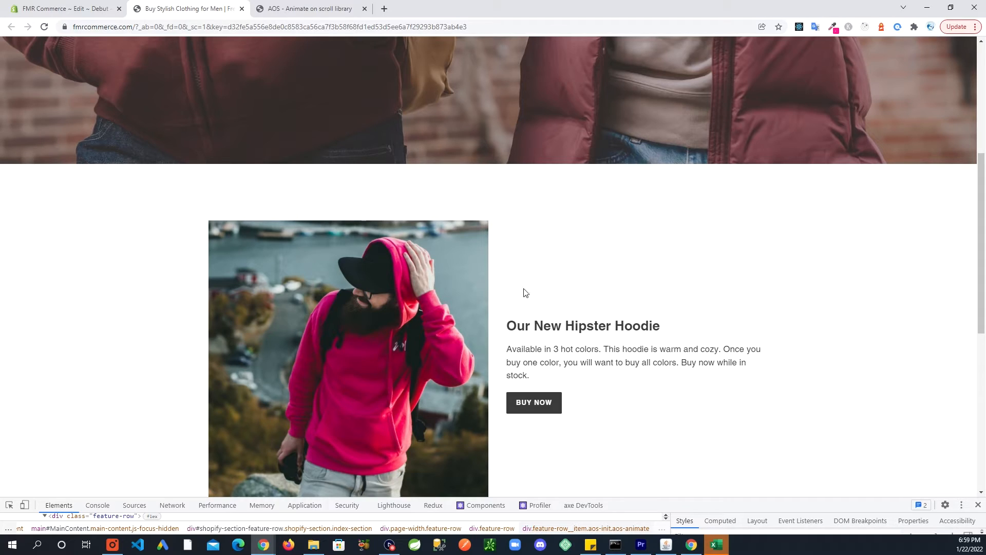
mouse_move(377, 385)
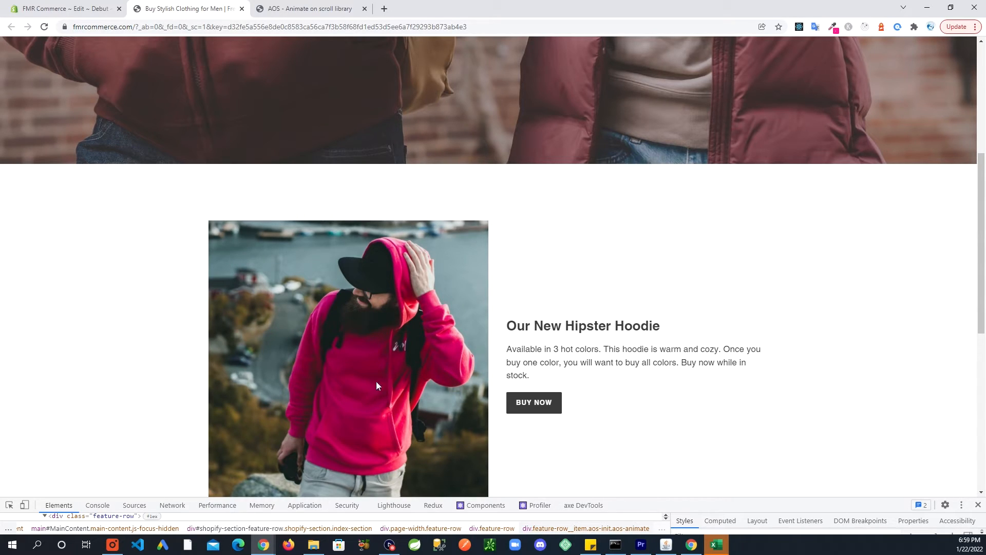
mouse_move(518, 240)
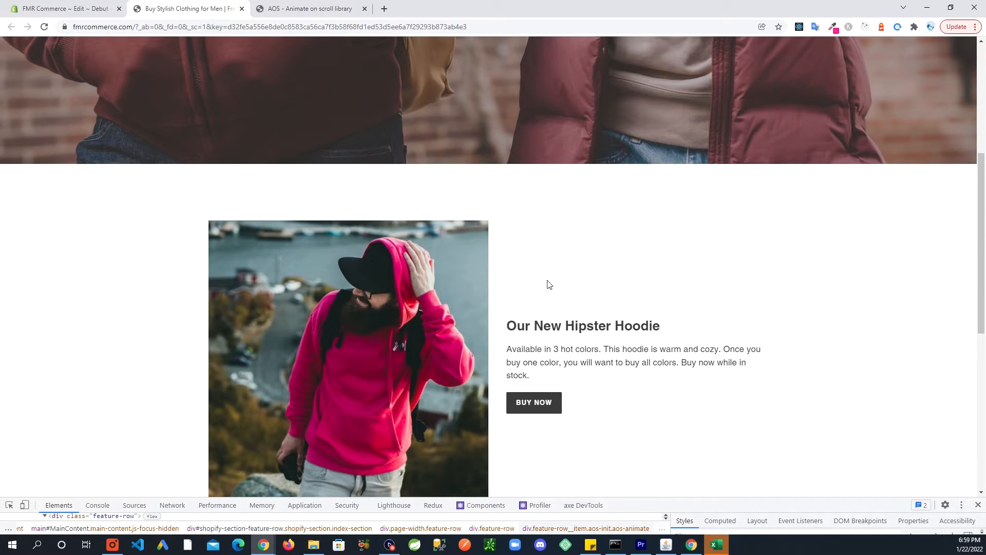
mouse_move(578, 252)
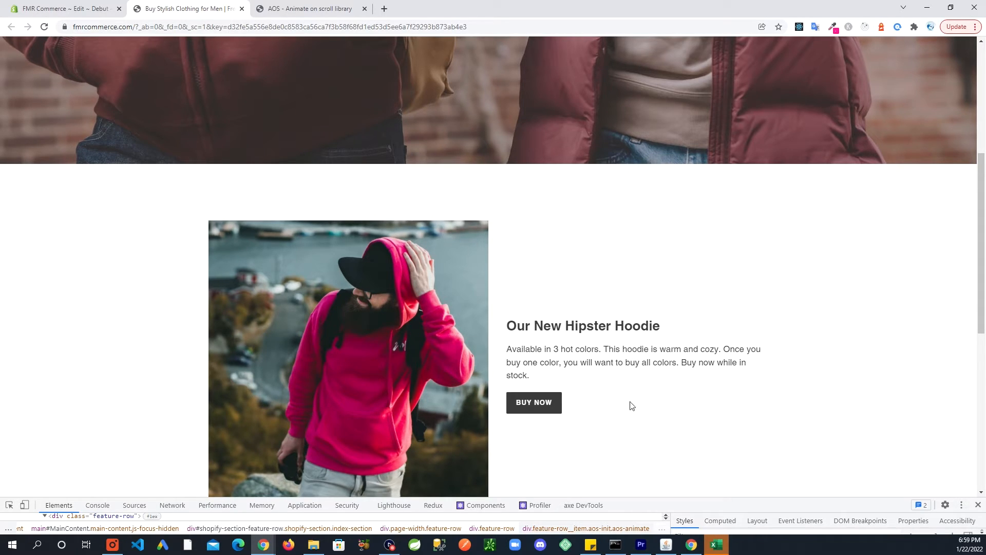
mouse_move(419, 264)
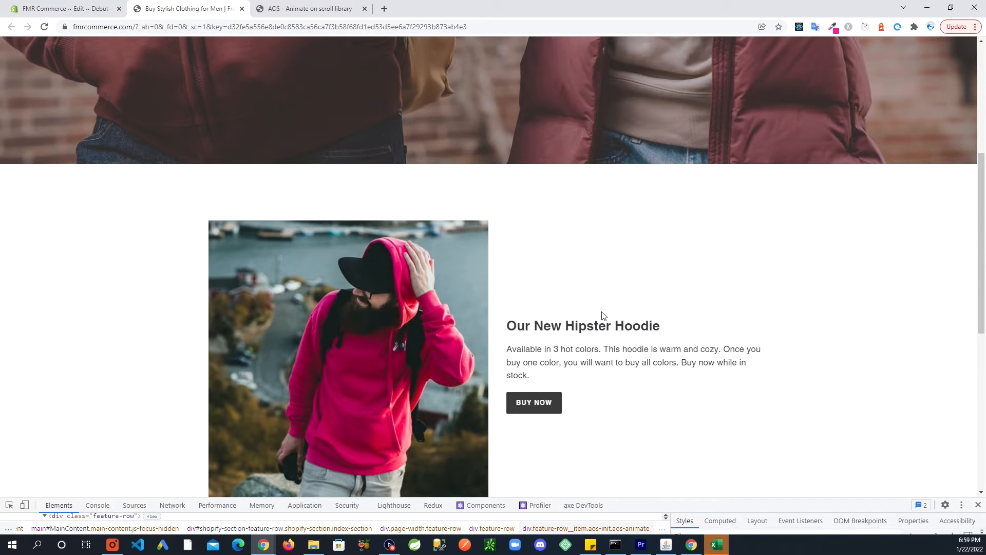
scroll(up, 3)
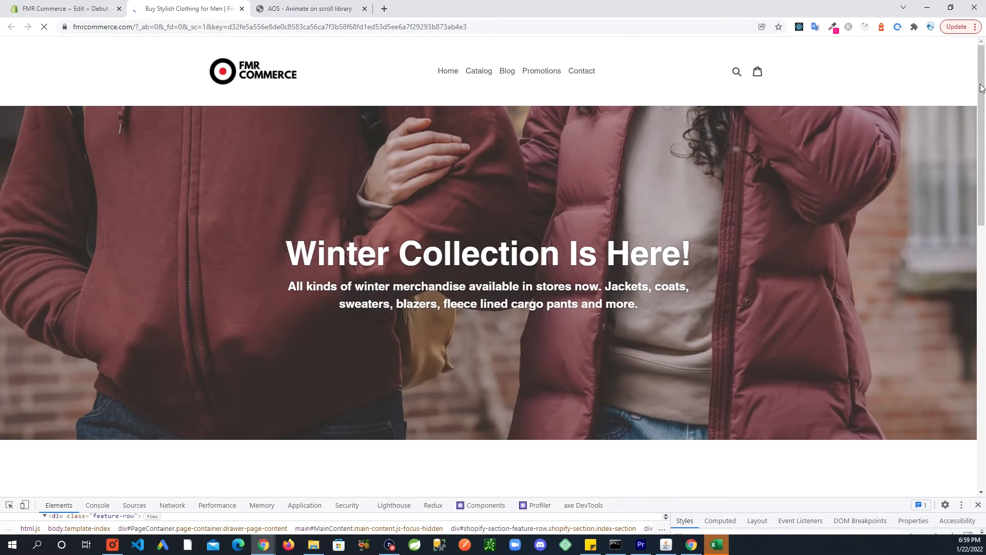
scroll(down, 3)
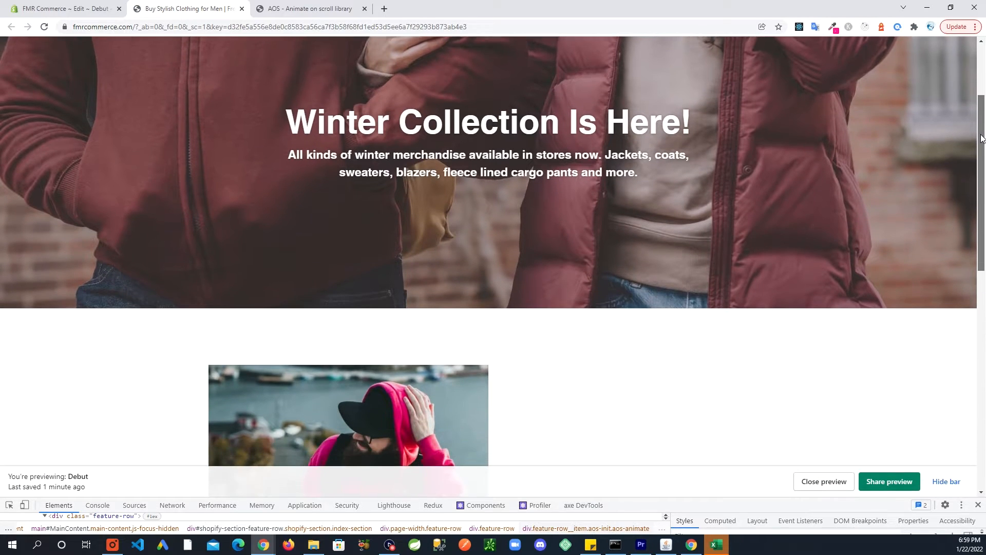
scroll(down, 3)
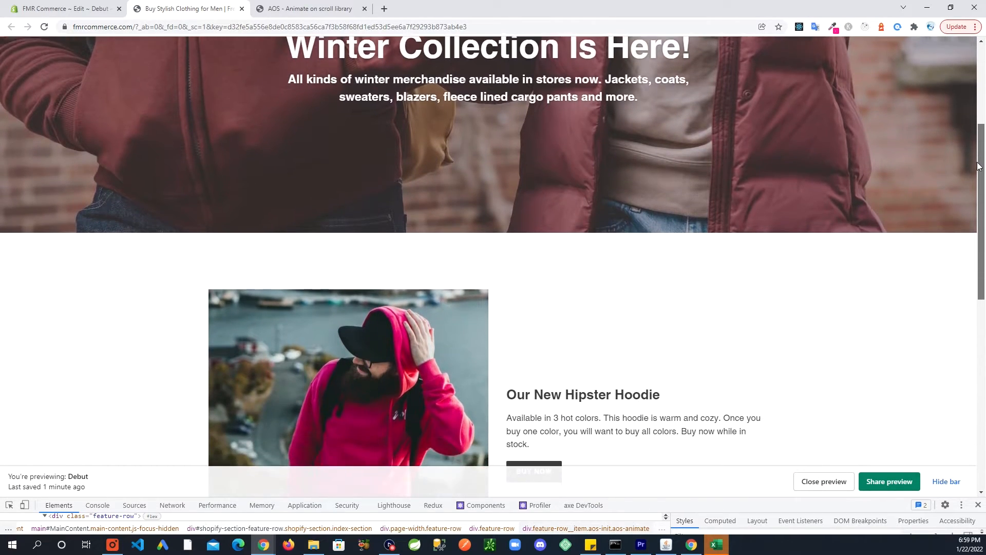
scroll(down, 3)
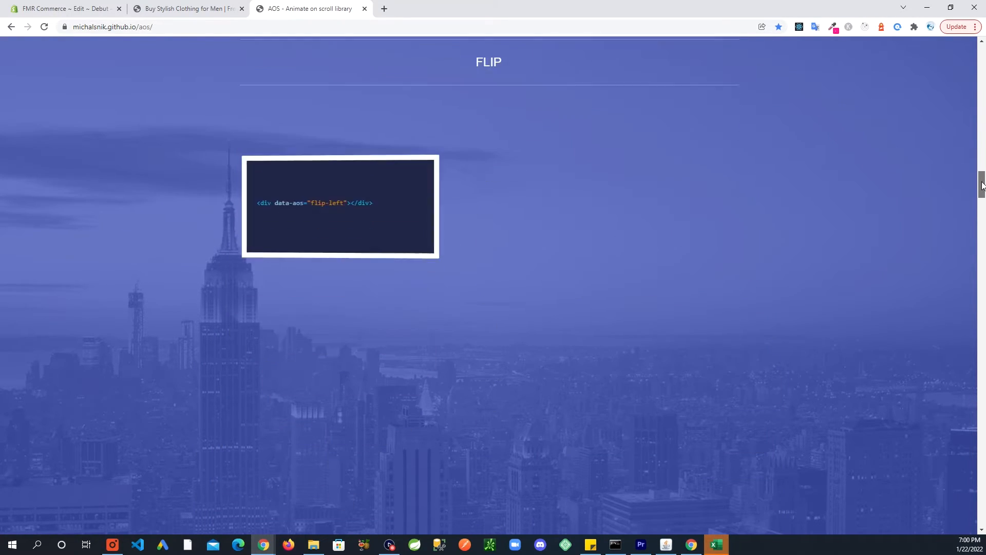
Browse the AOS demo's flip examples and the settings examples with data-aos-easing and data-aos-duration.
scroll(down, 3)
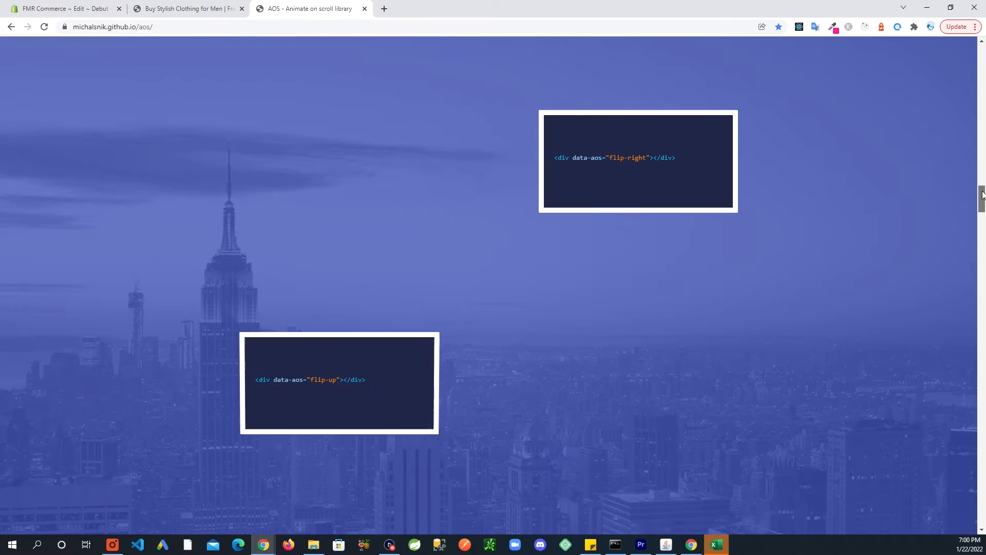
scroll(down, 3)
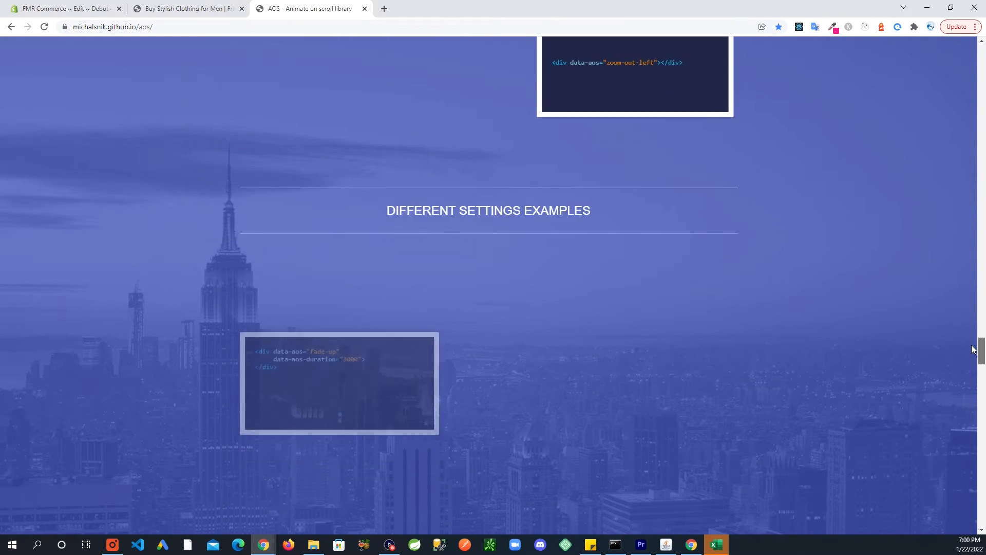
scroll(down, 3)
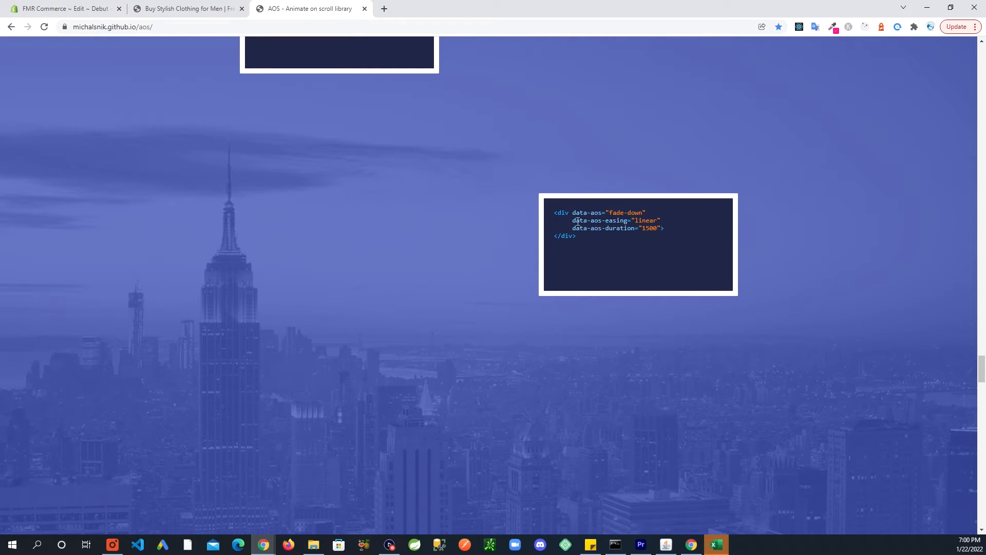
mouse_move(737, 249)
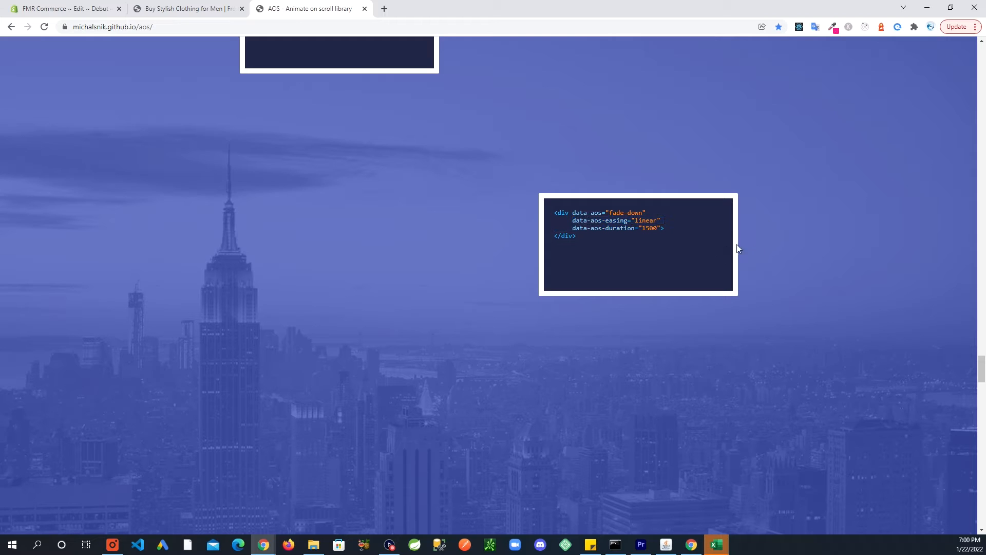
scroll(down, 3)
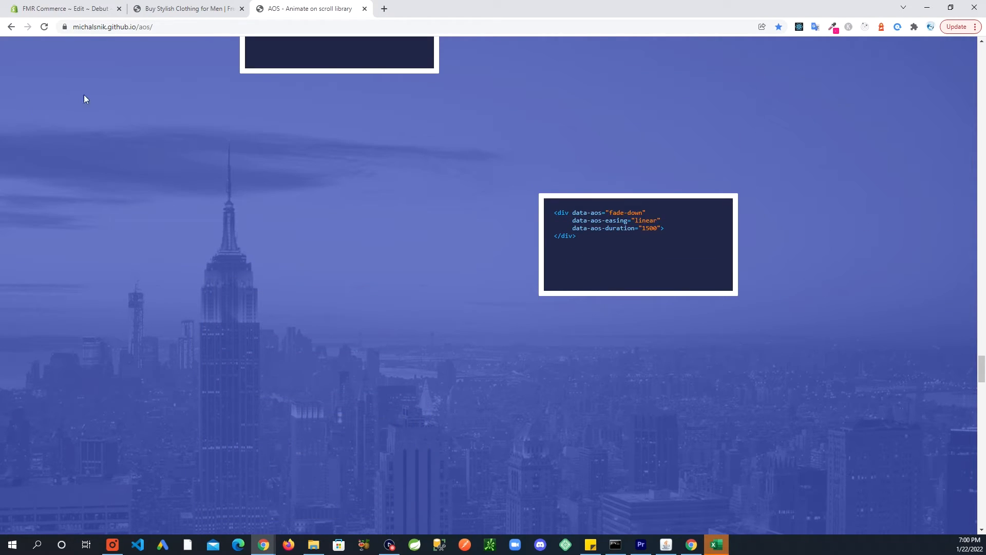
click(187, 9)
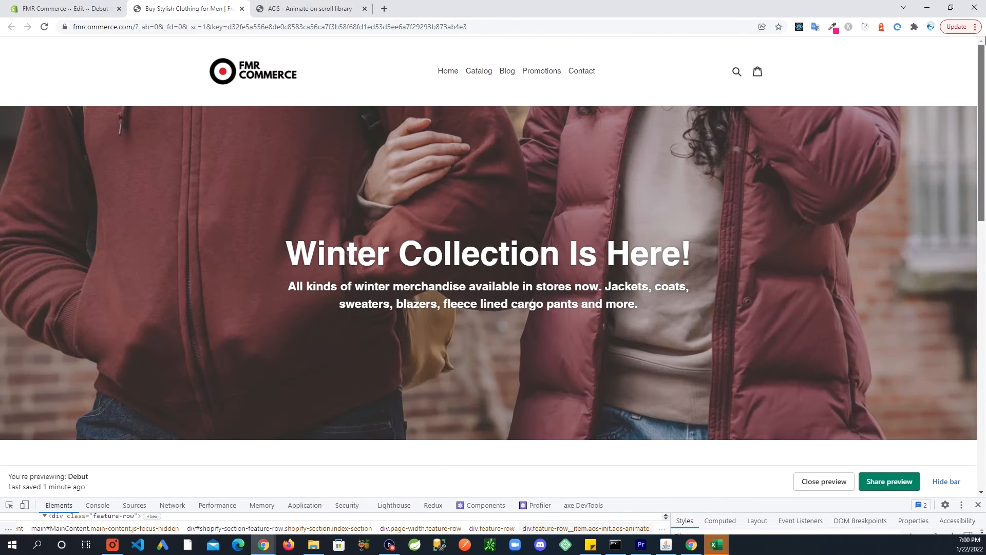
Scroll the preview down to the hoodie feature row and back up to the winter collection hero.
scroll(down, 3)
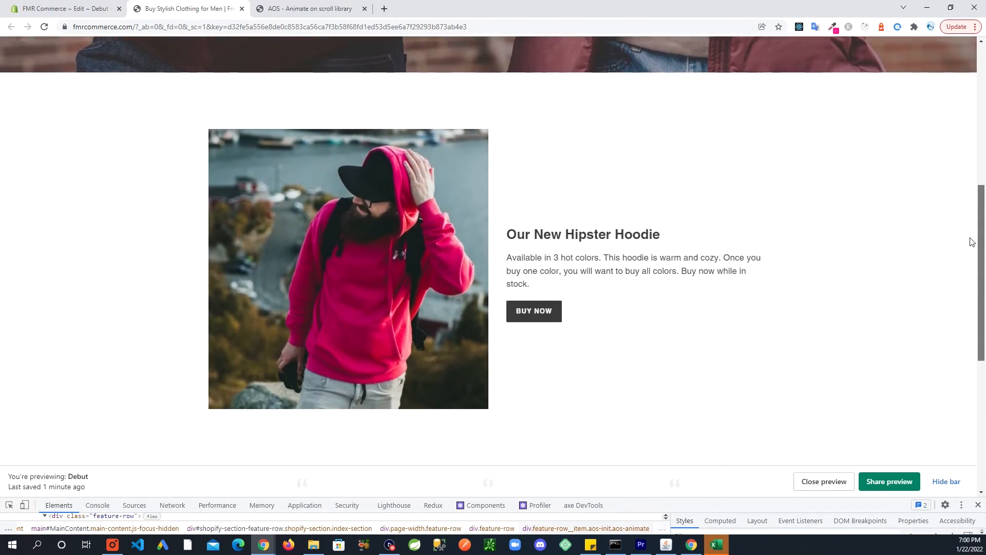
scroll(up, 3)
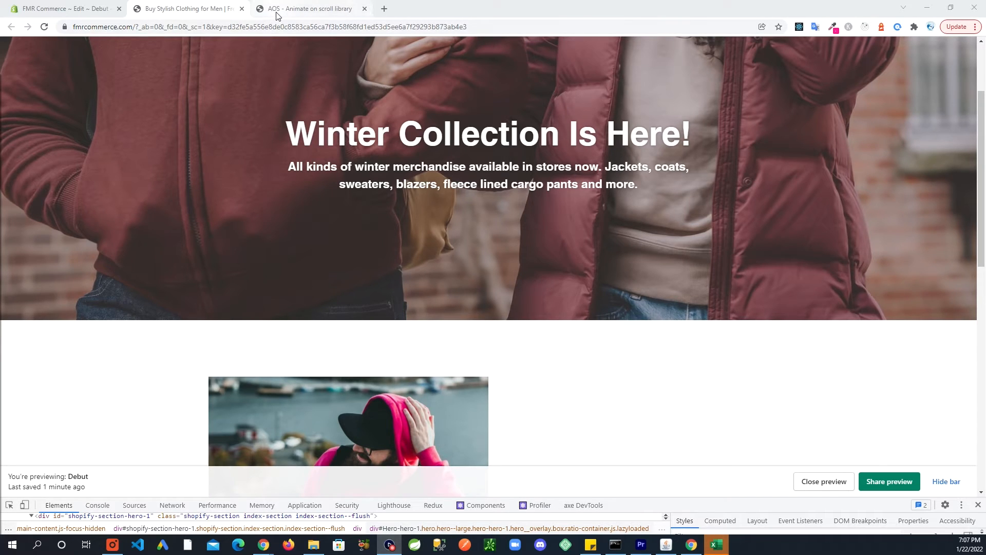
click(308, 9)
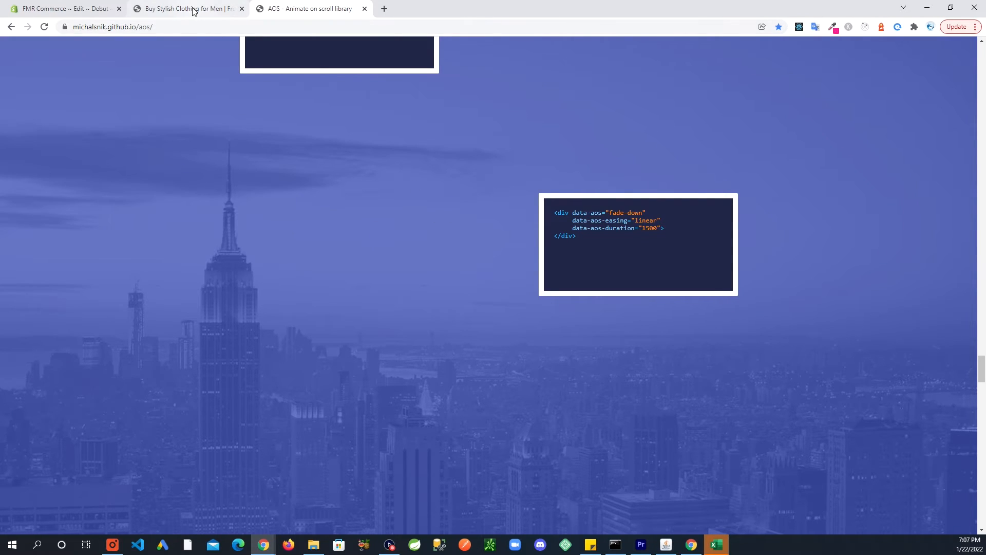
mouse_move(187, 9)
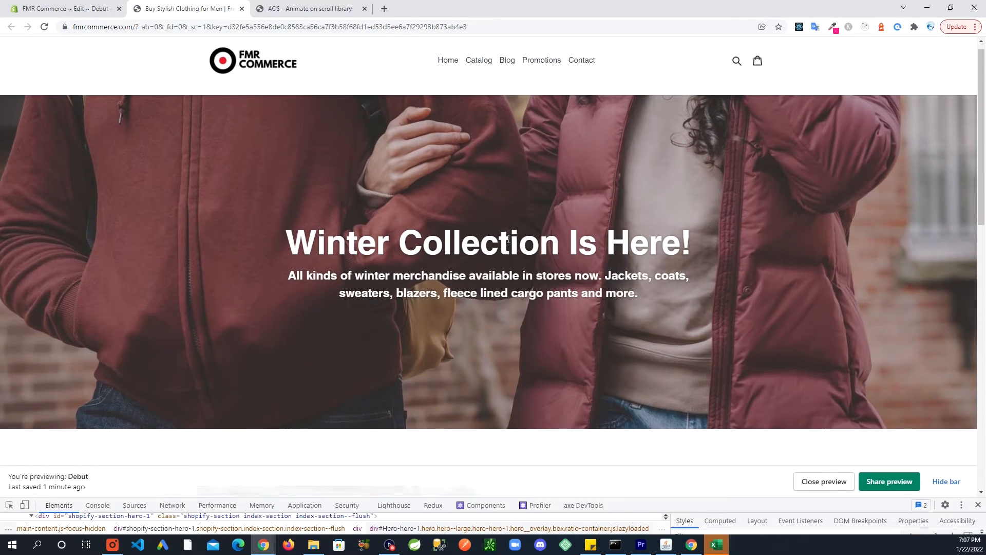
scroll(down, 3)
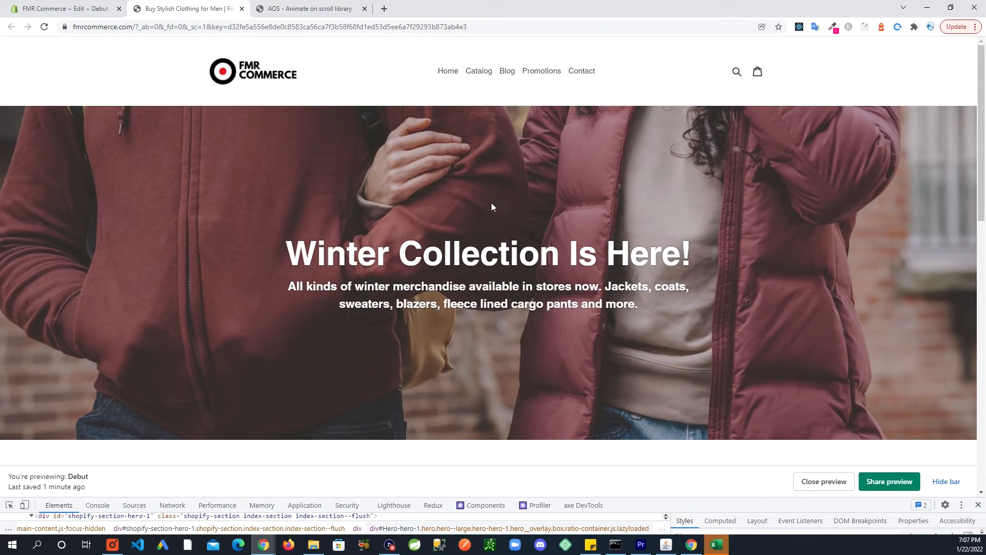
mouse_move(460, 190)
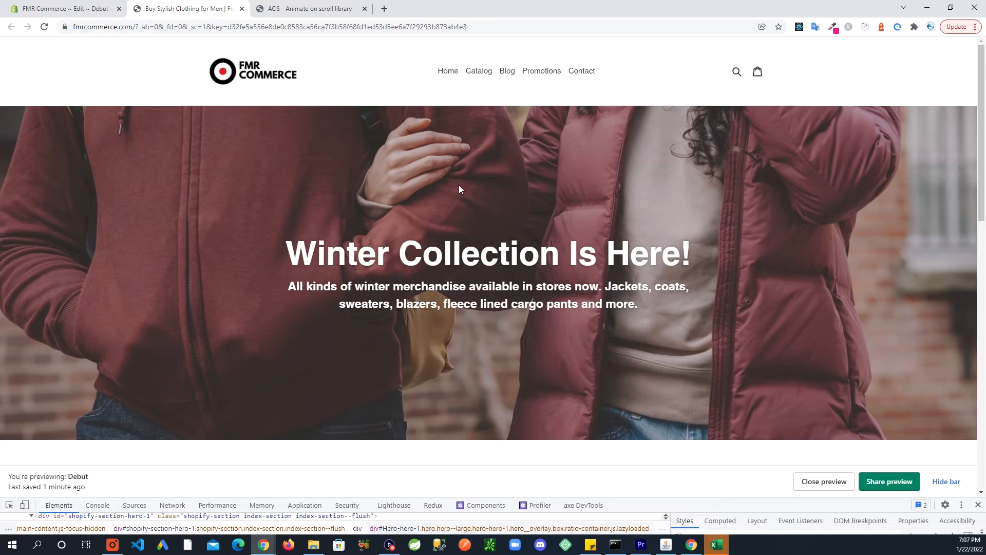
mouse_move(494, 103)
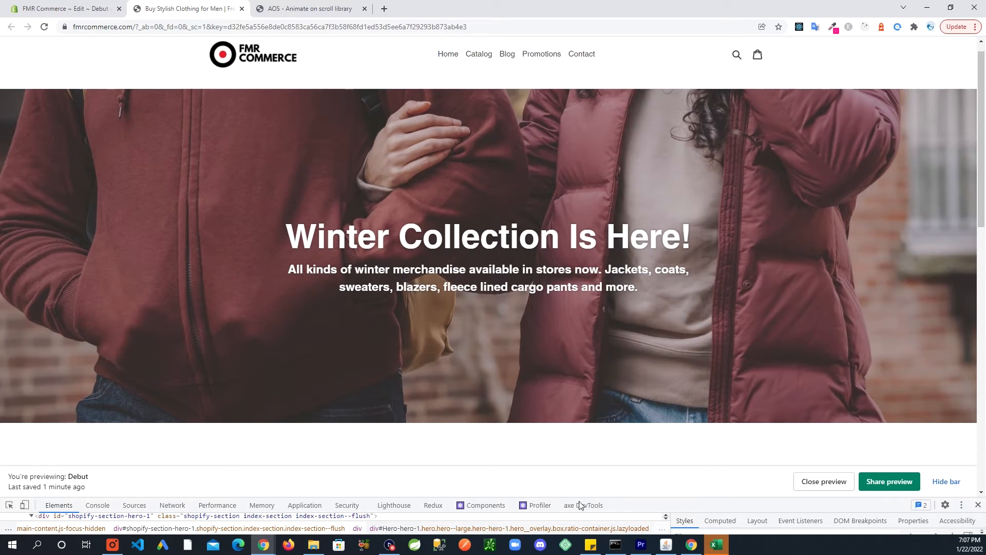
scroll(down, 3)
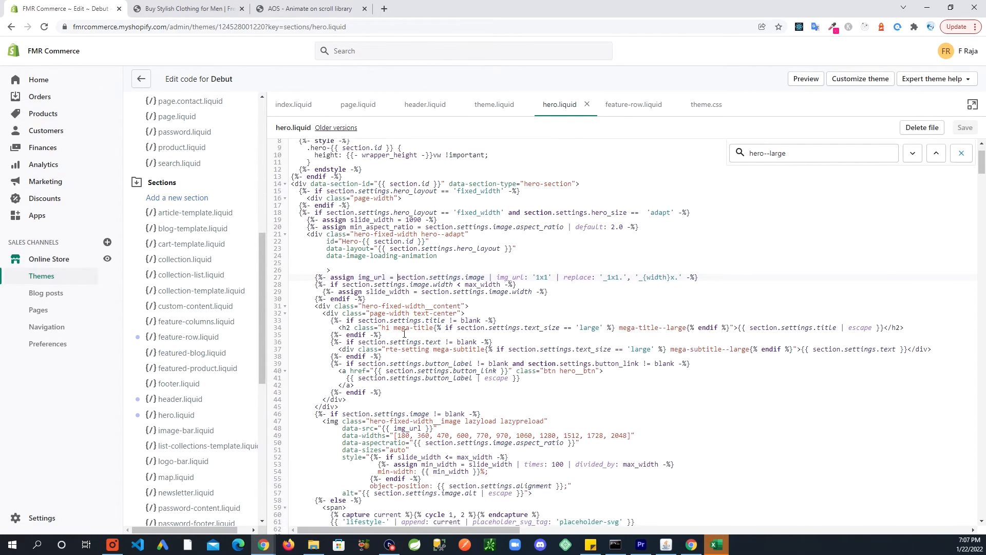
scroll(down, 3)
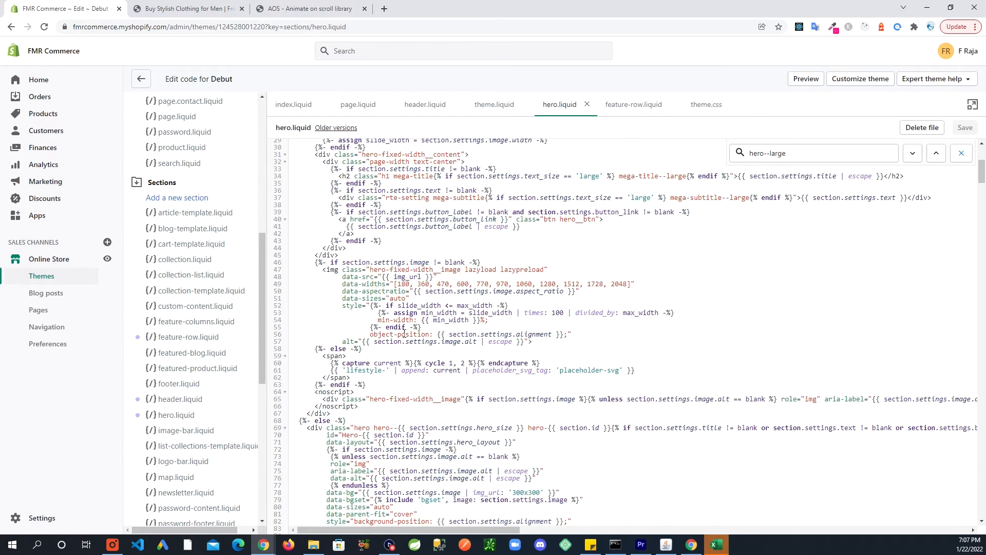
scroll(down, 3)
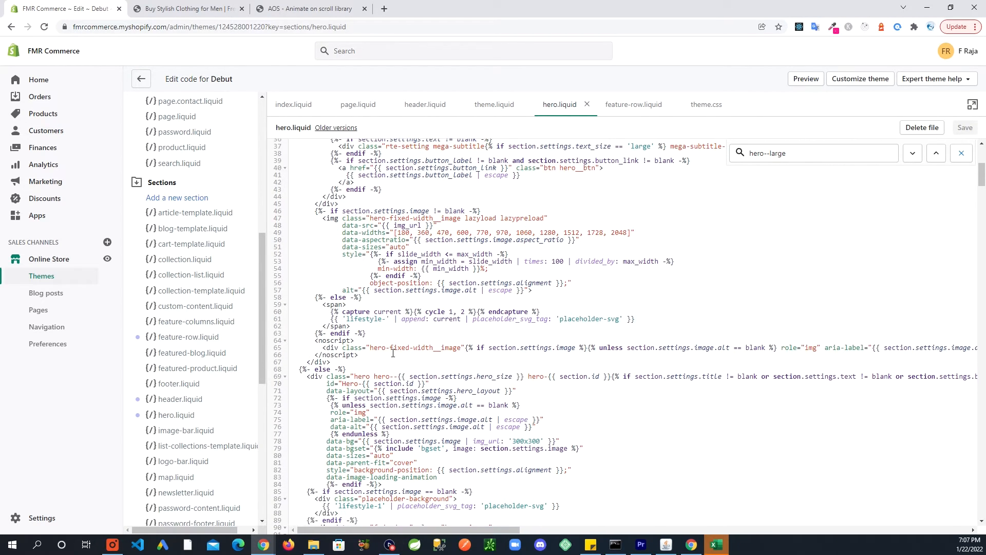
scroll(down, 3)
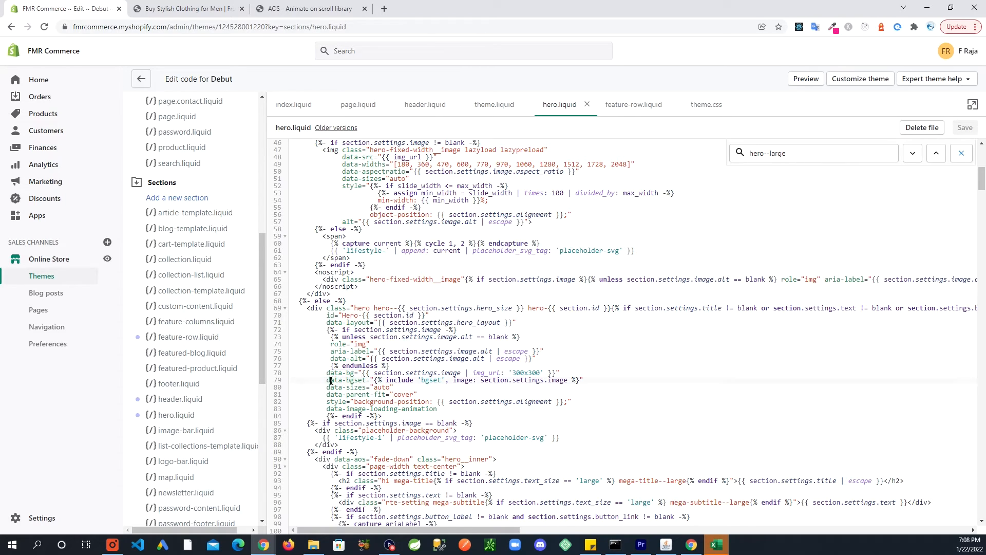
double_click(346, 395)
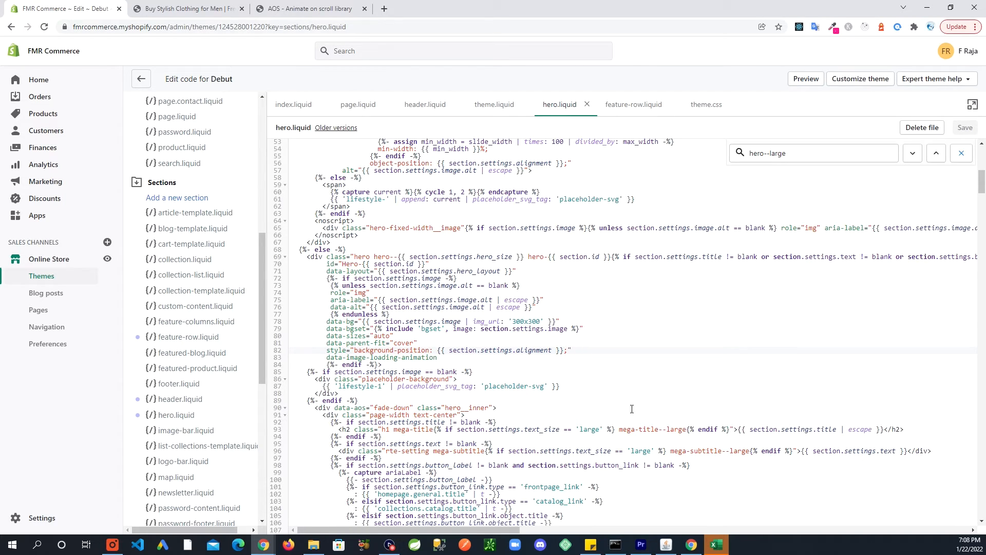
mouse_move(204, 233)
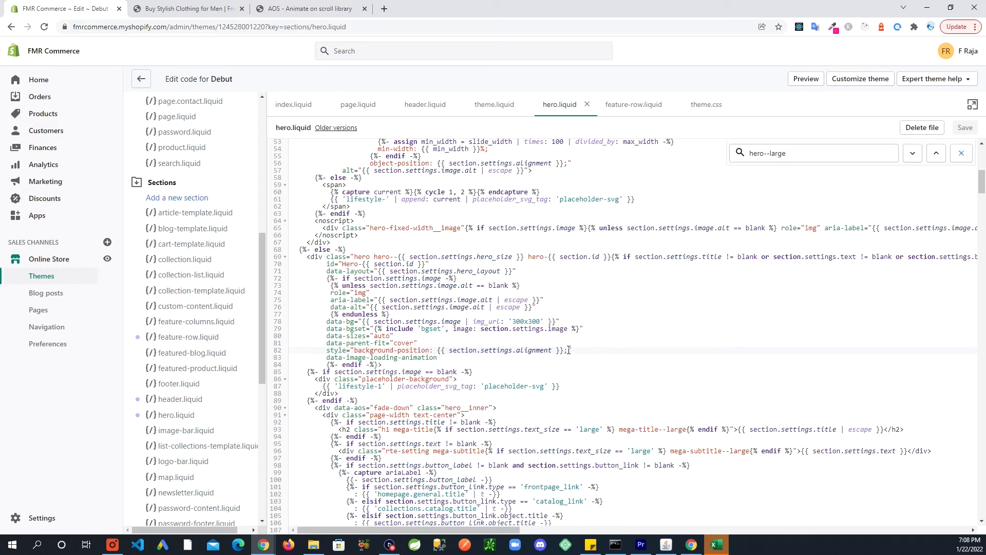
mouse_move(621, 378)
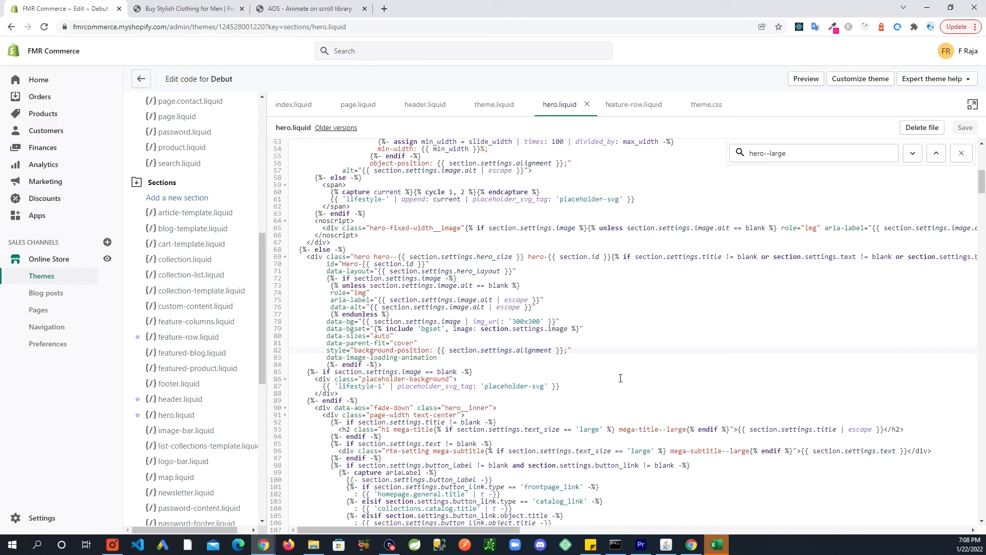
Append background-attachment: fixed; to the hero div's inline style in hero.liquid and save.
text(back)
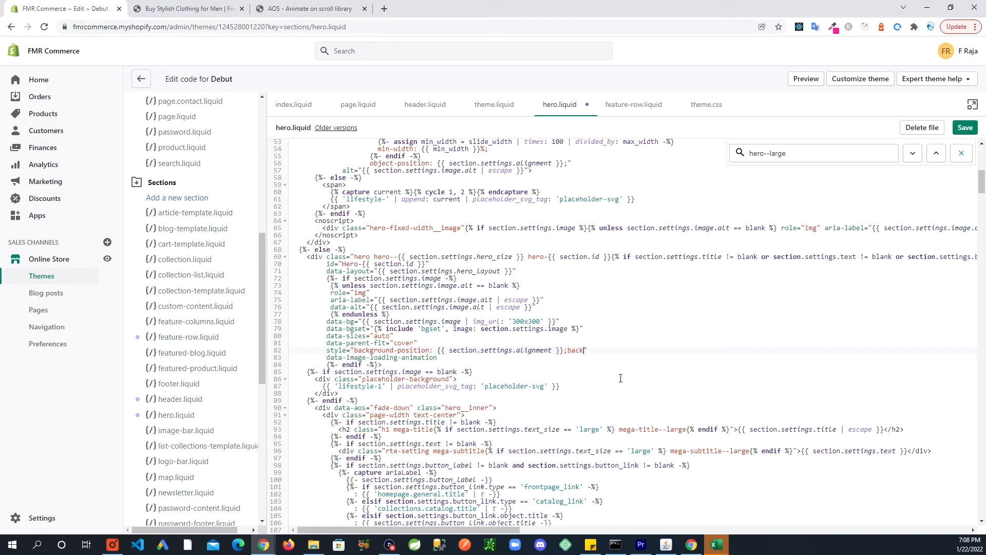
text(ground)
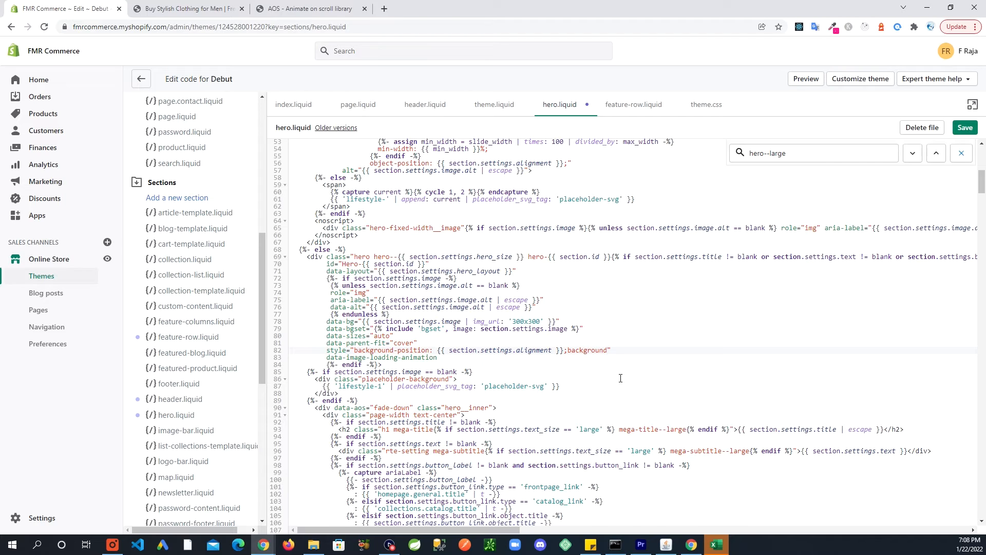
text(-attach)
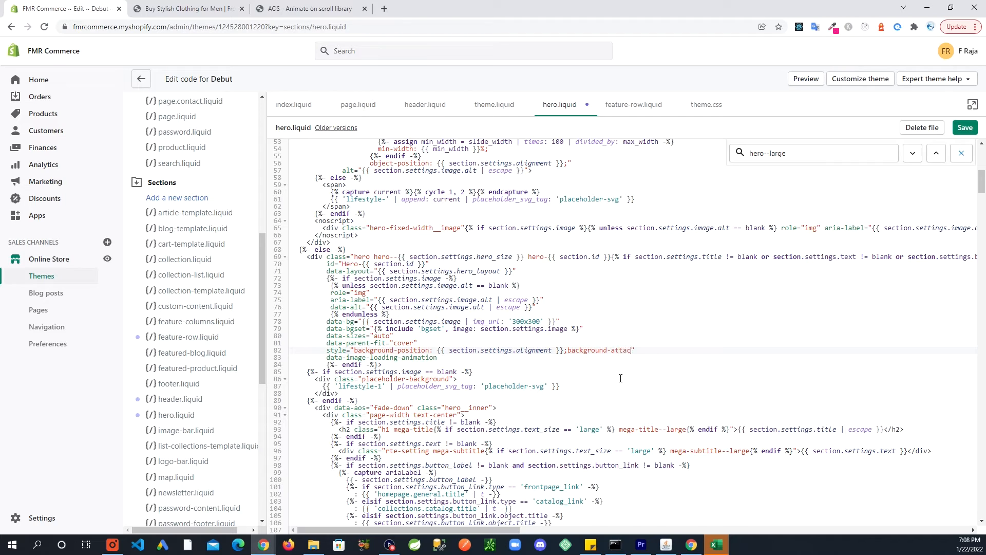
text(ment)
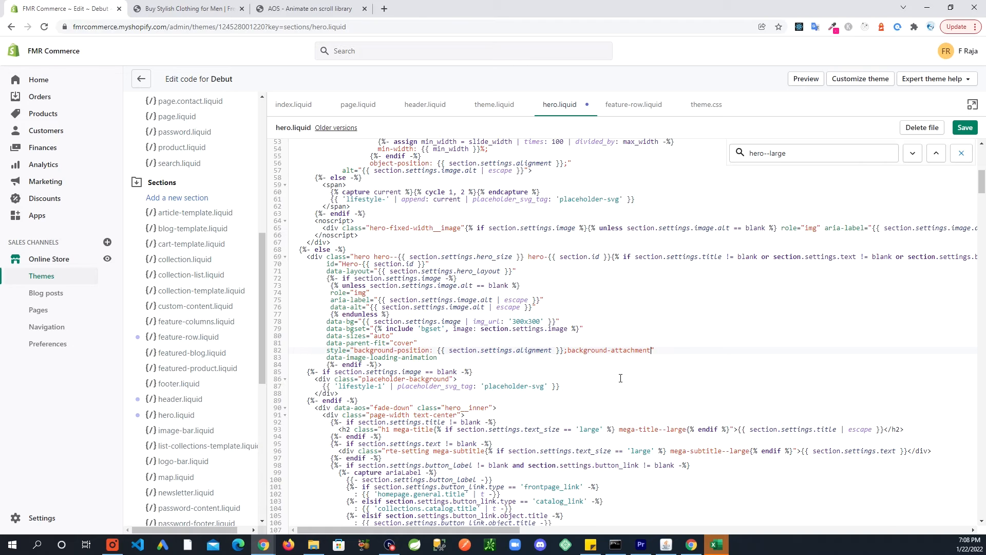
text(")
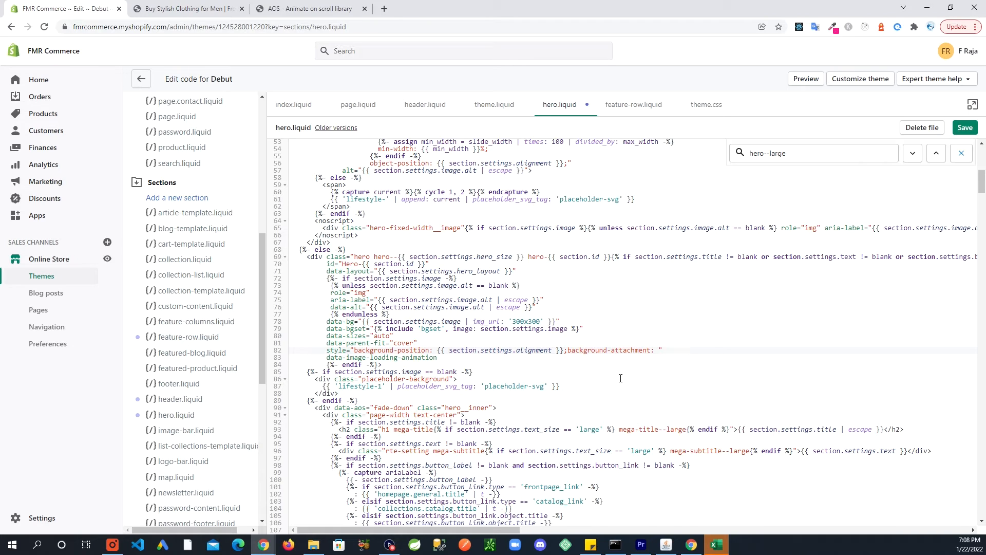
text(fixed)
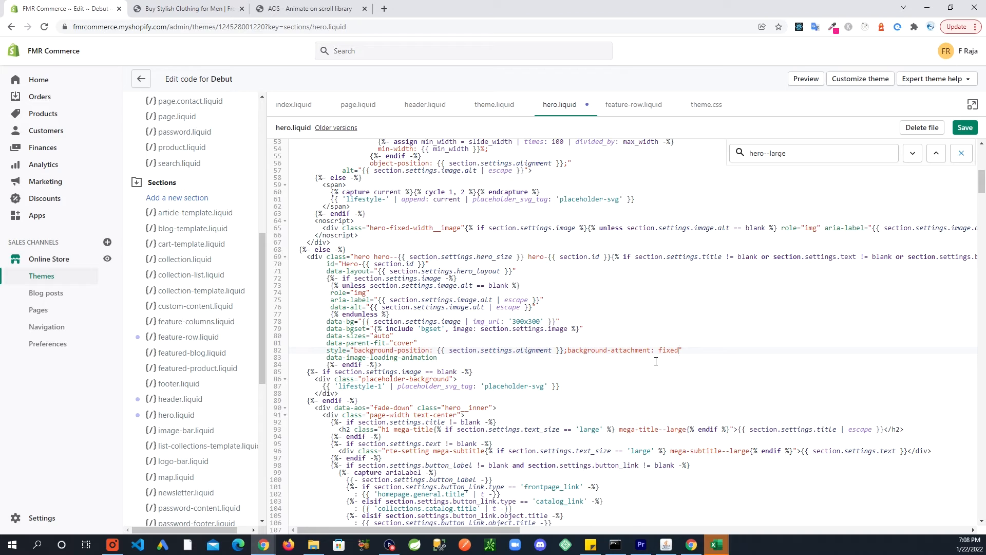
text(;)
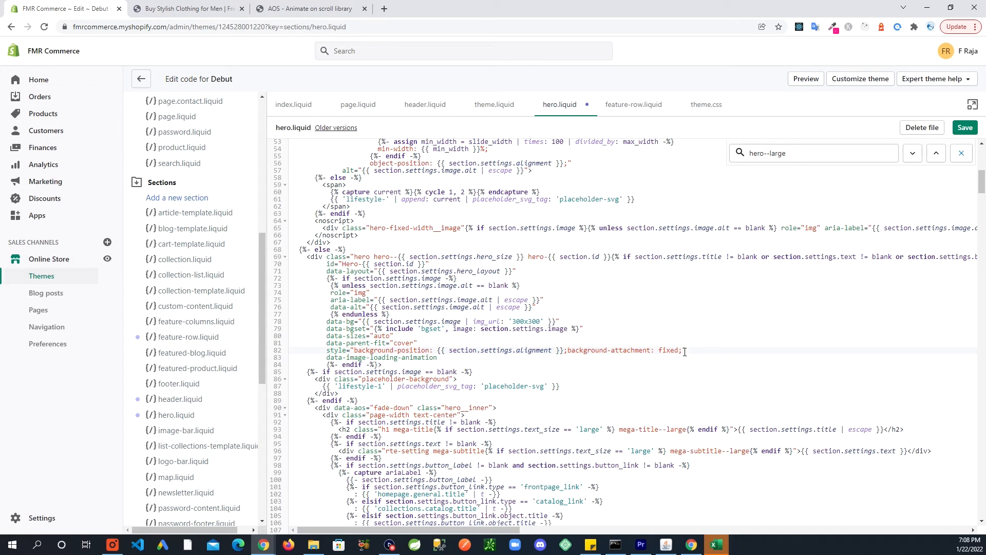
drag(567, 350, 684, 351)
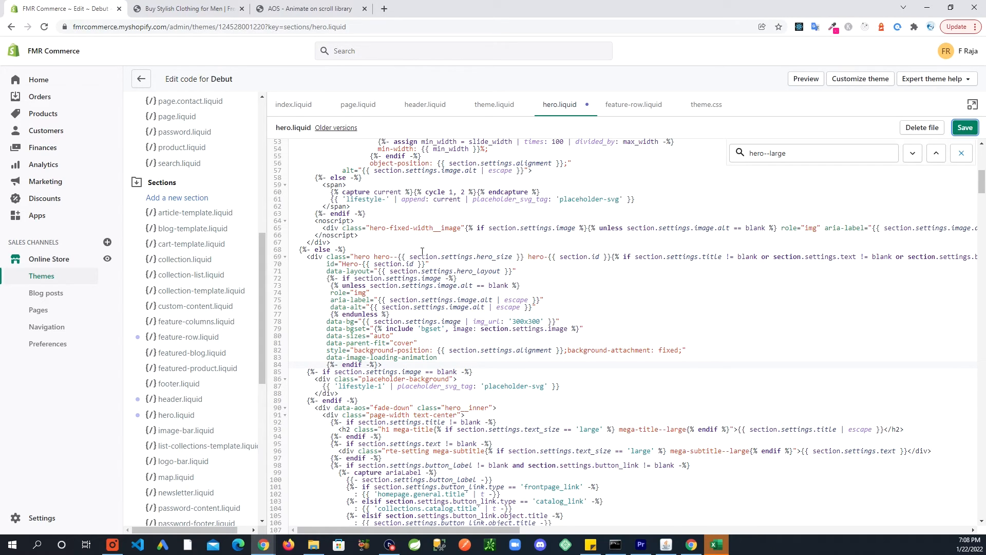
click(965, 127)
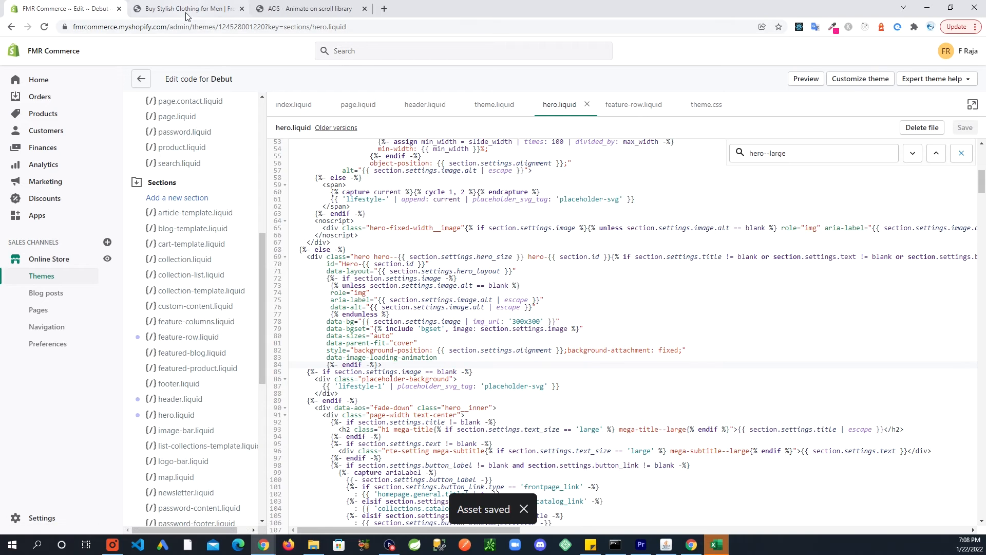
Scroll the previewed home page up and down past the hoodie row, confirming the Winter Collection hero background stays fixed.
click(186, 9)
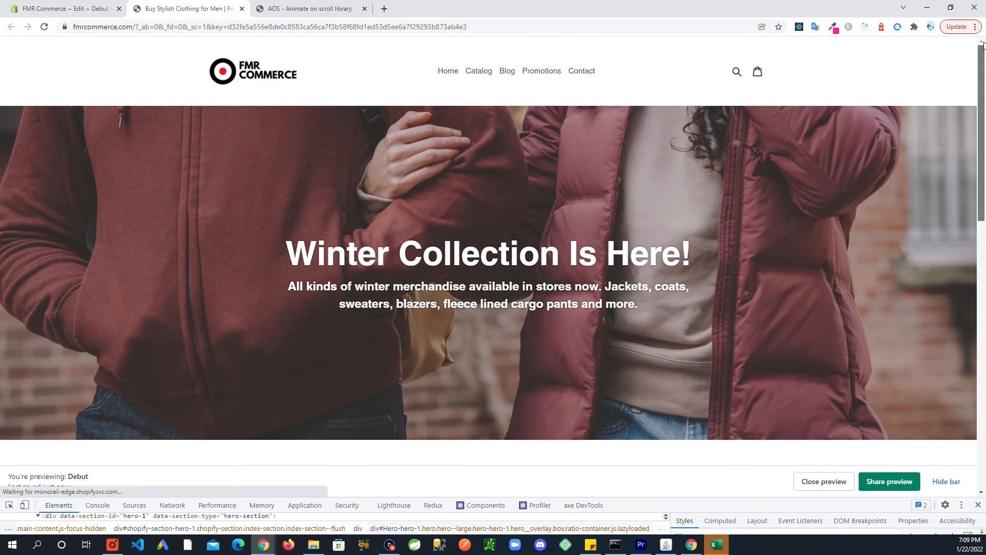
scroll(down, 3)
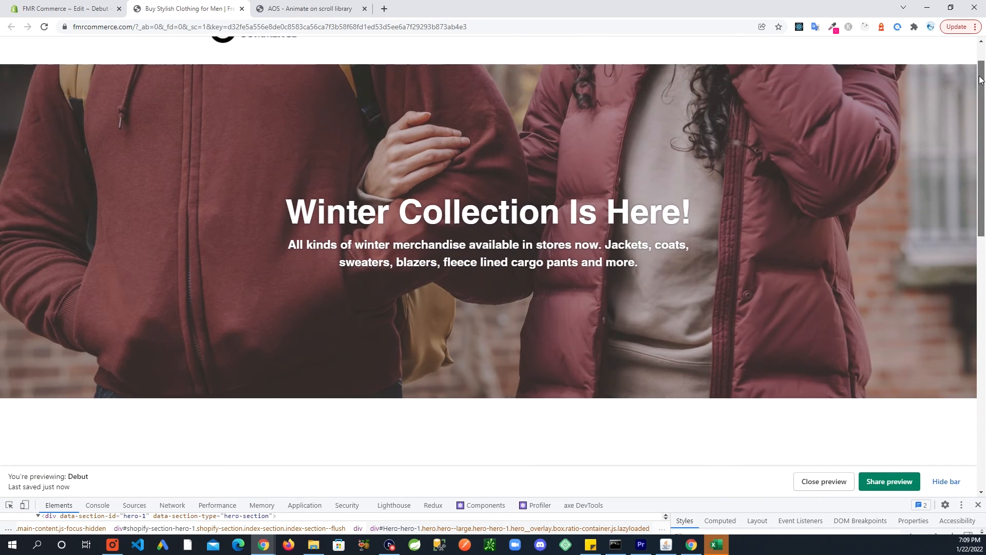
scroll(down, 3)
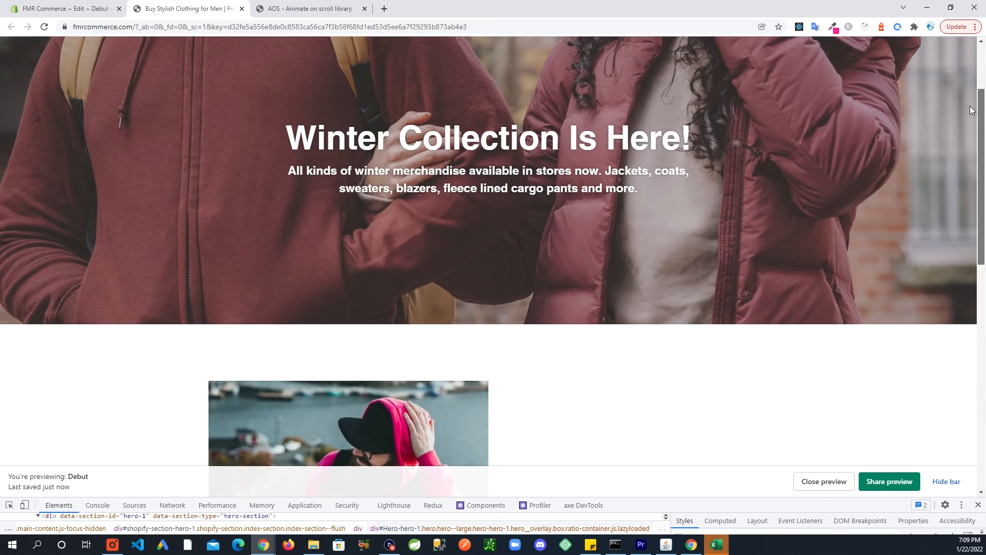
scroll(down, 3)
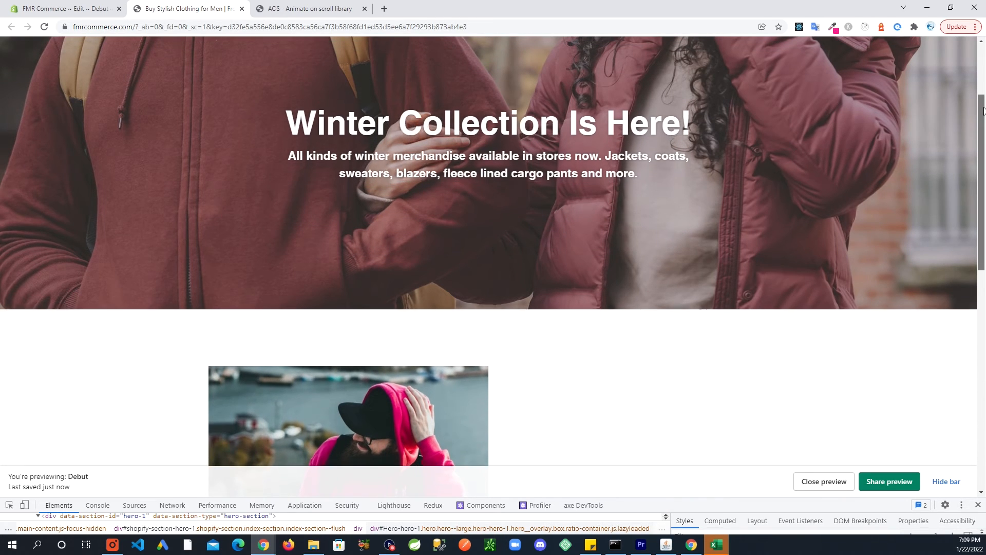
scroll(down, 3)
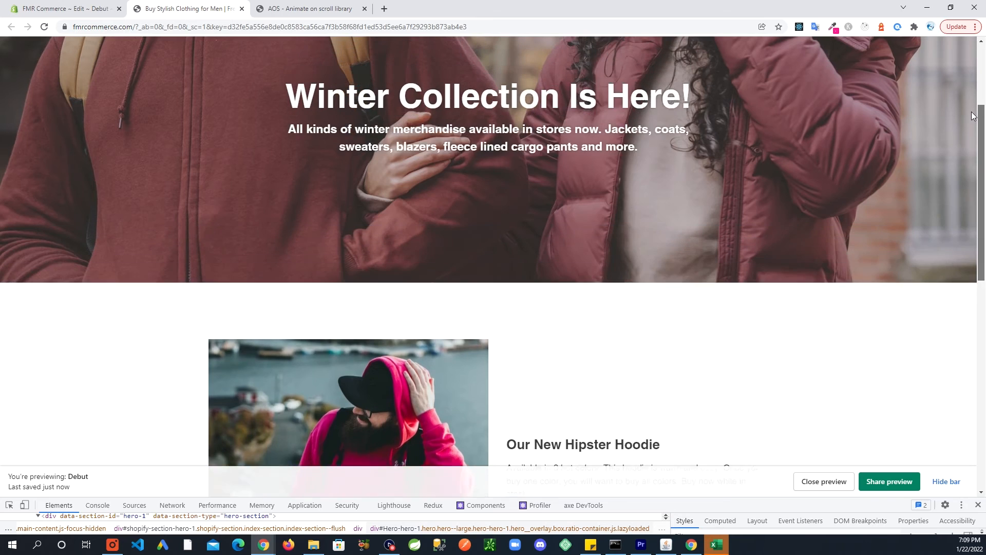
scroll(up, 3)
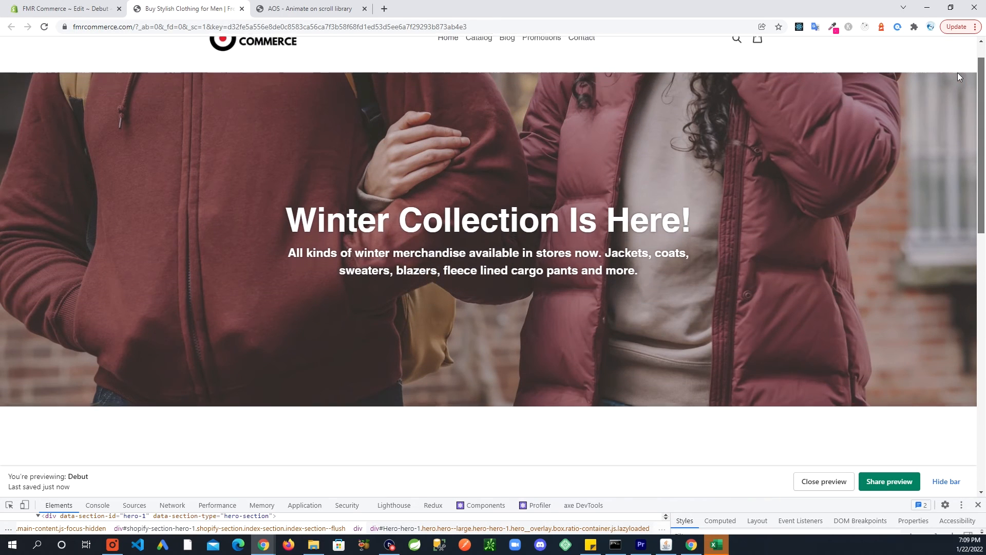
scroll(down, 3)
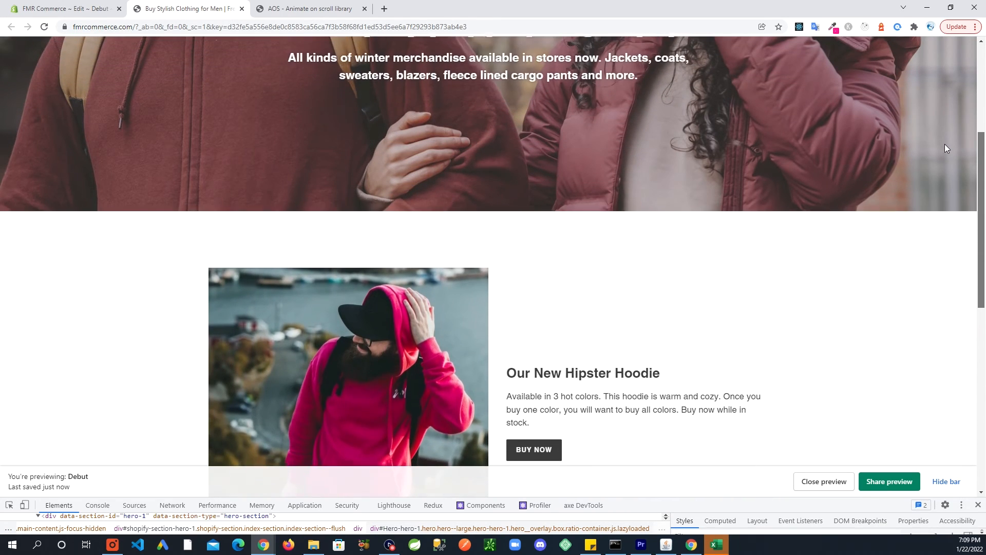
scroll(down, 3)
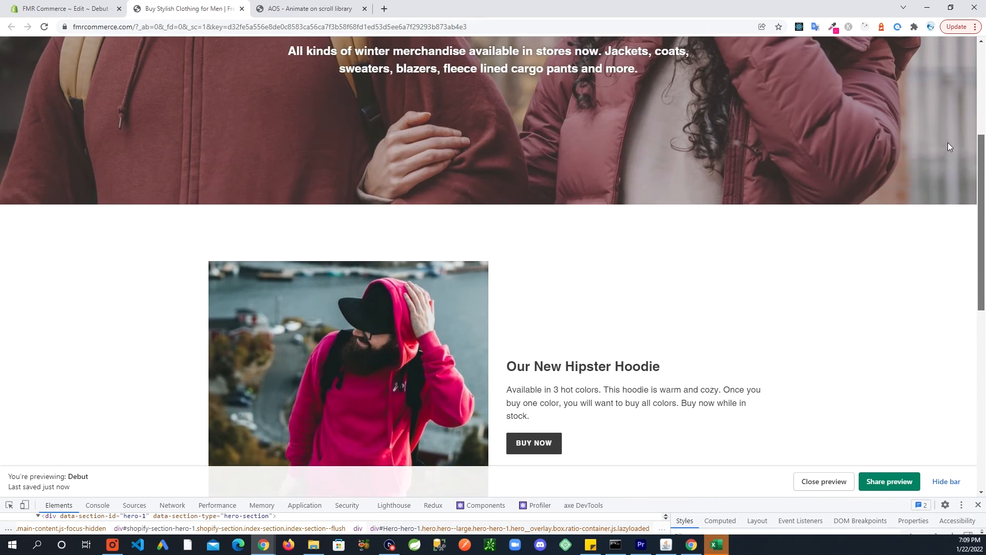
scroll(up, 3)
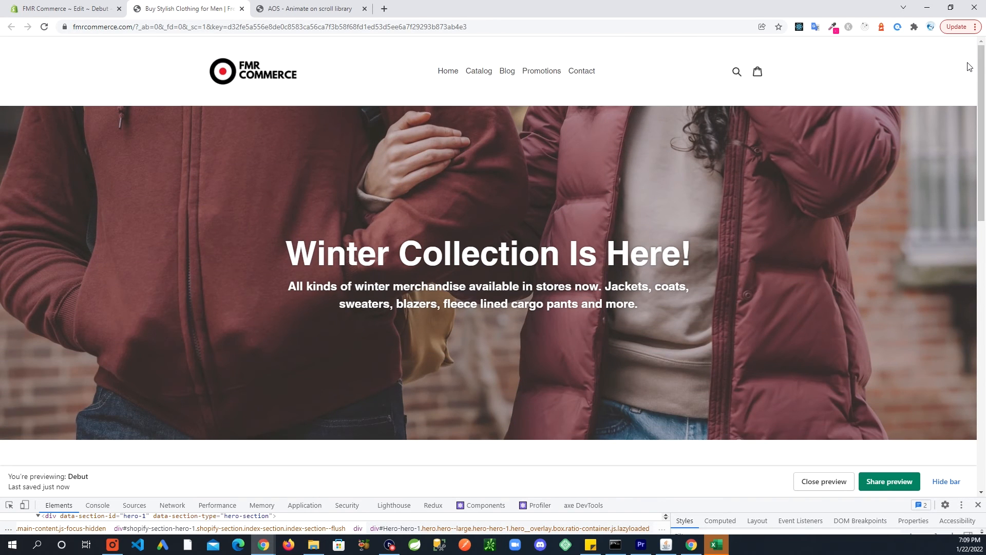
scroll(down, 3)
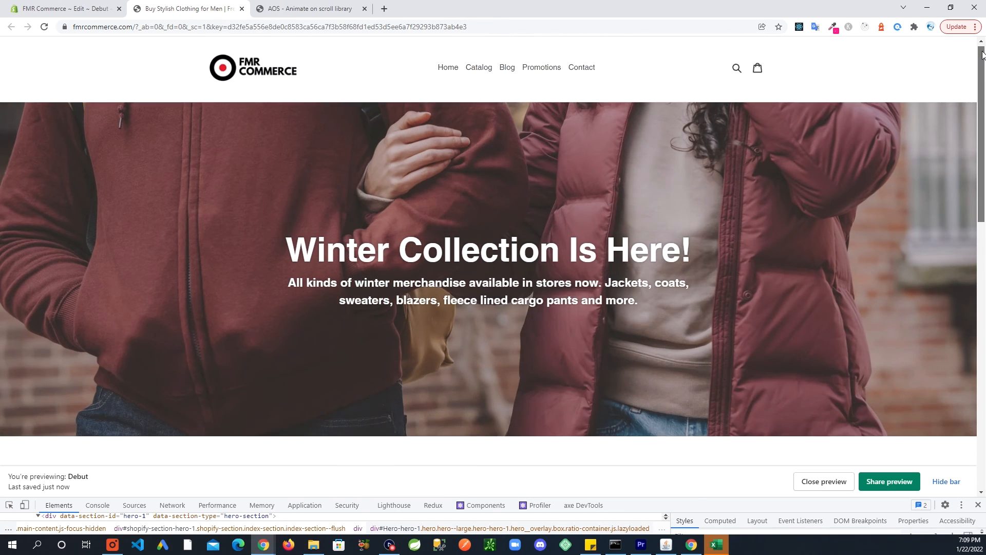
scroll(down, 3)
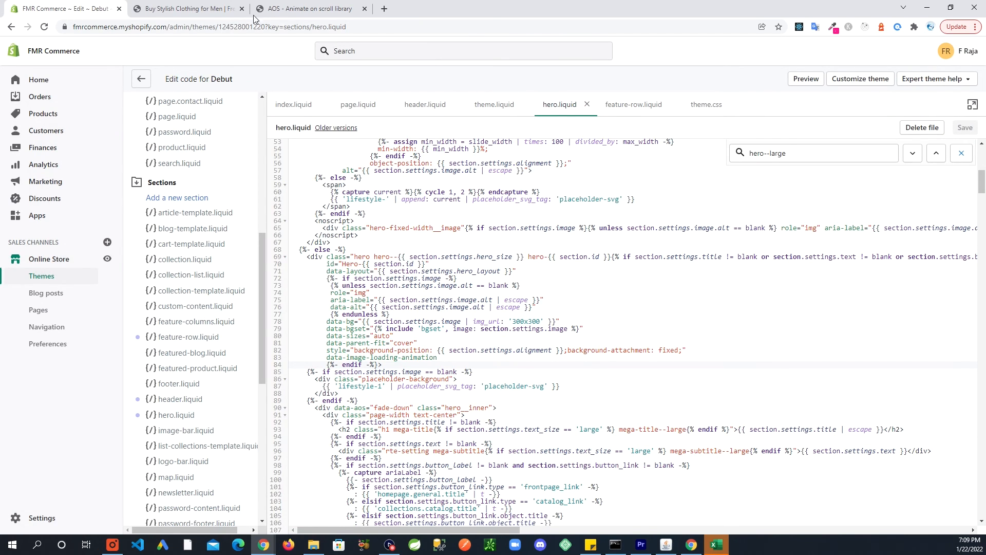
click(186, 8)
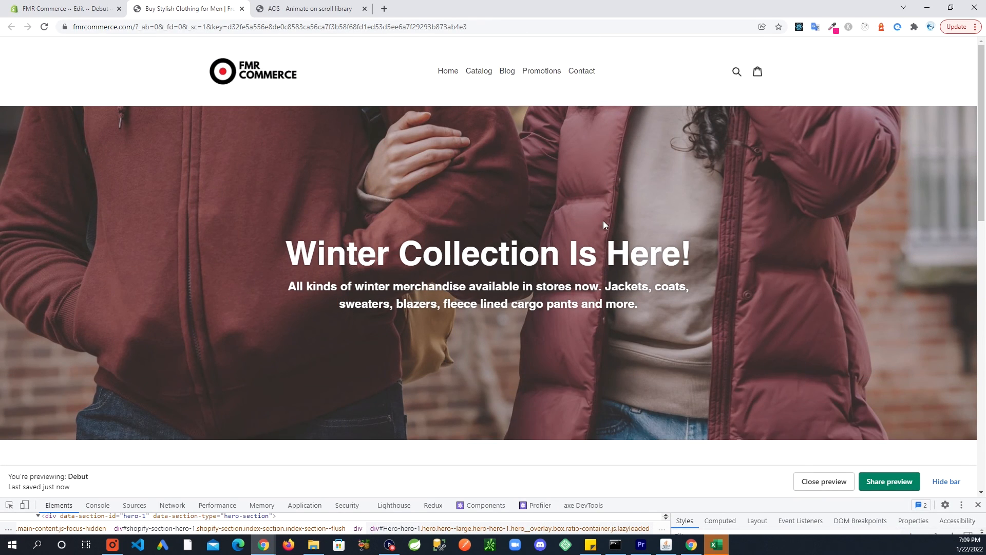
mouse_move(579, 185)
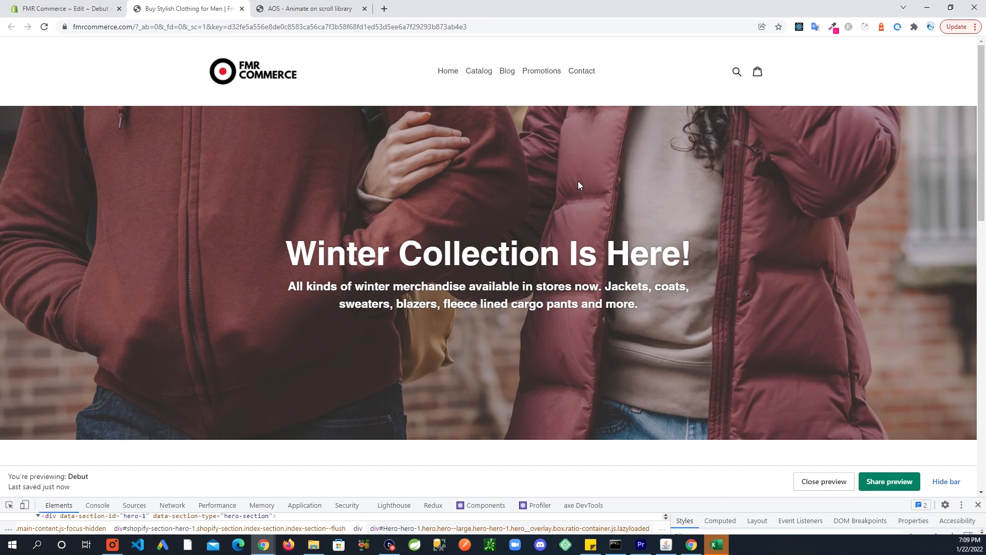
mouse_move(163, 449)
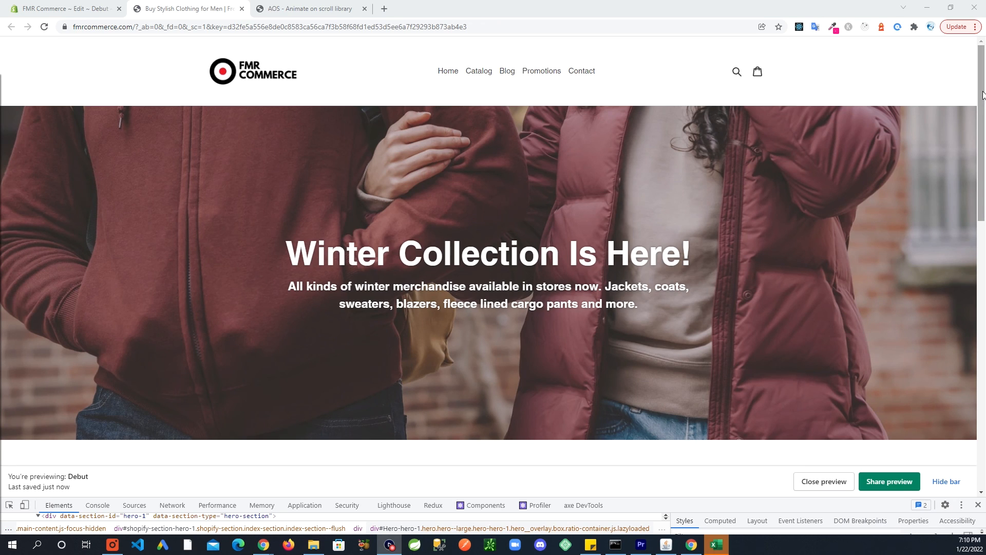
mouse_move(909, 119)
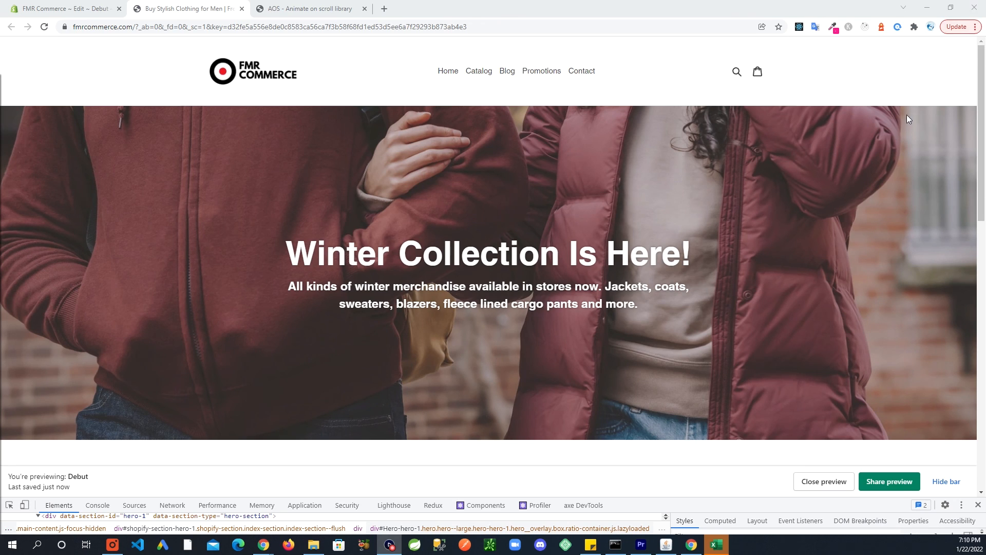